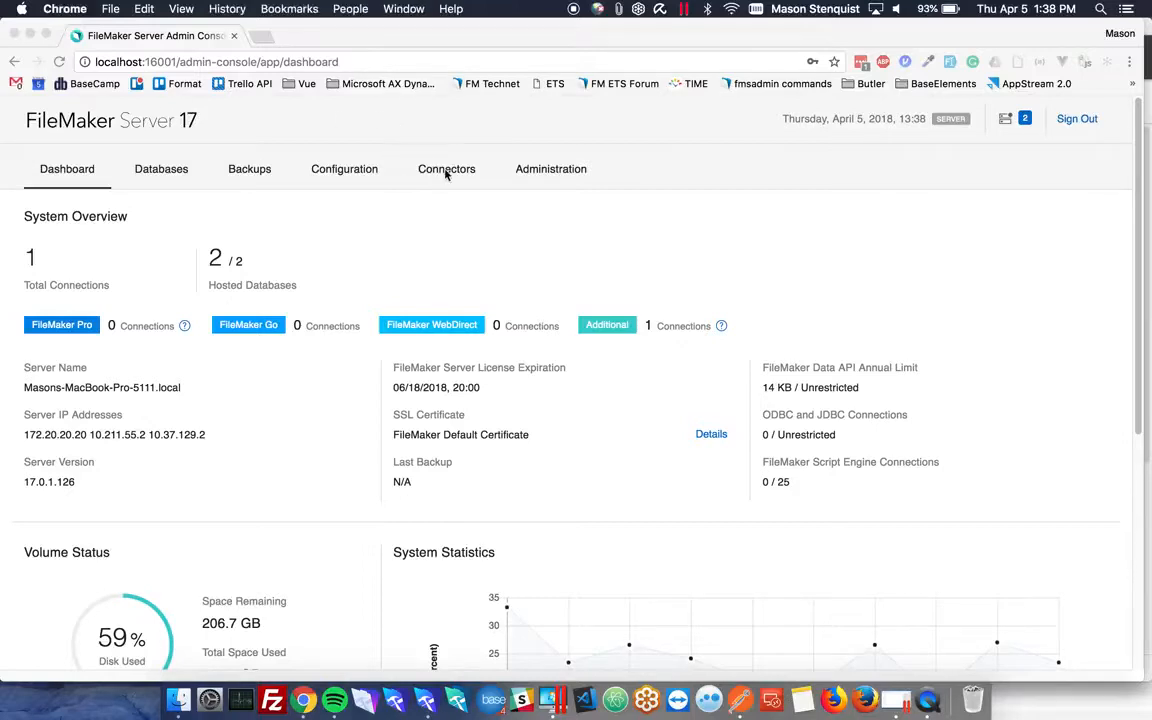
View the FileMaker Data API connector settings in the Admin Console.
click(446, 168)
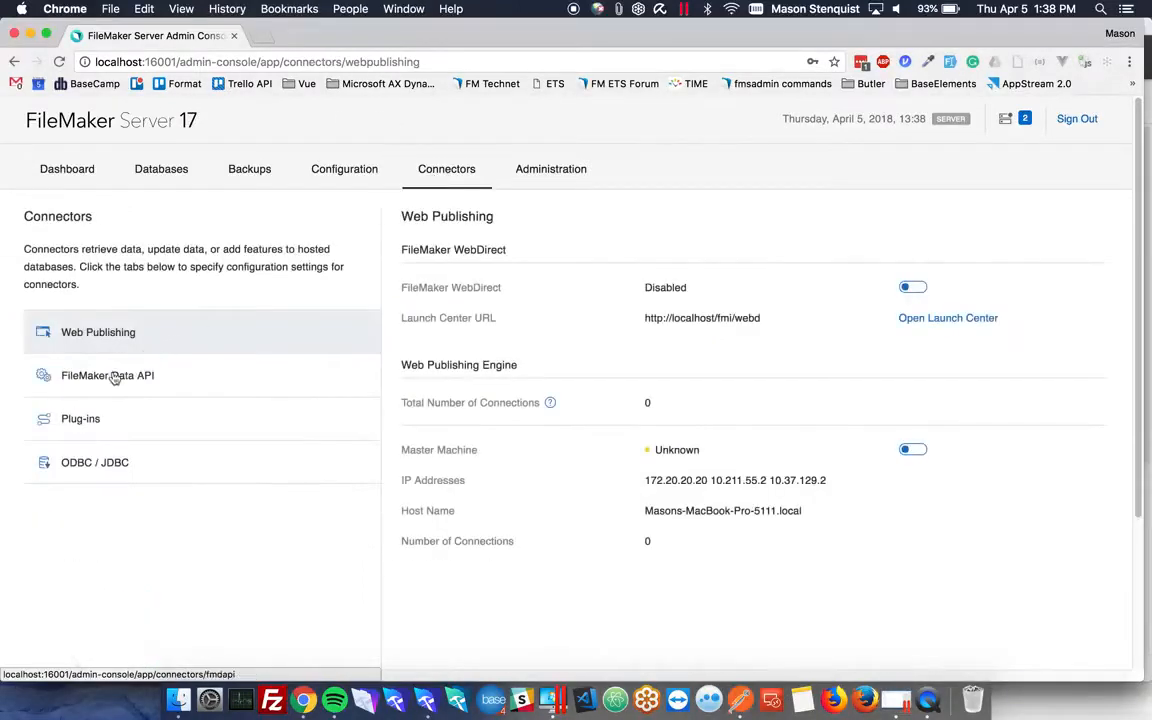
click(108, 376)
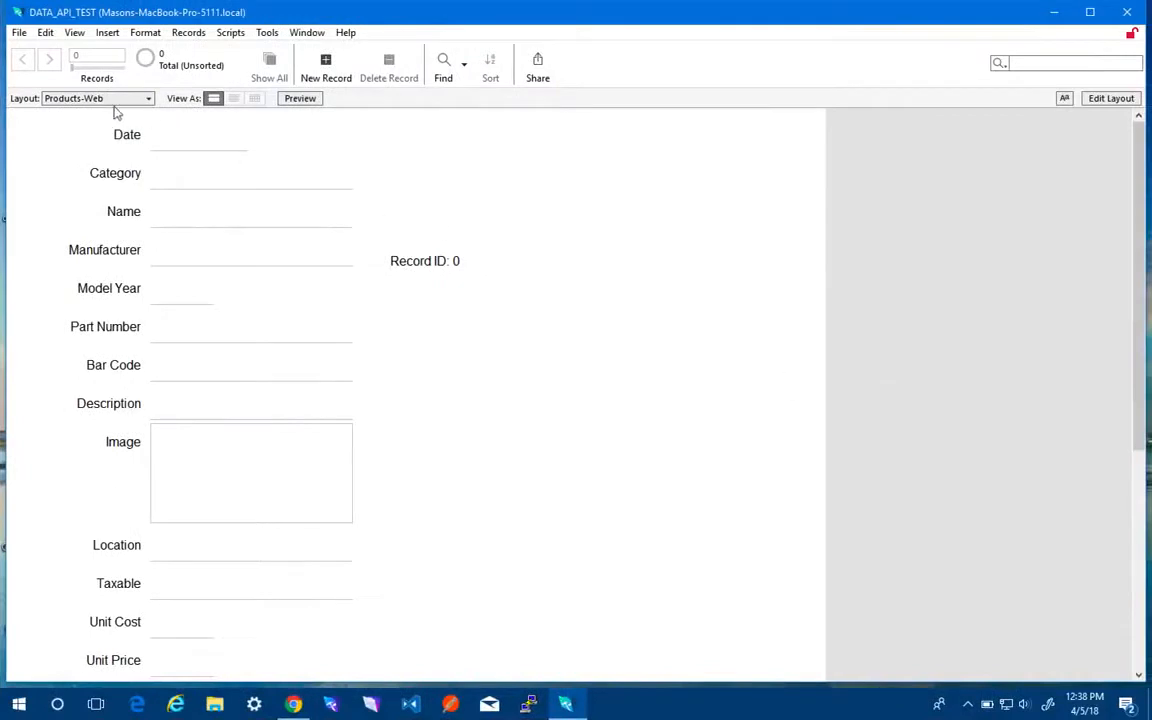
mouse_move(64, 36)
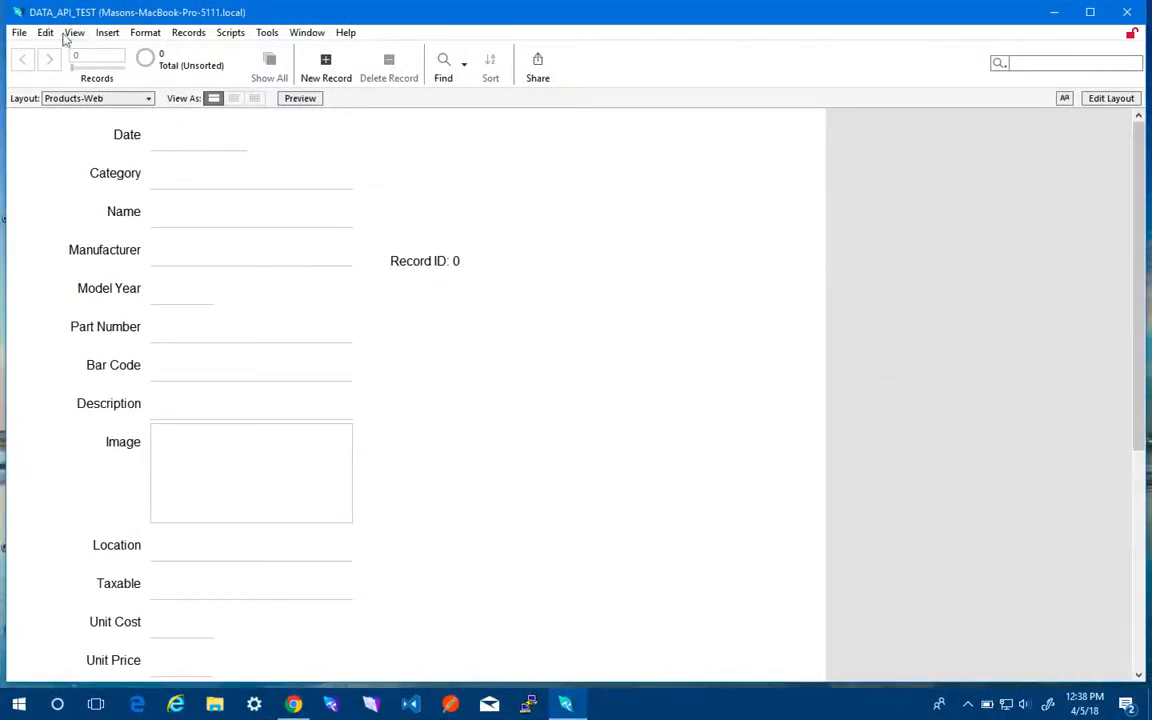
In Manage Security, check the fmrest extended privilege is granted to Full Access.
click(18, 32)
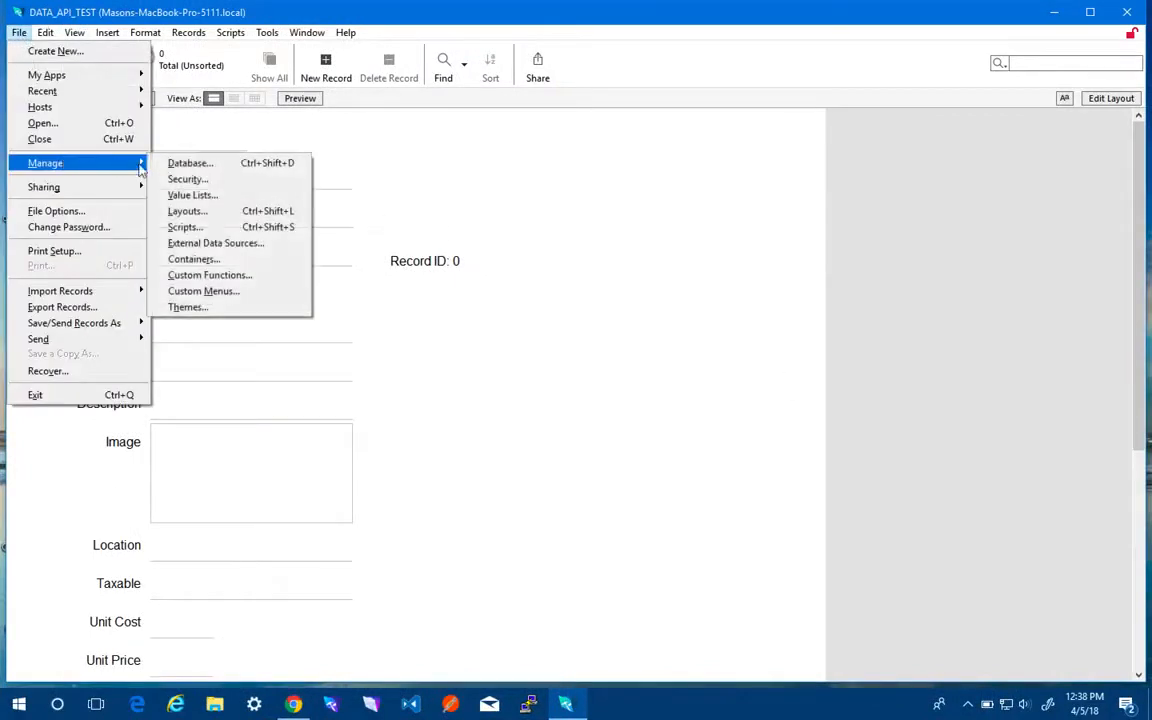
click(184, 180)
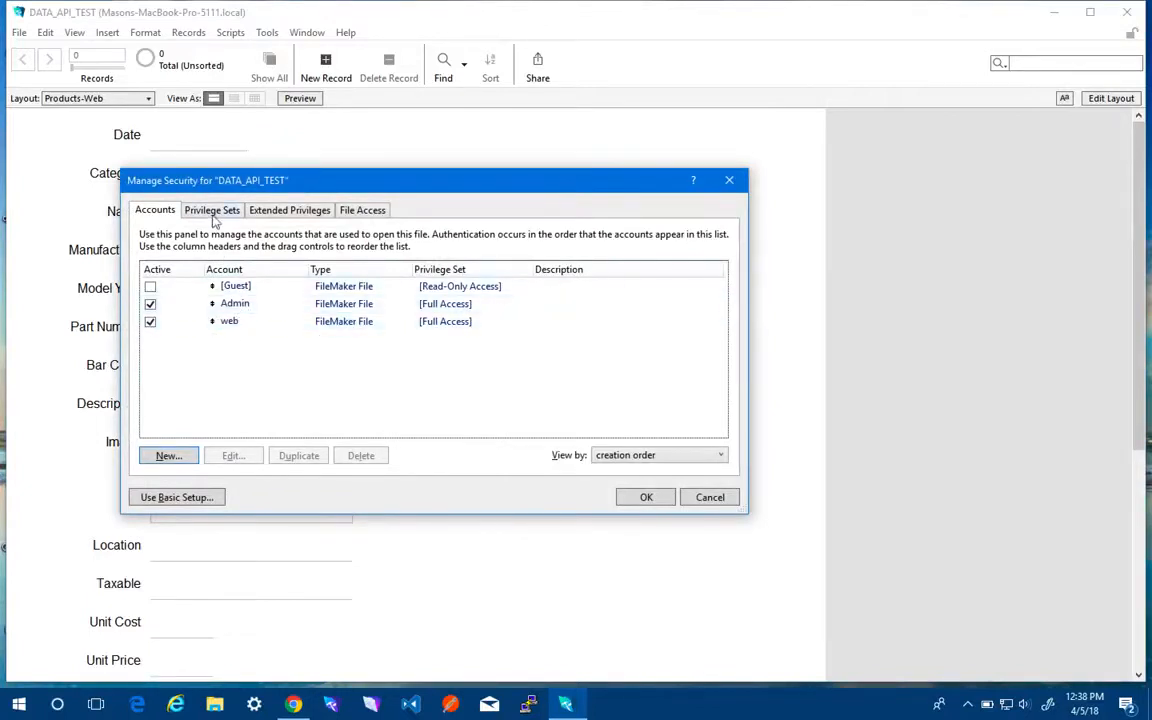
click(288, 210)
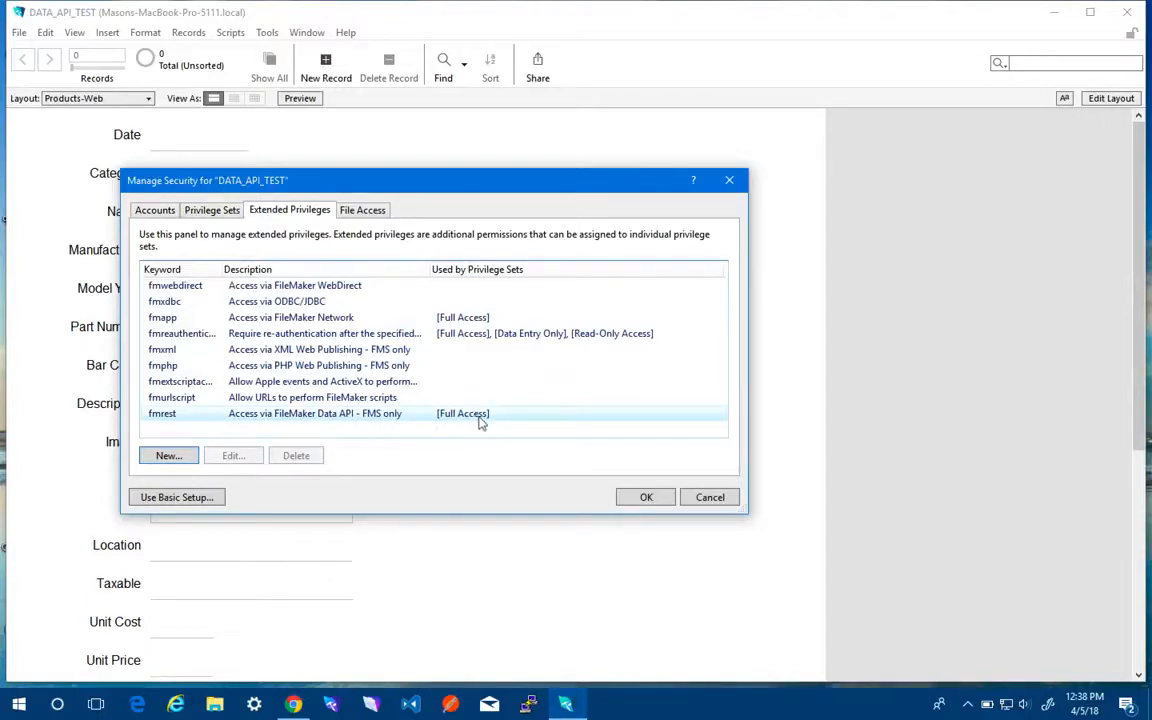
click(156, 210)
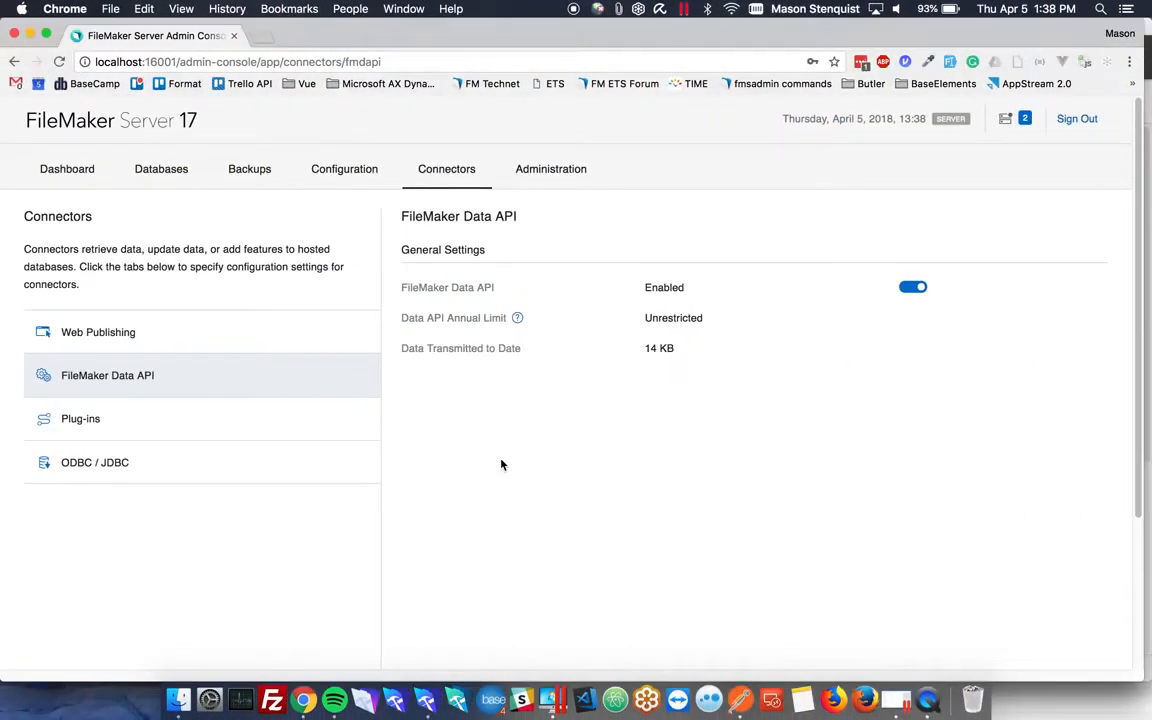
mouse_move(704, 538)
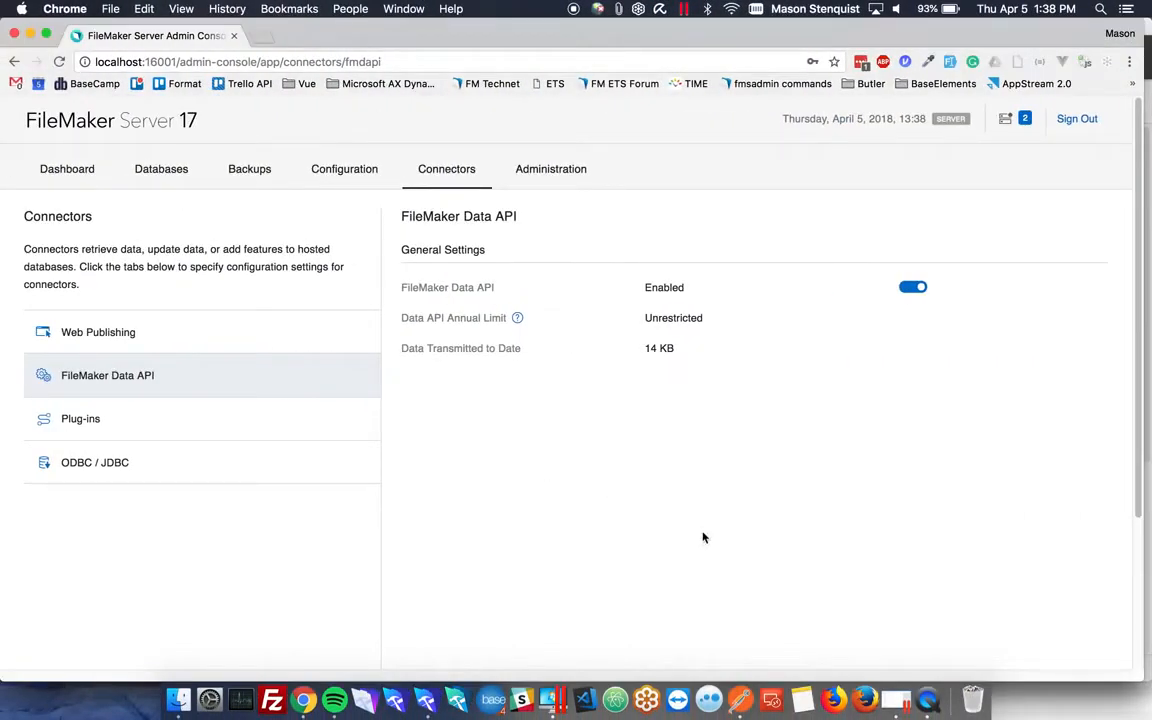
click(740, 696)
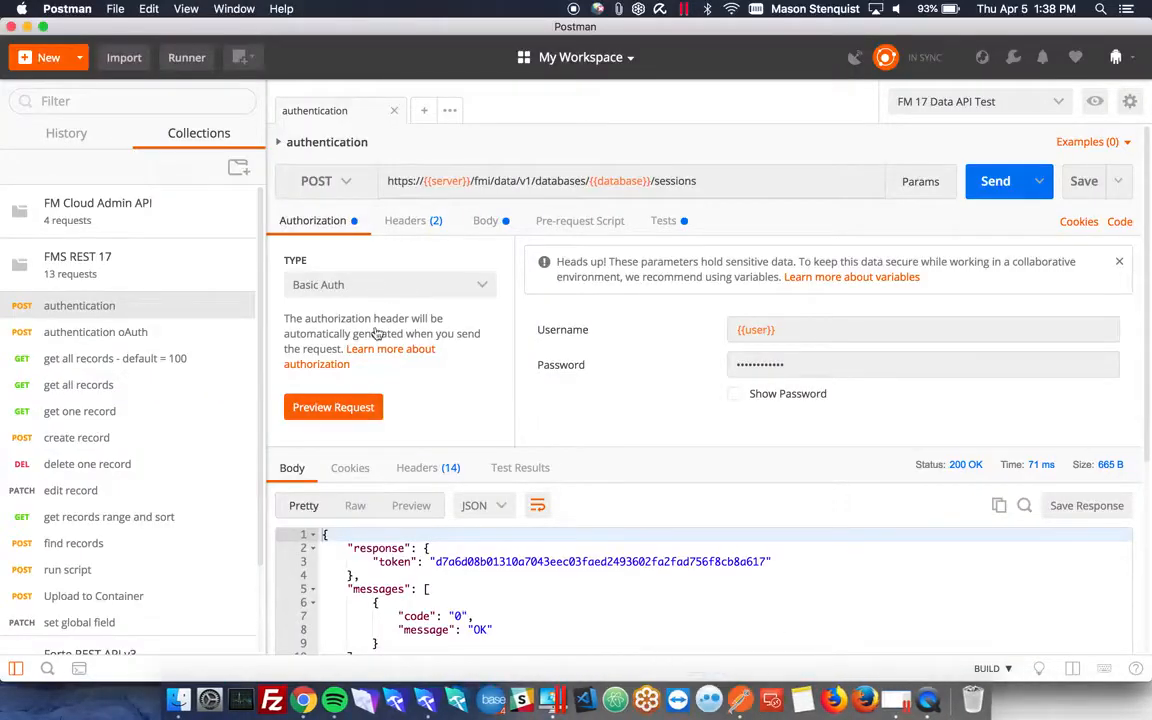
mouse_move(176, 270)
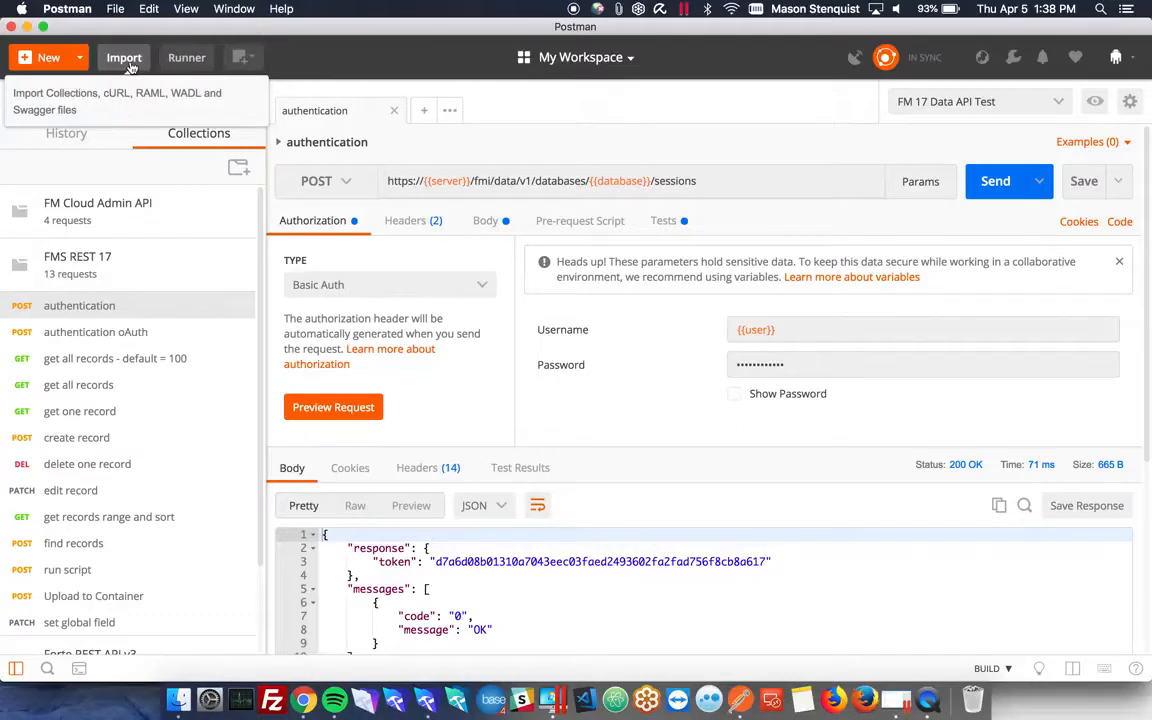
click(124, 56)
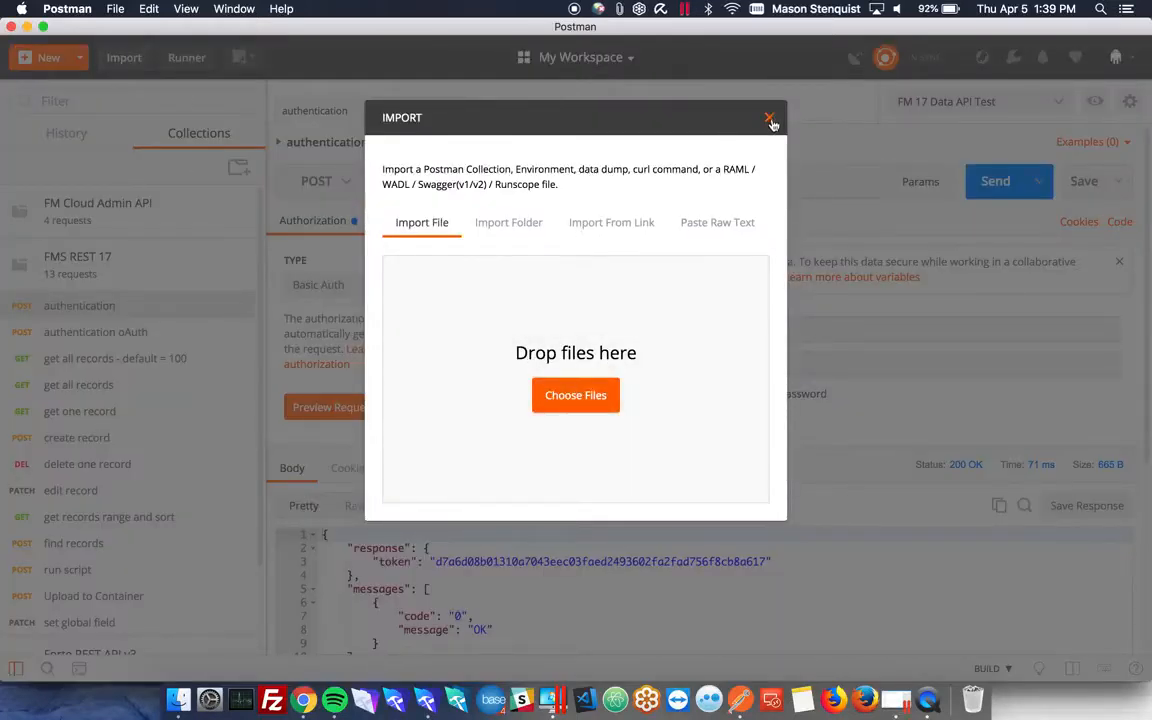
click(770, 120)
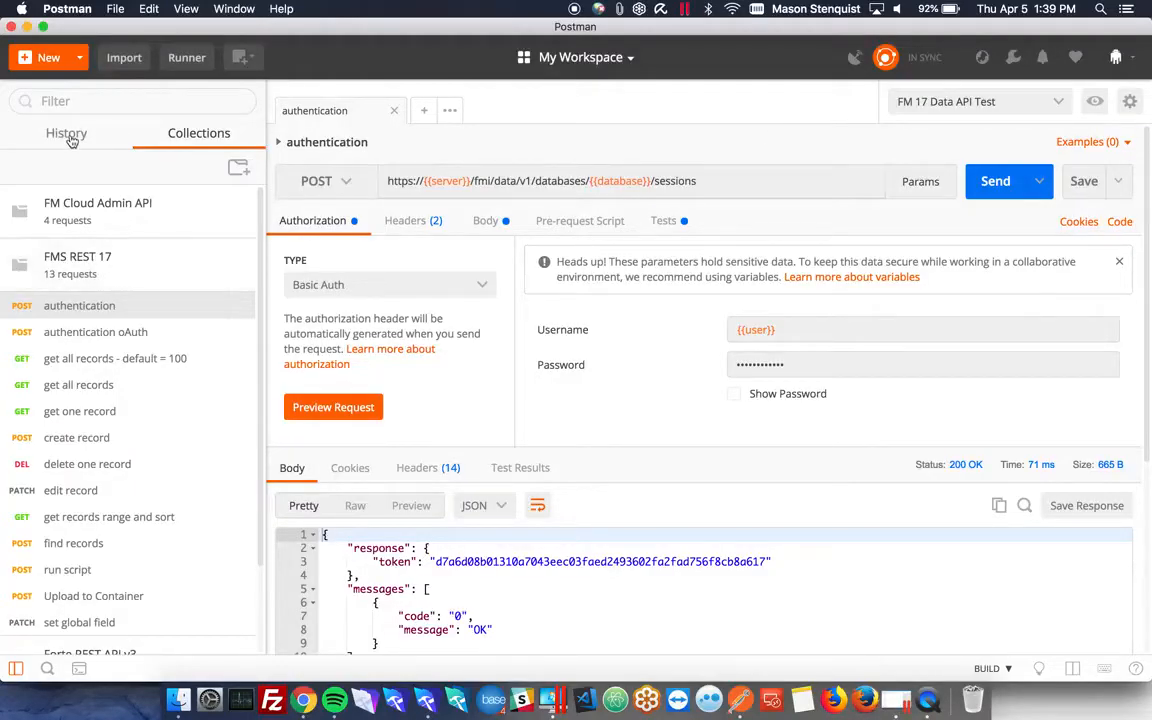
click(66, 132)
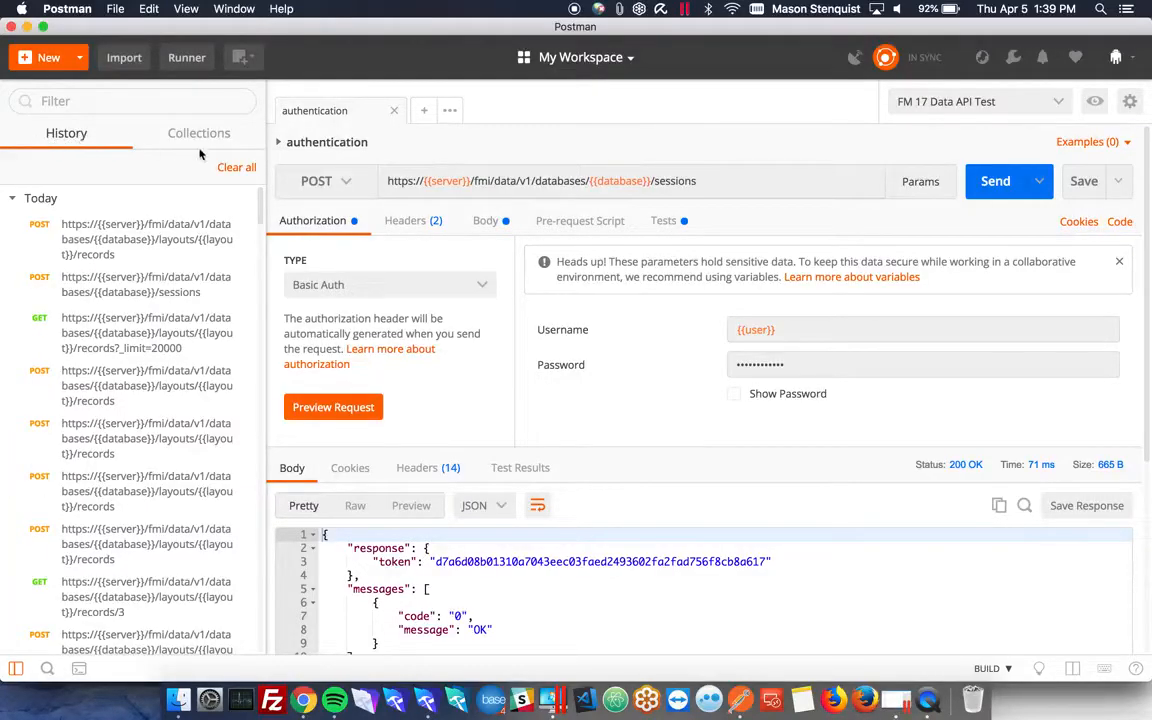
click(198, 132)
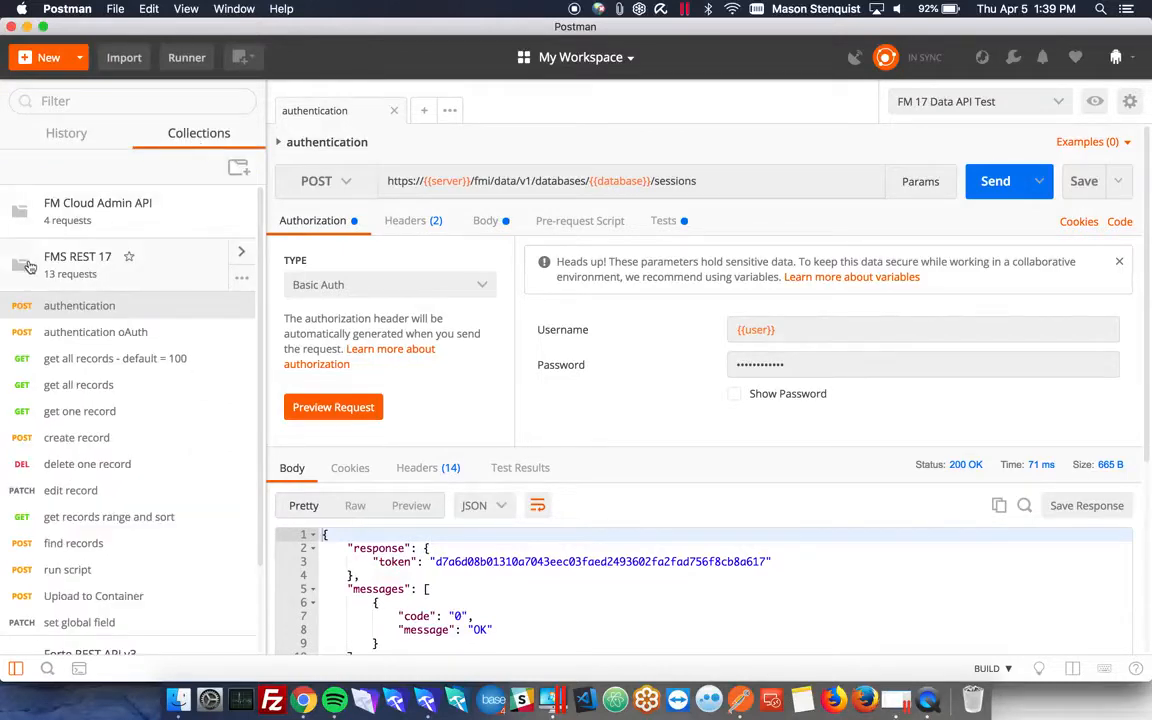
mouse_move(188, 298)
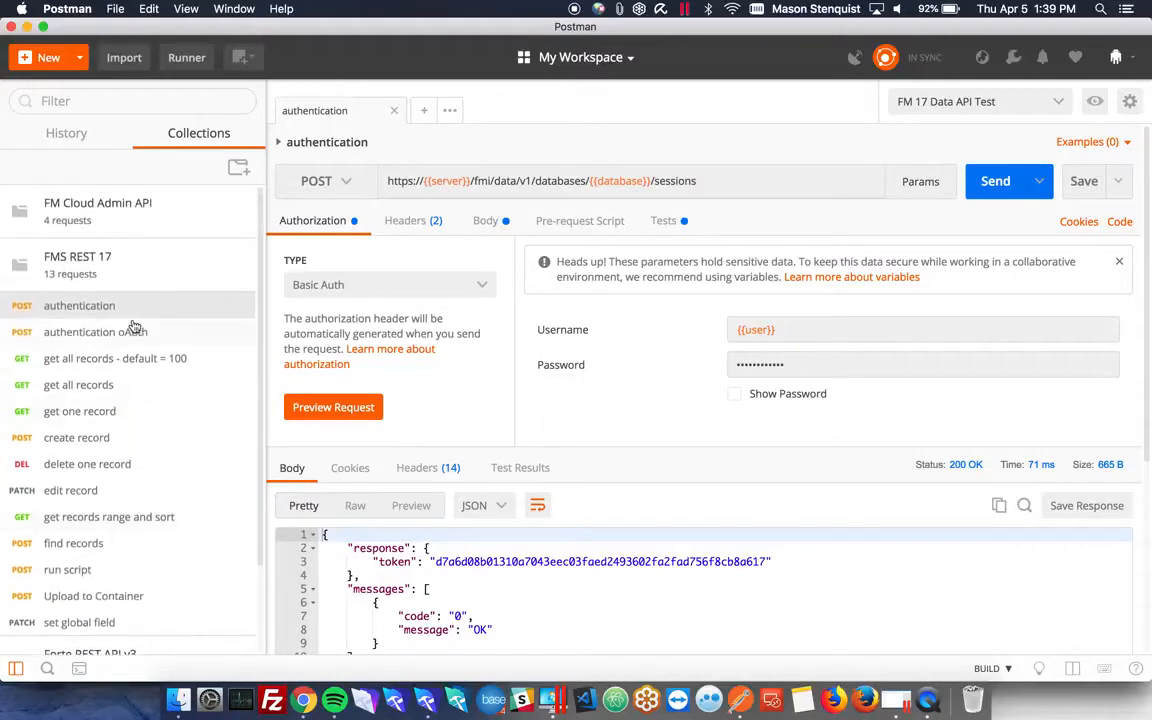
mouse_move(128, 310)
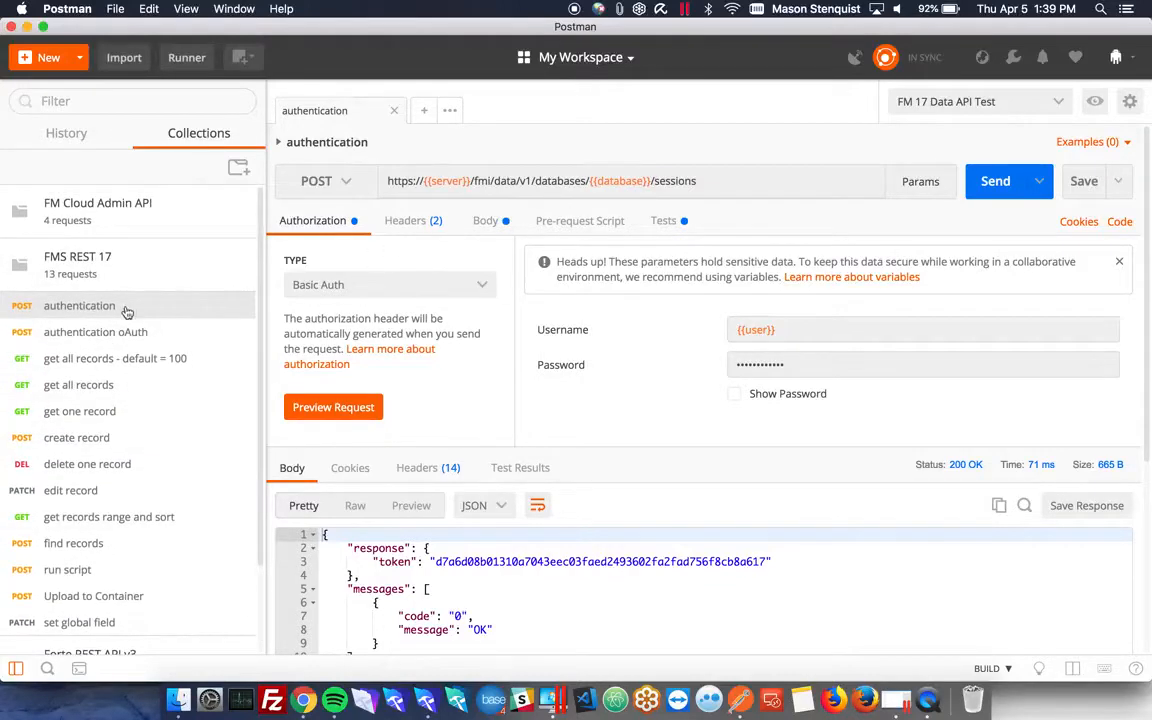
mouse_move(128, 312)
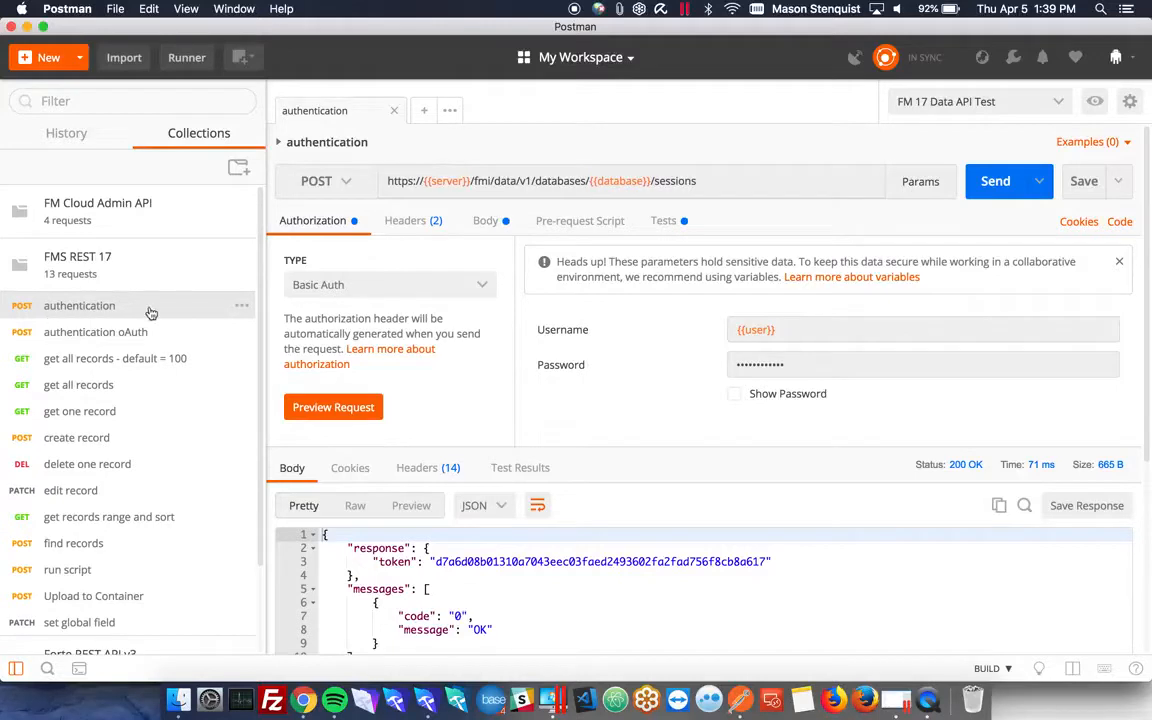
mouse_move(148, 324)
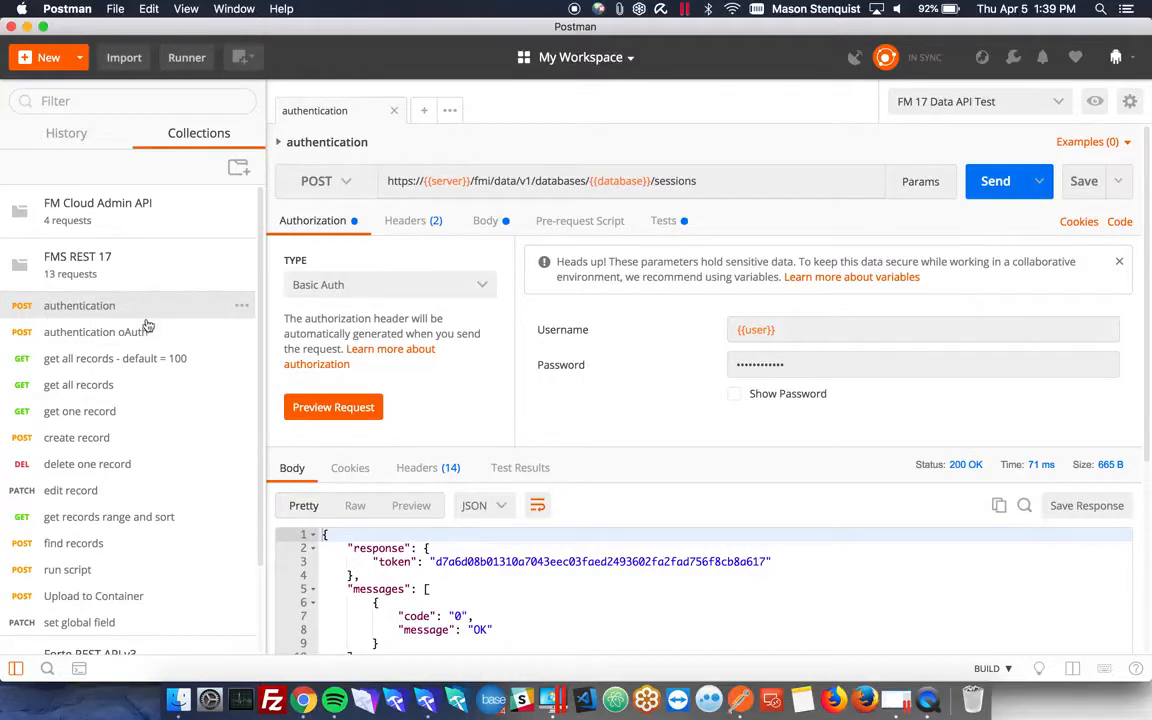
mouse_move(130, 390)
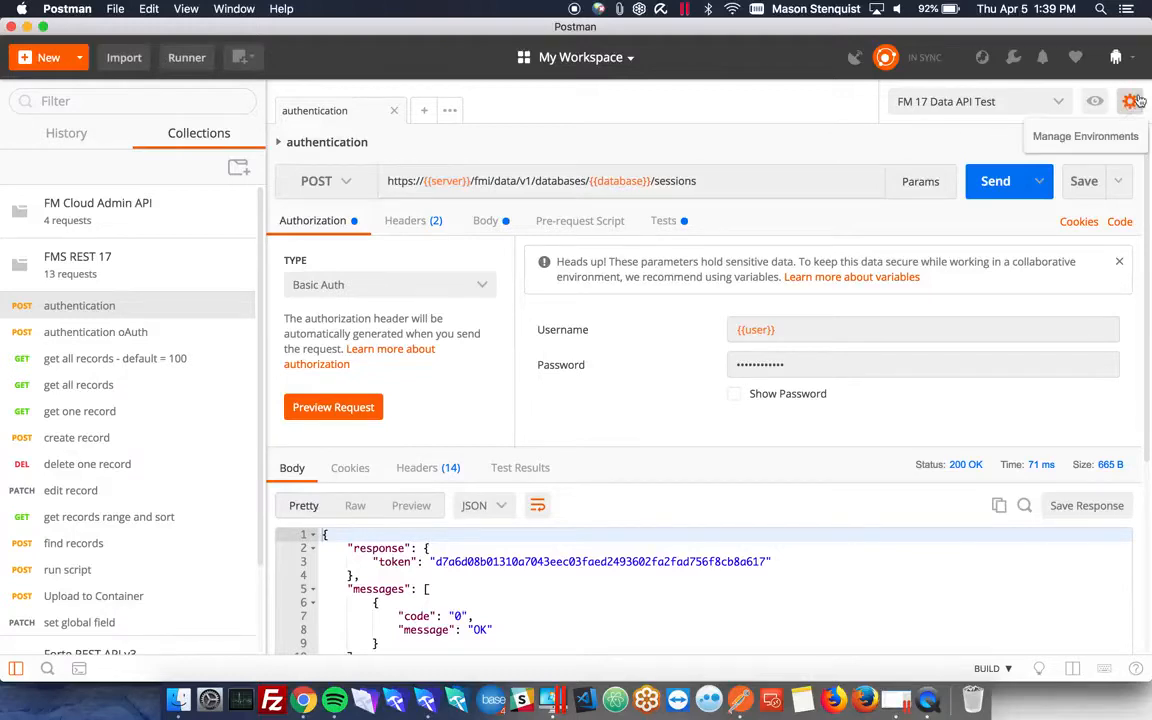
click(1132, 100)
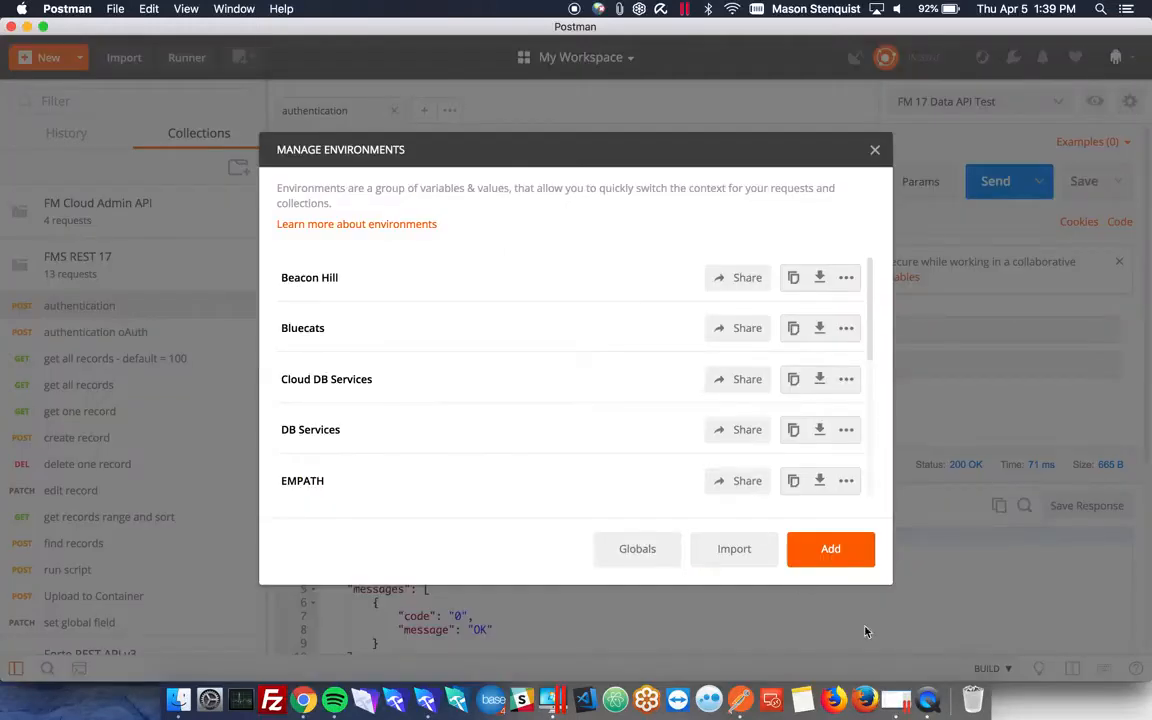
scroll(down, 3)
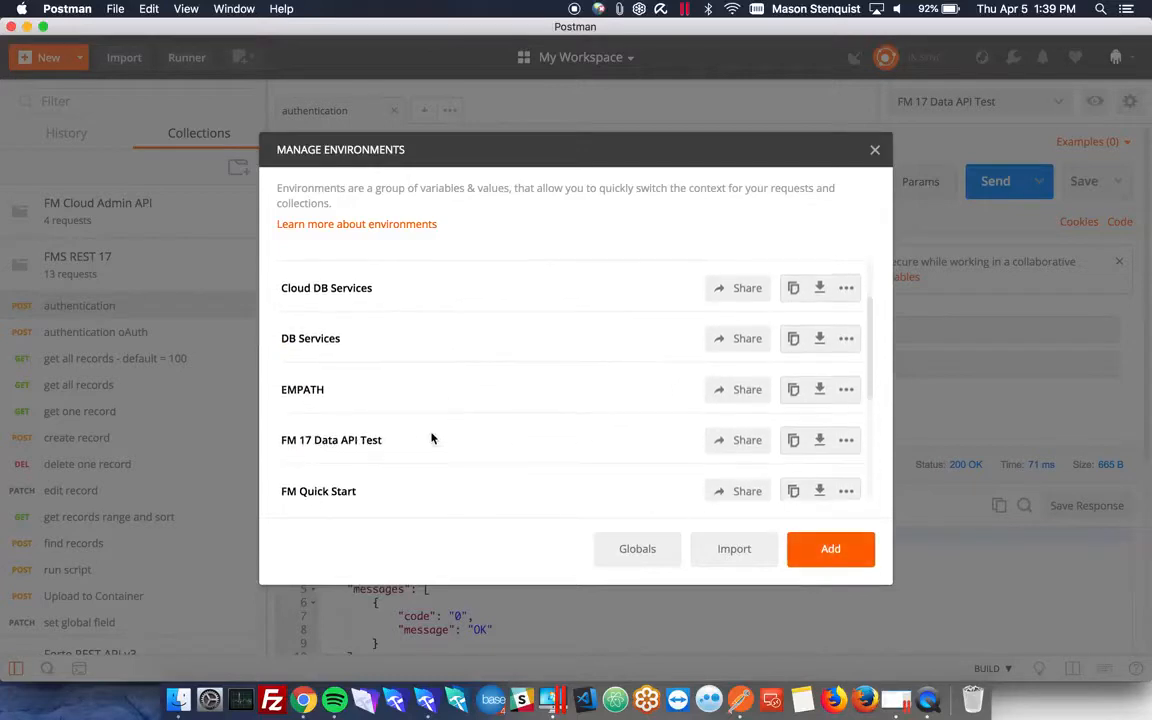
scroll(down, 3)
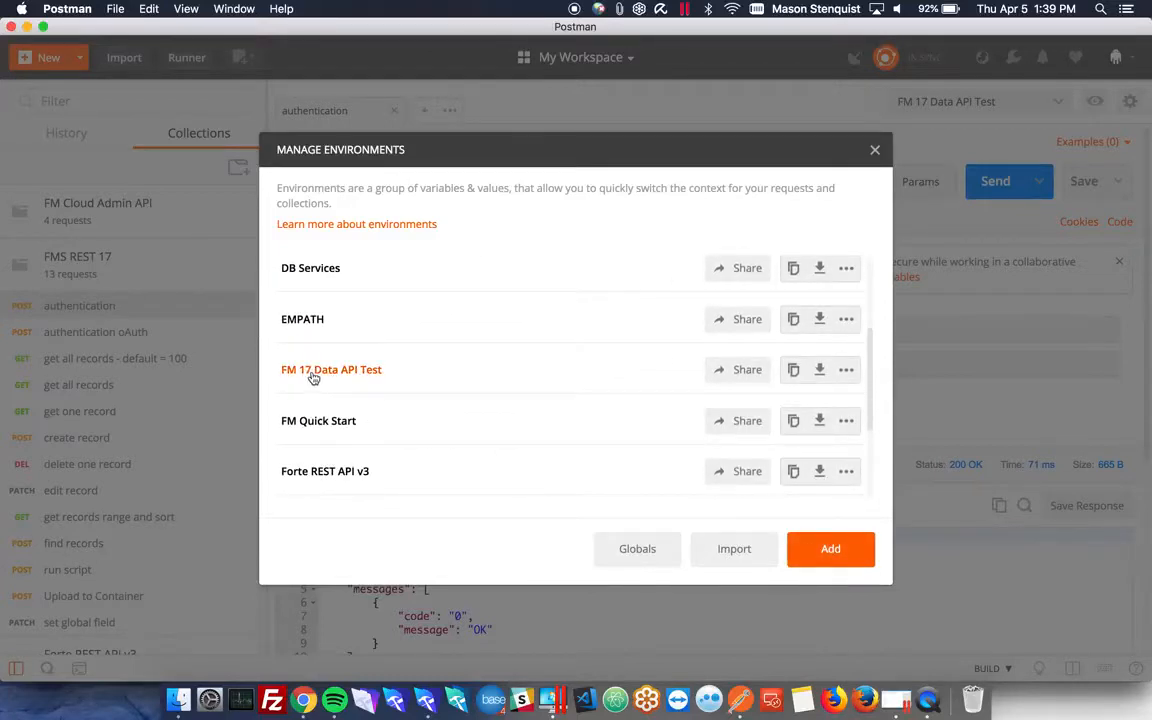
click(332, 368)
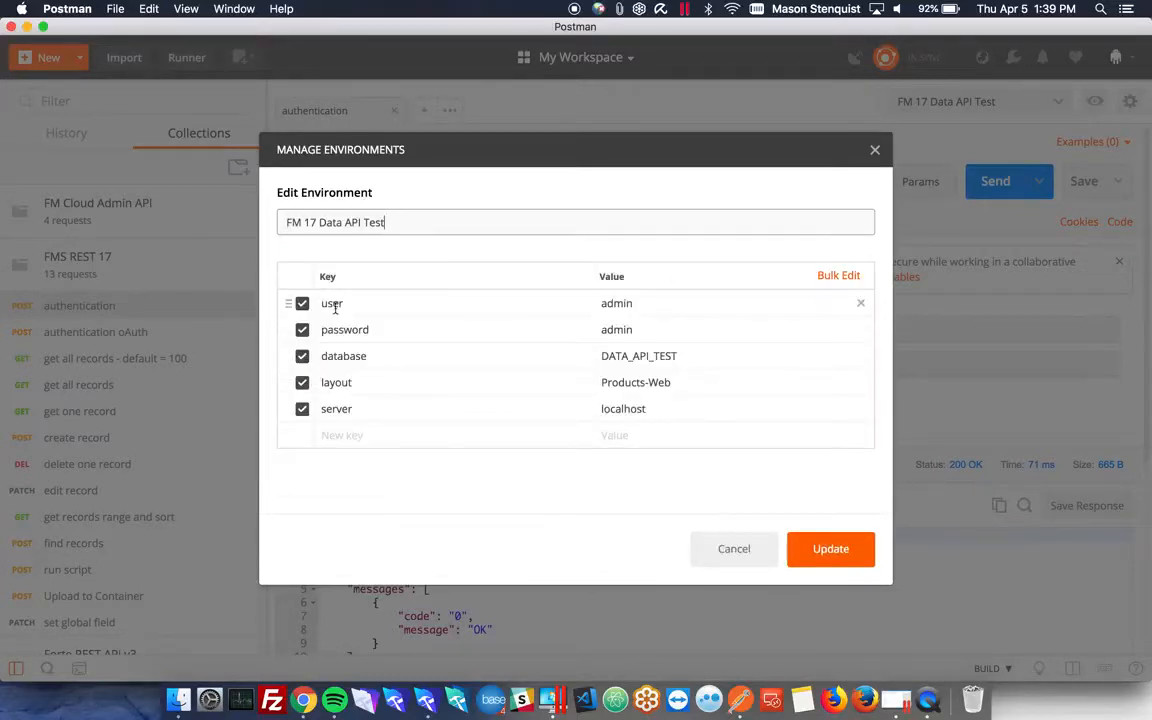
mouse_move(644, 420)
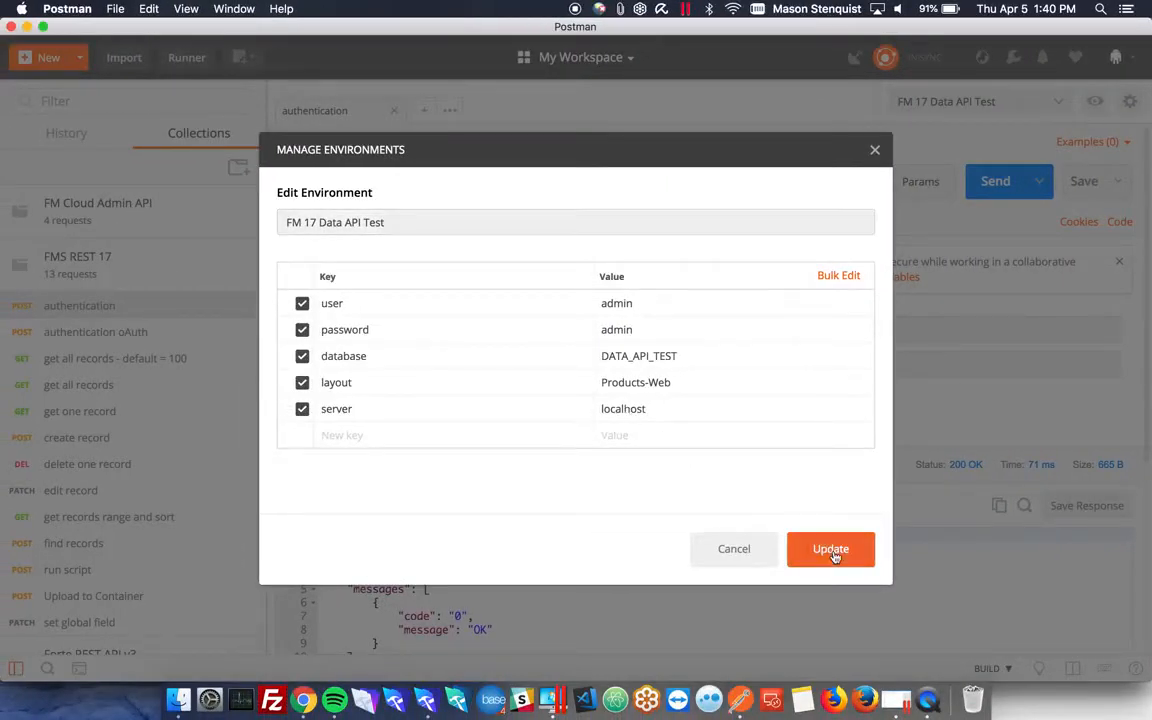
click(830, 548)
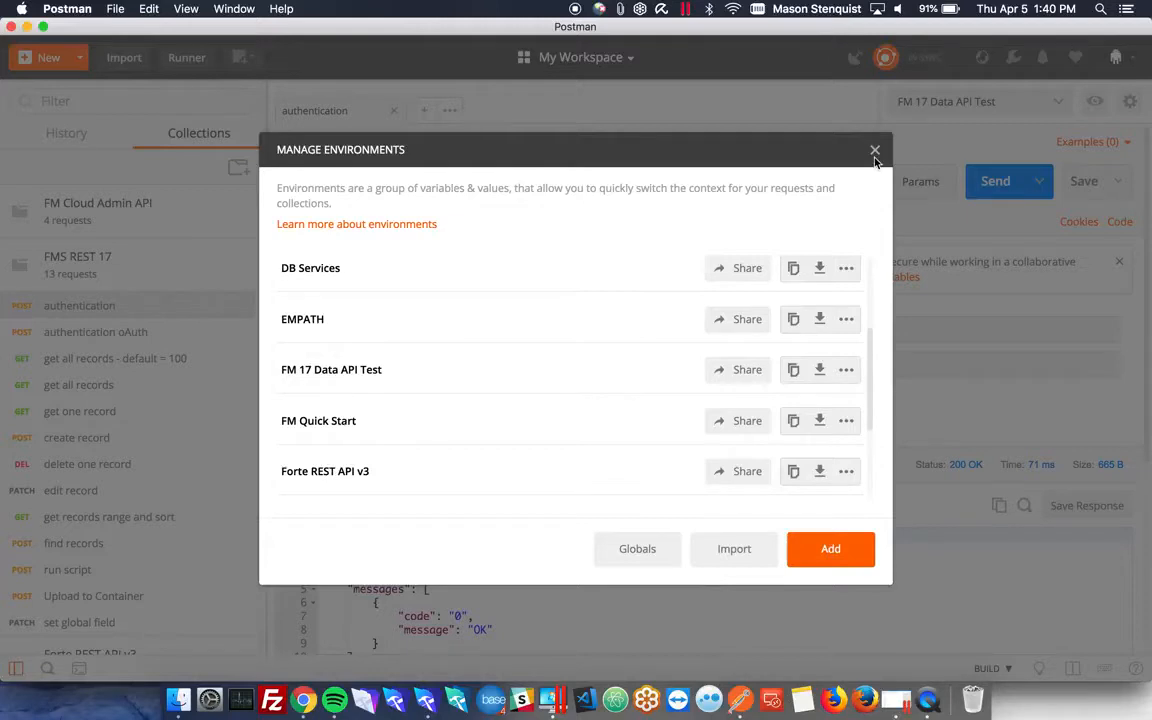
click(874, 150)
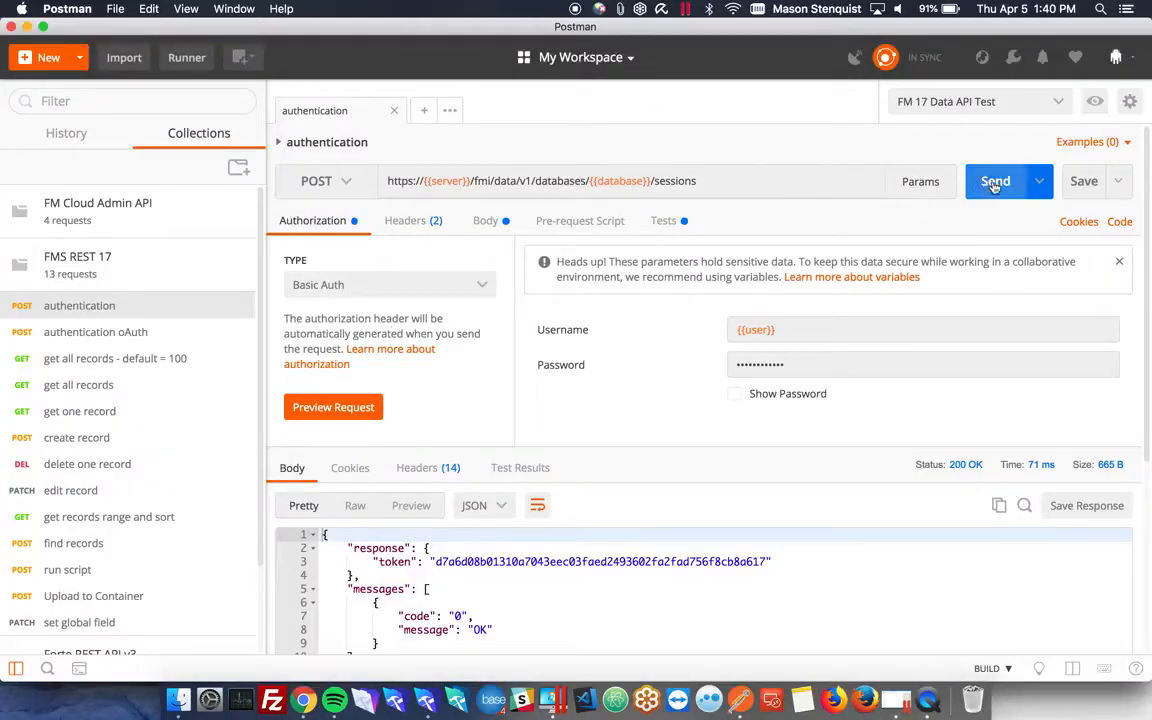
Send the authentication request and get a 200 OK with a fresh session token.
click(996, 180)
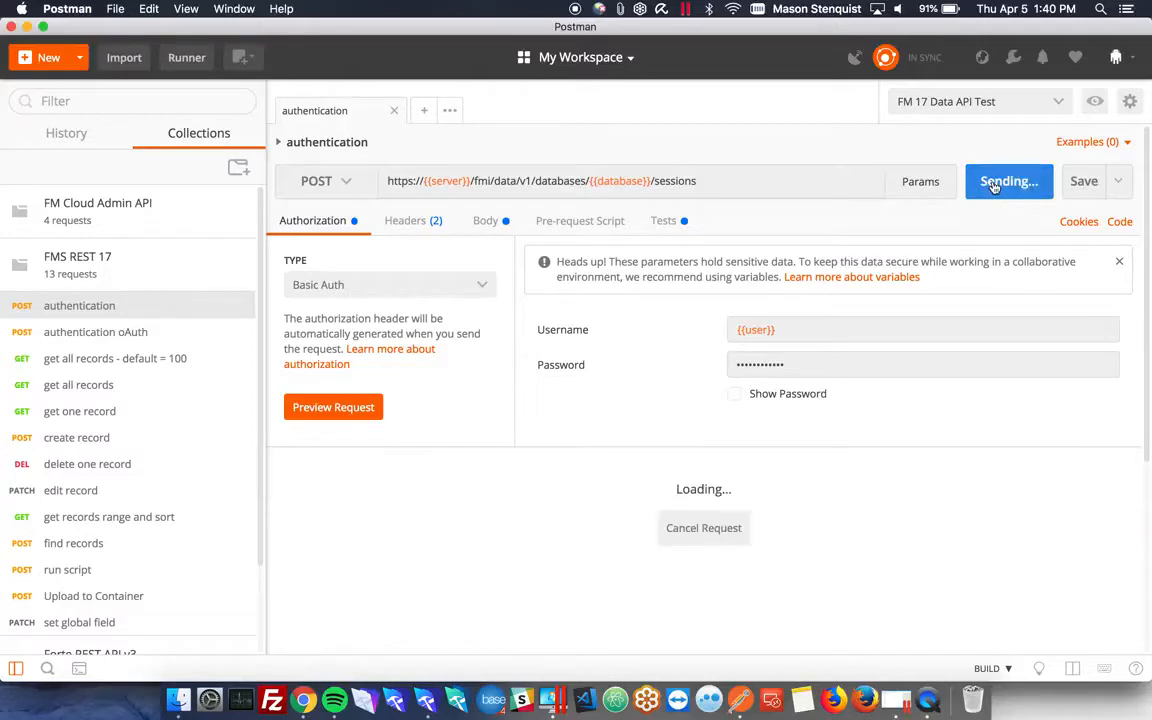
click(1008, 180)
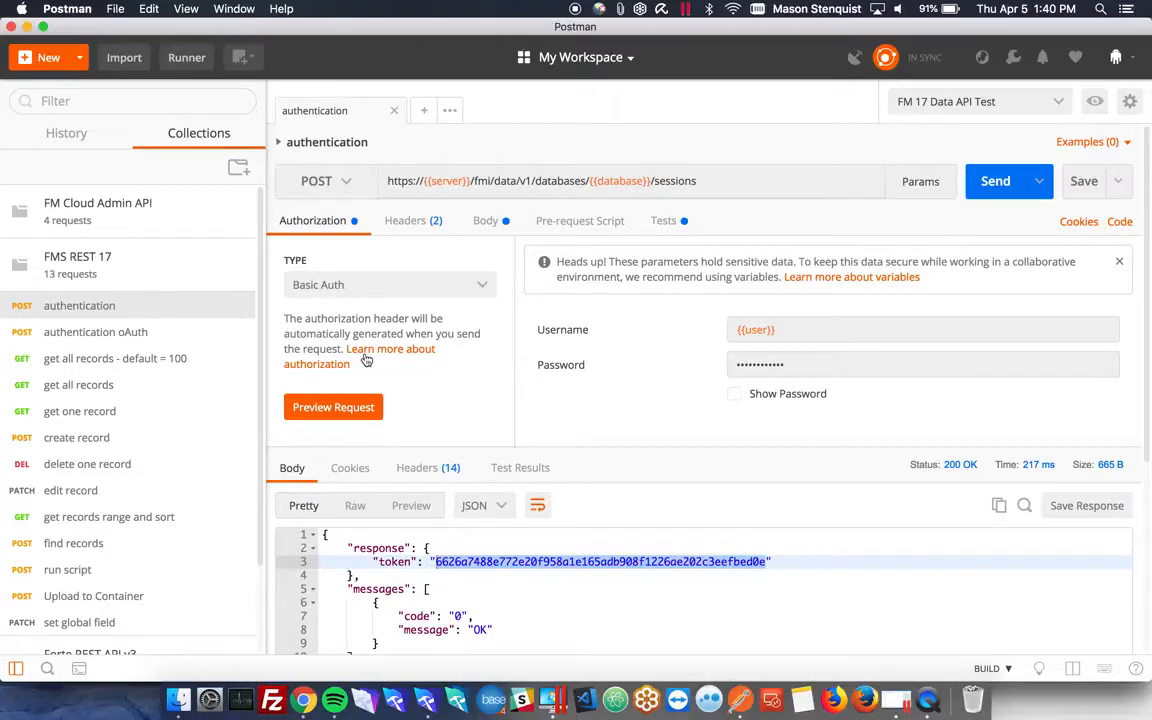
mouse_move(24, 350)
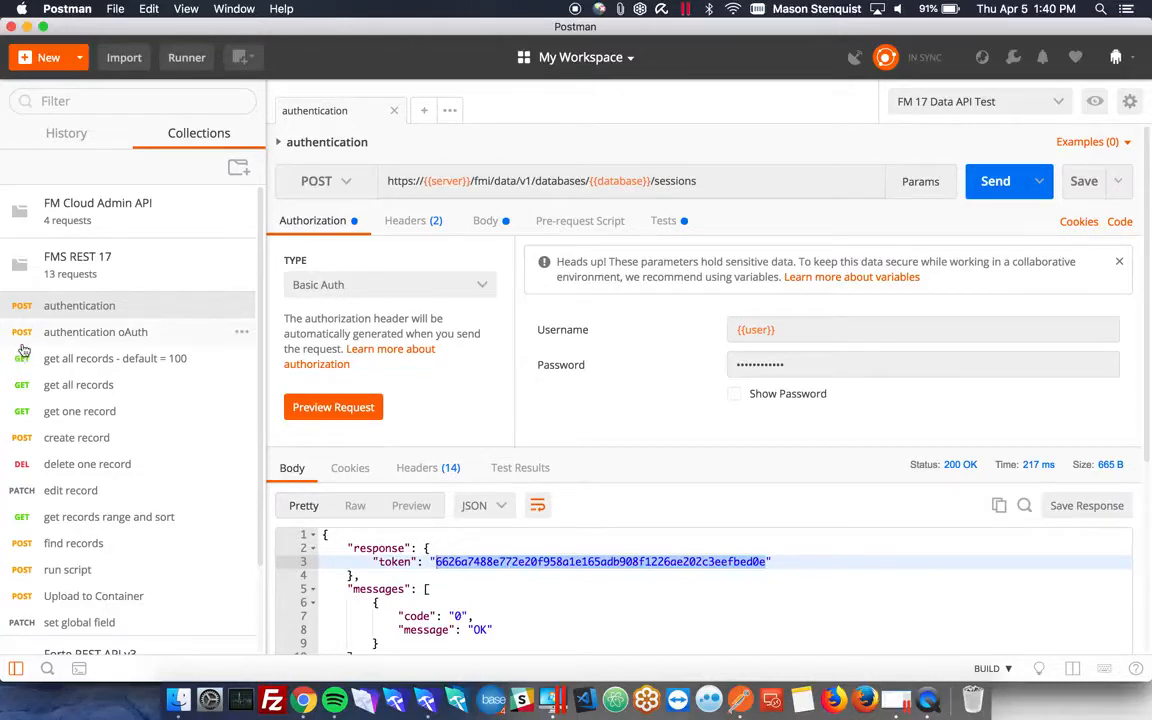
mouse_move(82, 444)
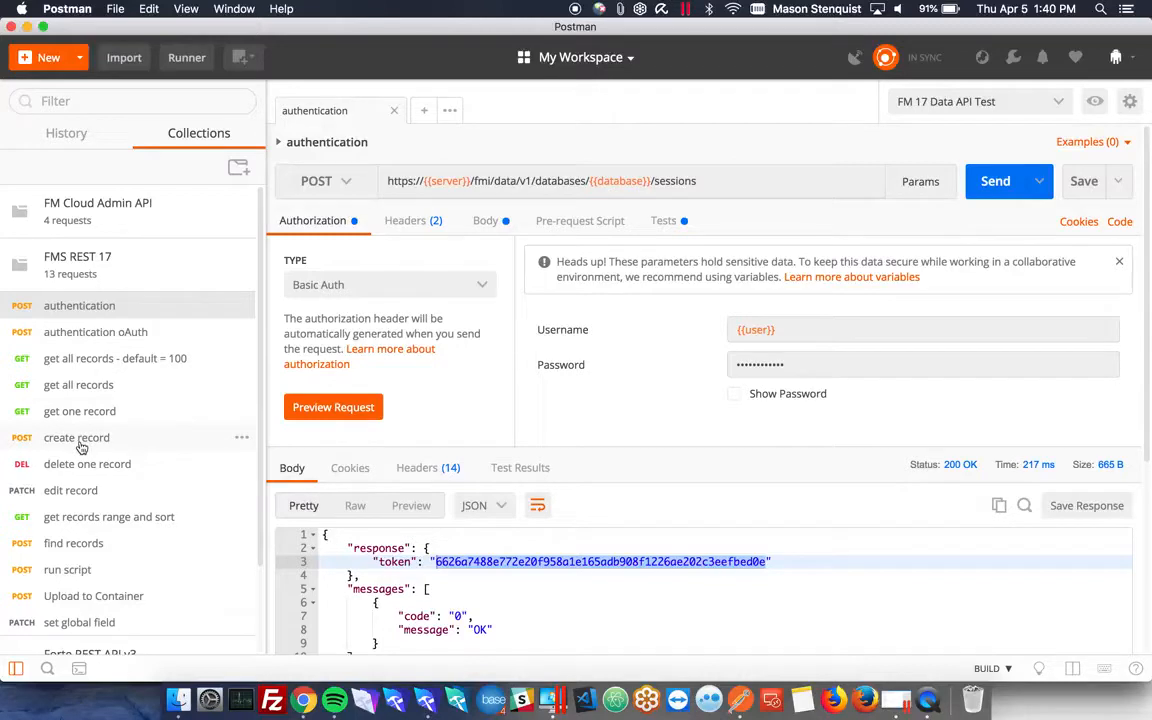
Check the create record headers use the {{token}} Bearer authorization and JSON content type.
click(76, 436)
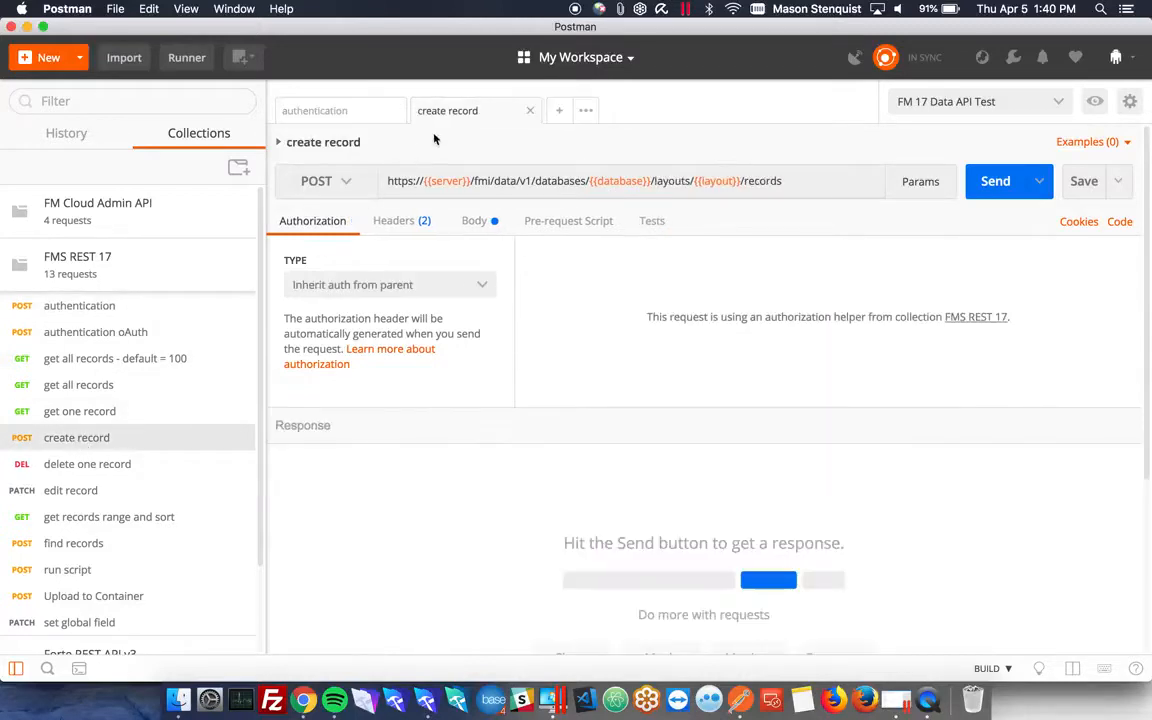
click(392, 220)
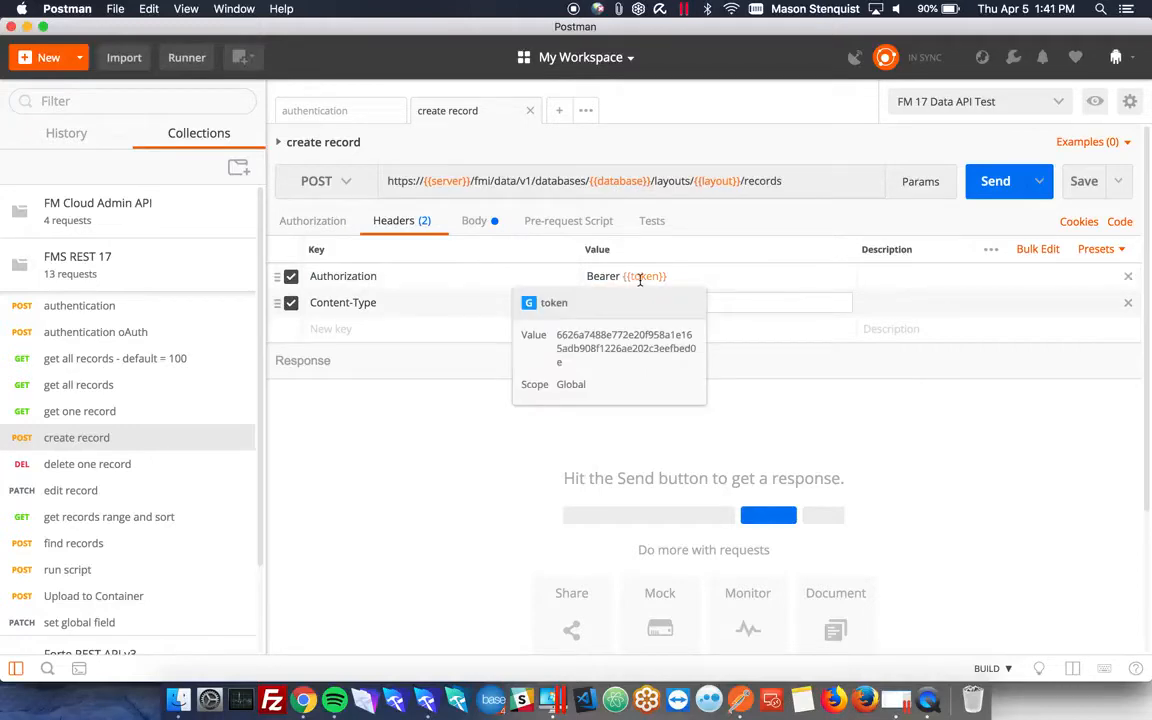
click(314, 110)
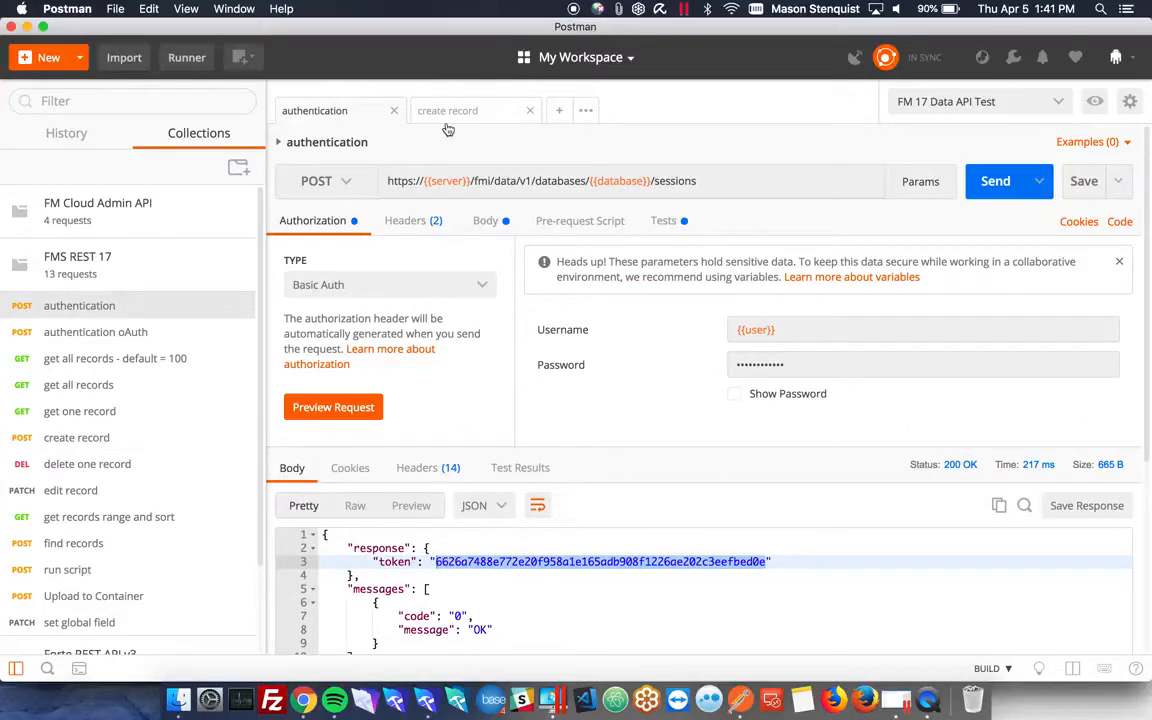
click(448, 110)
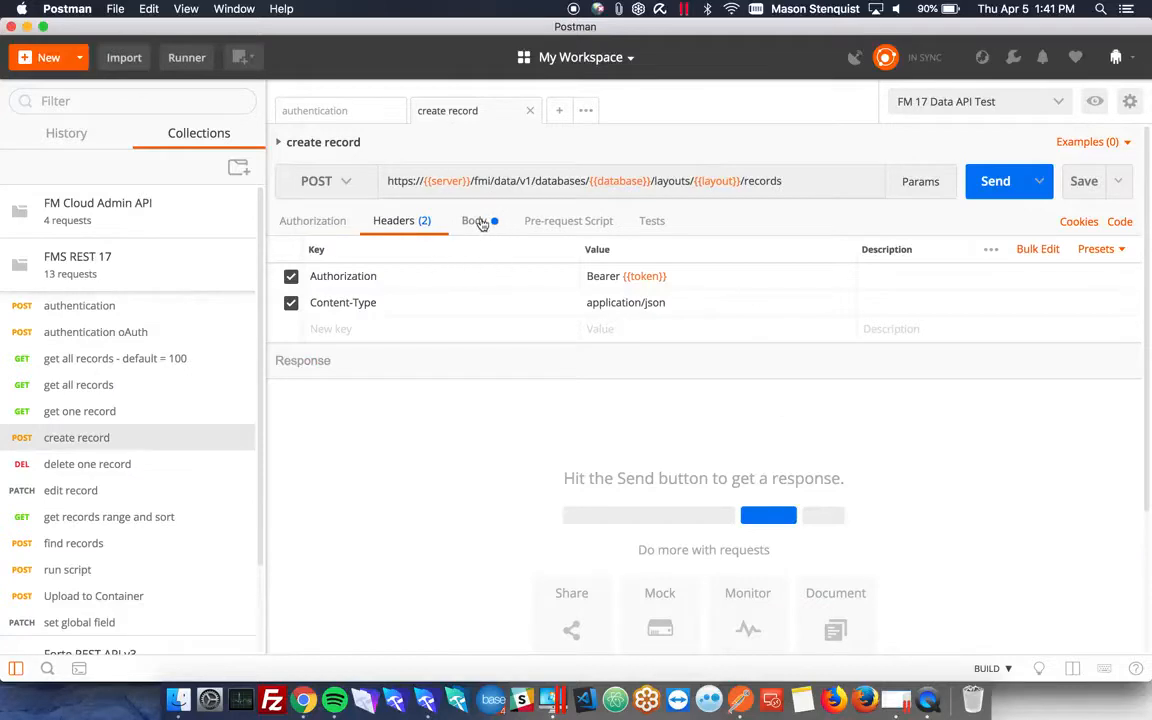
Set the create record body to Name Mason and Category Test, and send it.
click(474, 220)
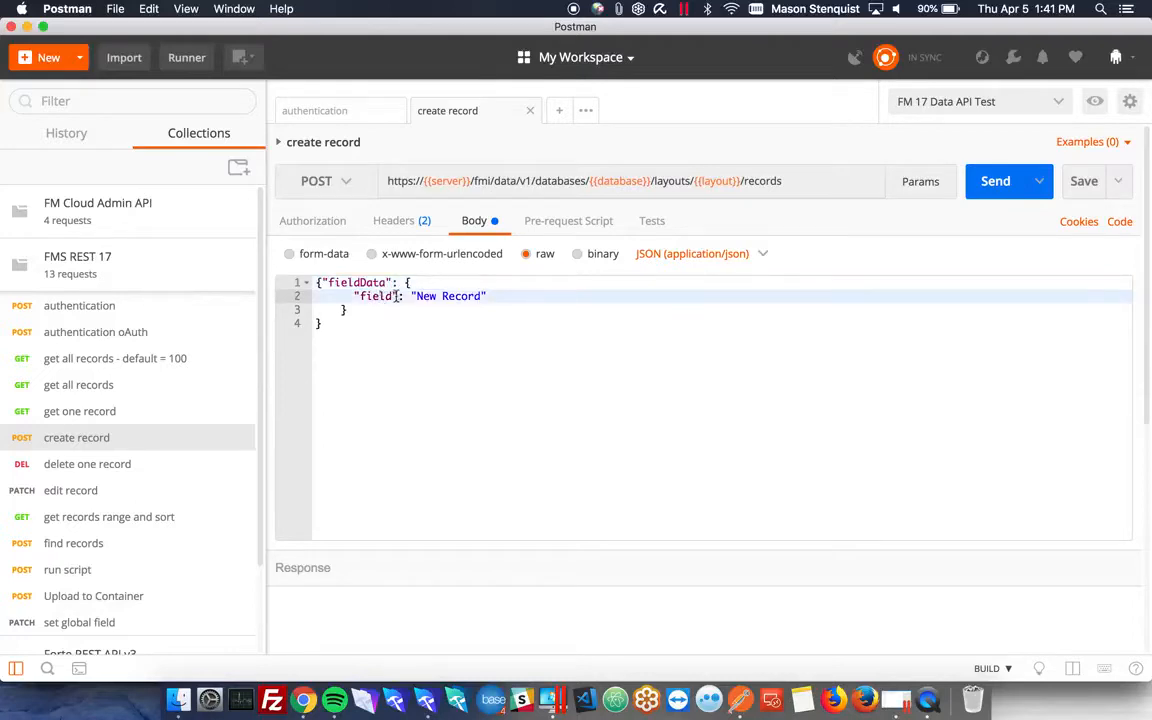
text(Name)
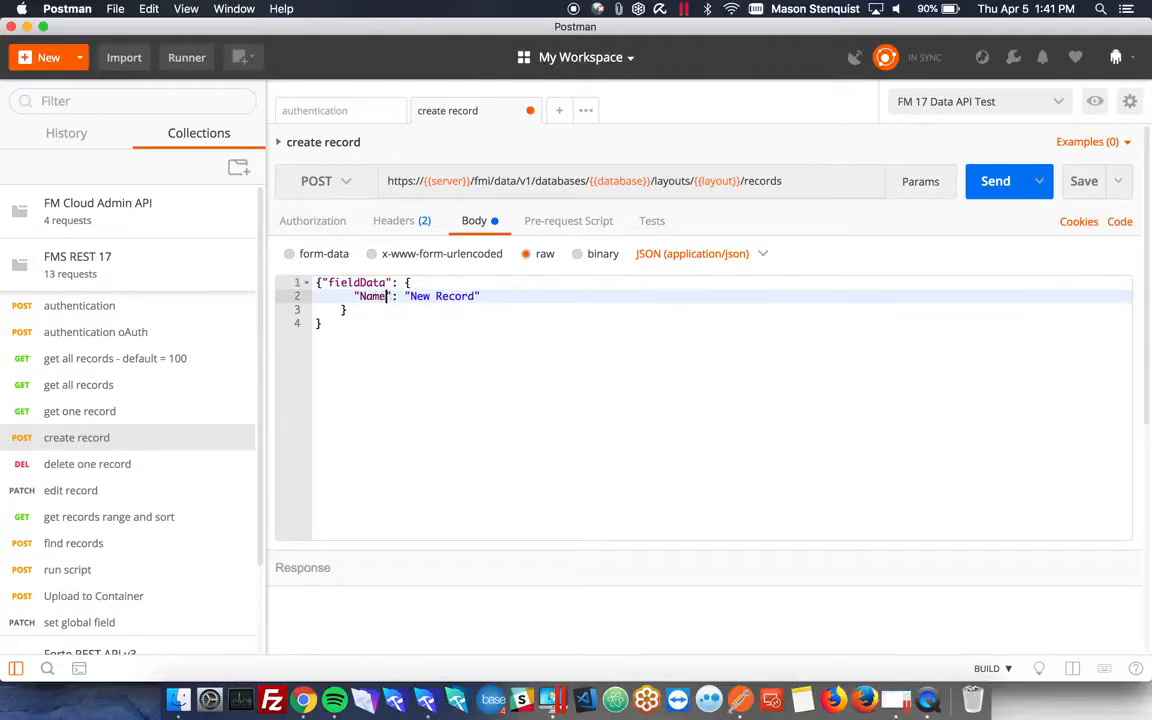
double_click(440, 296)
text("Co)
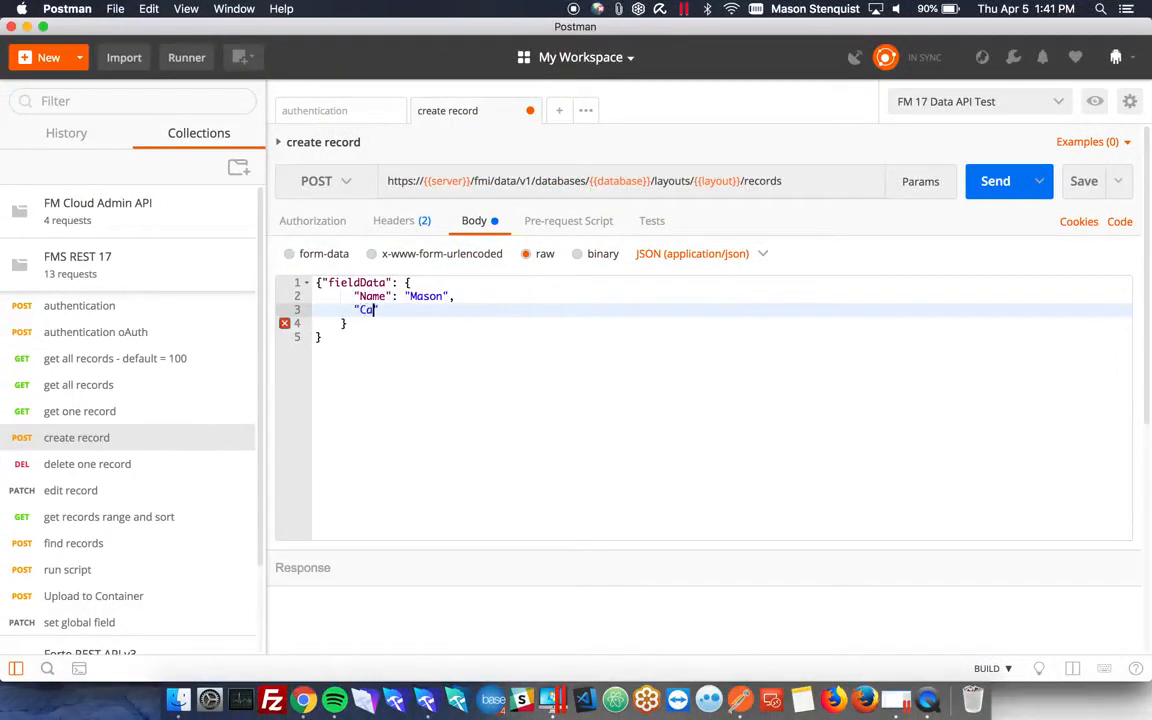
text(tegory" : "T)
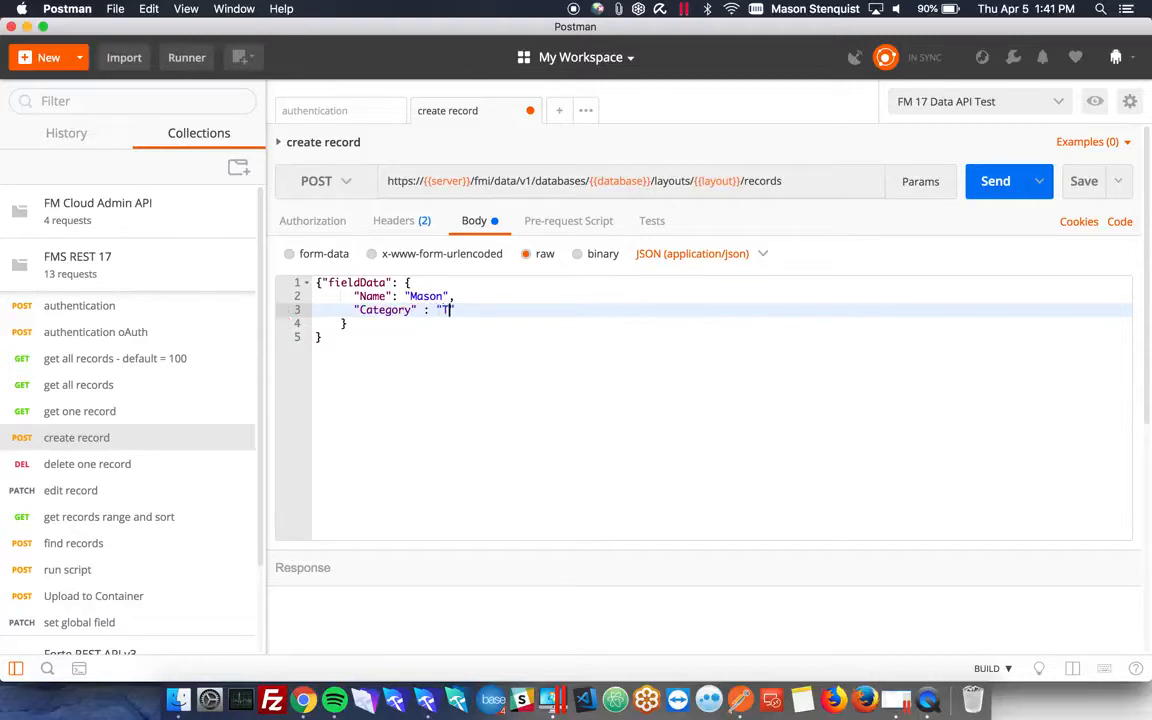
text(est)
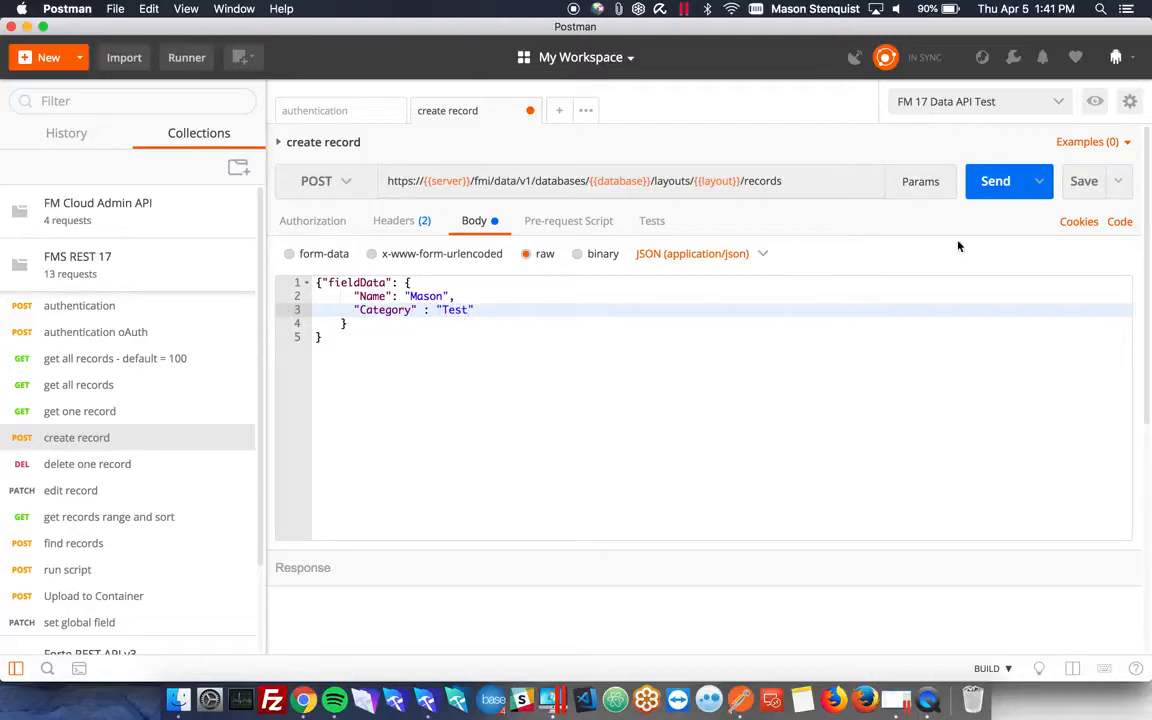
click(996, 180)
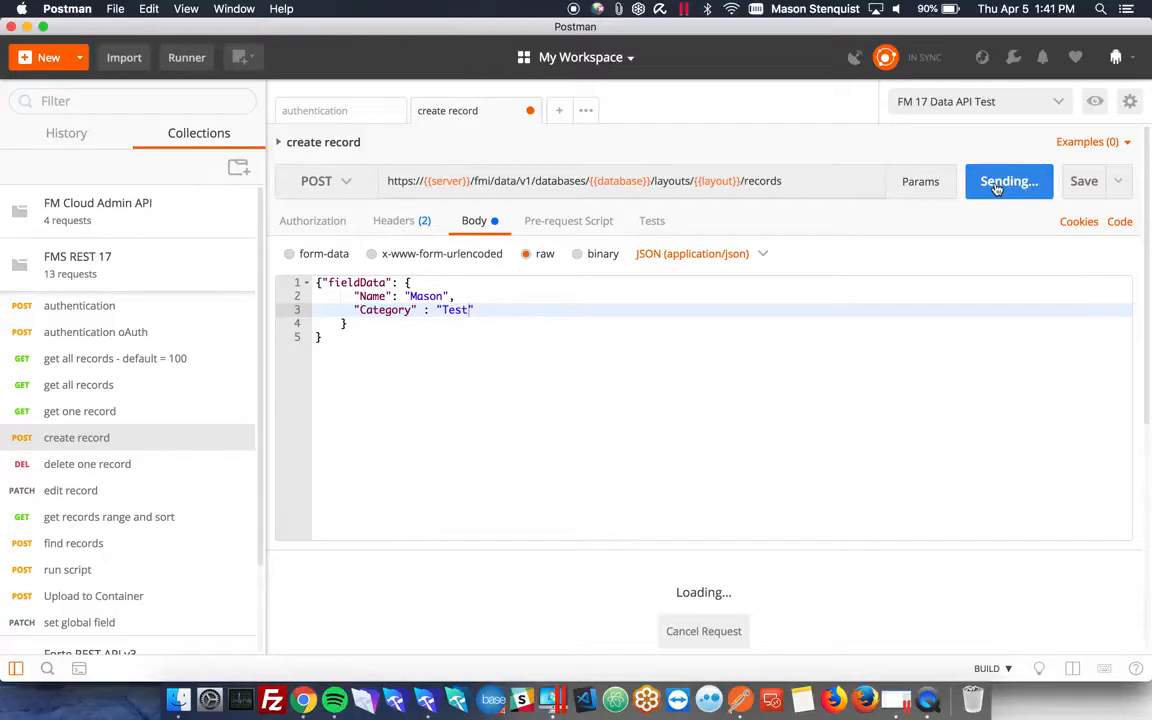
Note record ID 53 in the create response and switch to the get one record request.
click(1008, 180)
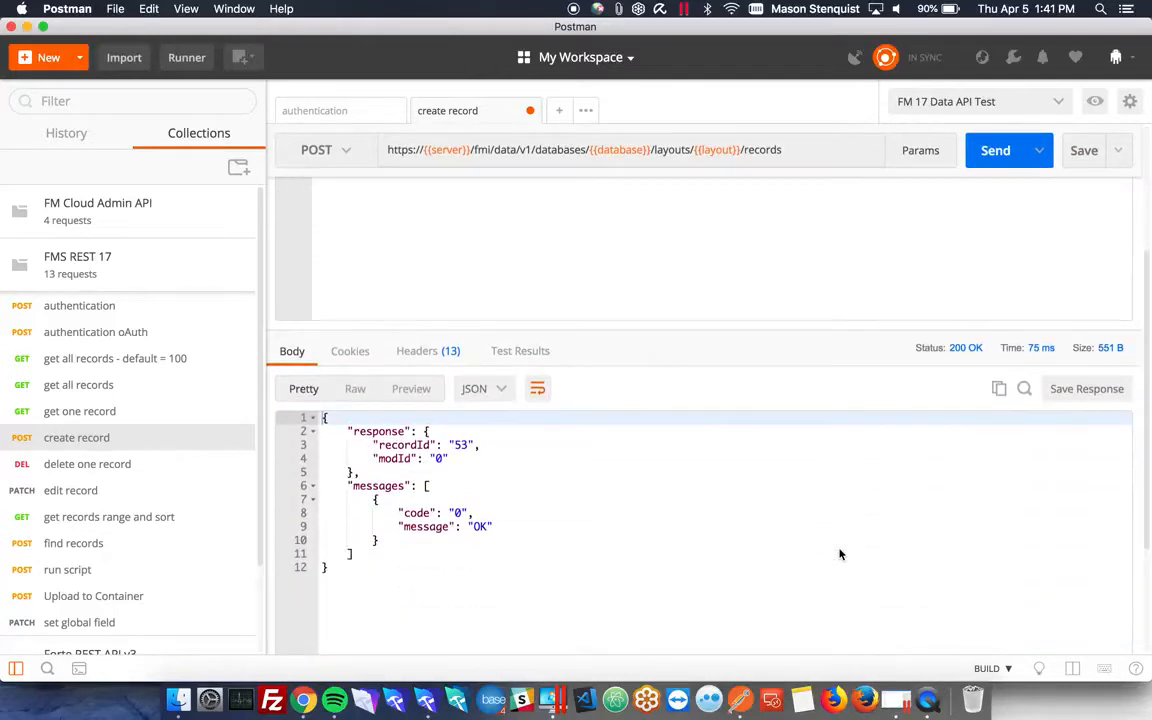
double_click(460, 444)
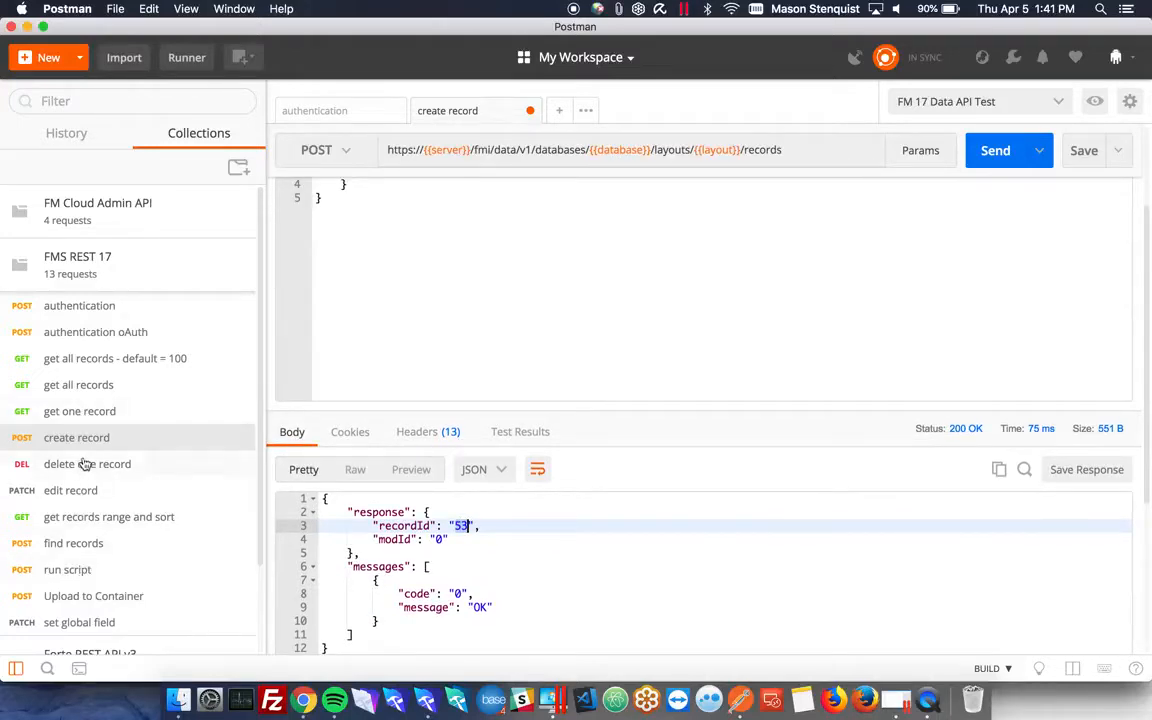
click(80, 412)
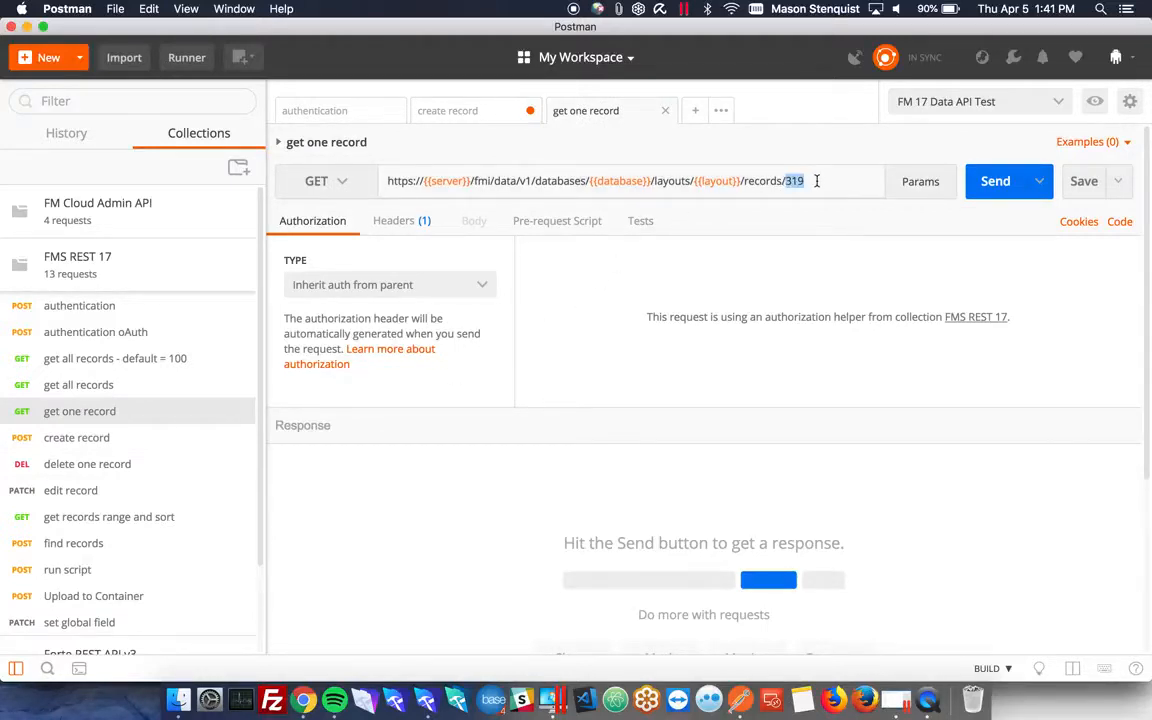
Fetch record 53 to confirm Mason's Test data, then move to the edit record request.
text(53)
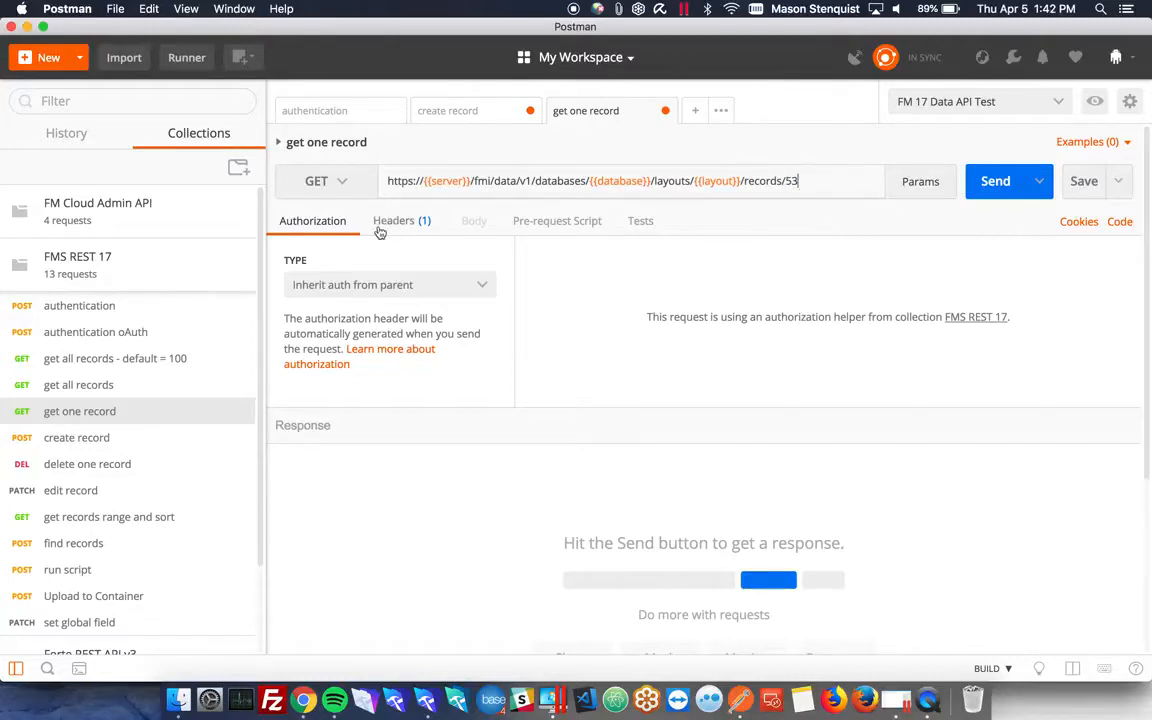
click(392, 220)
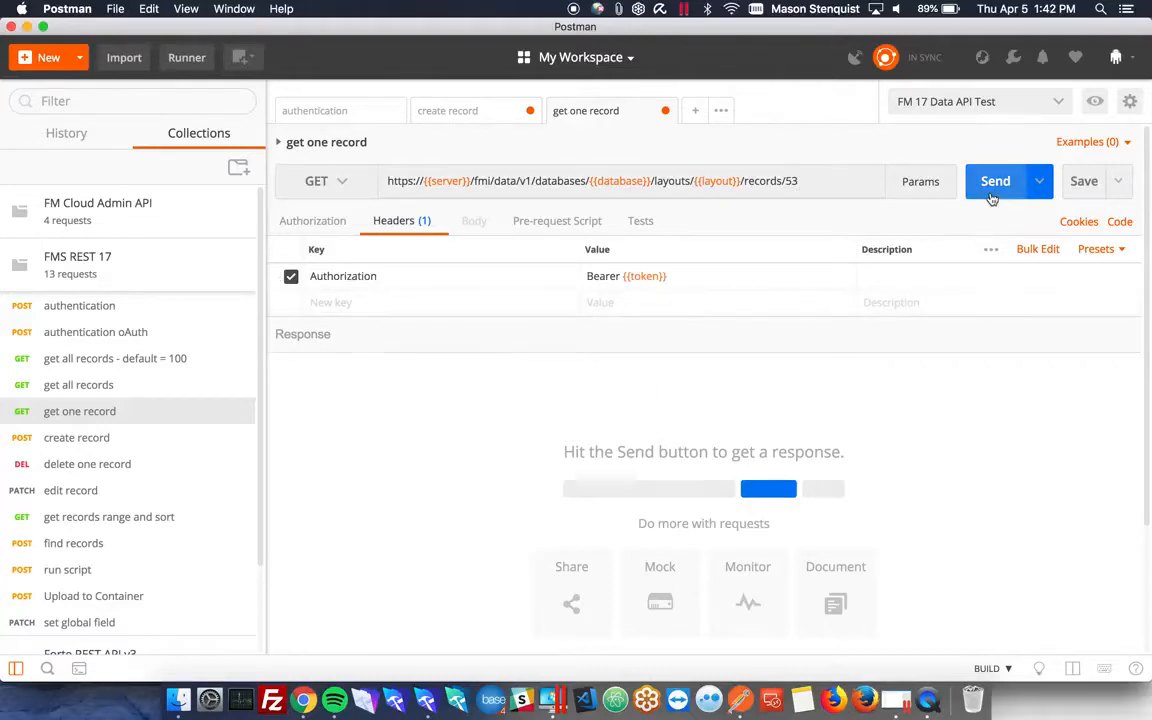
click(996, 180)
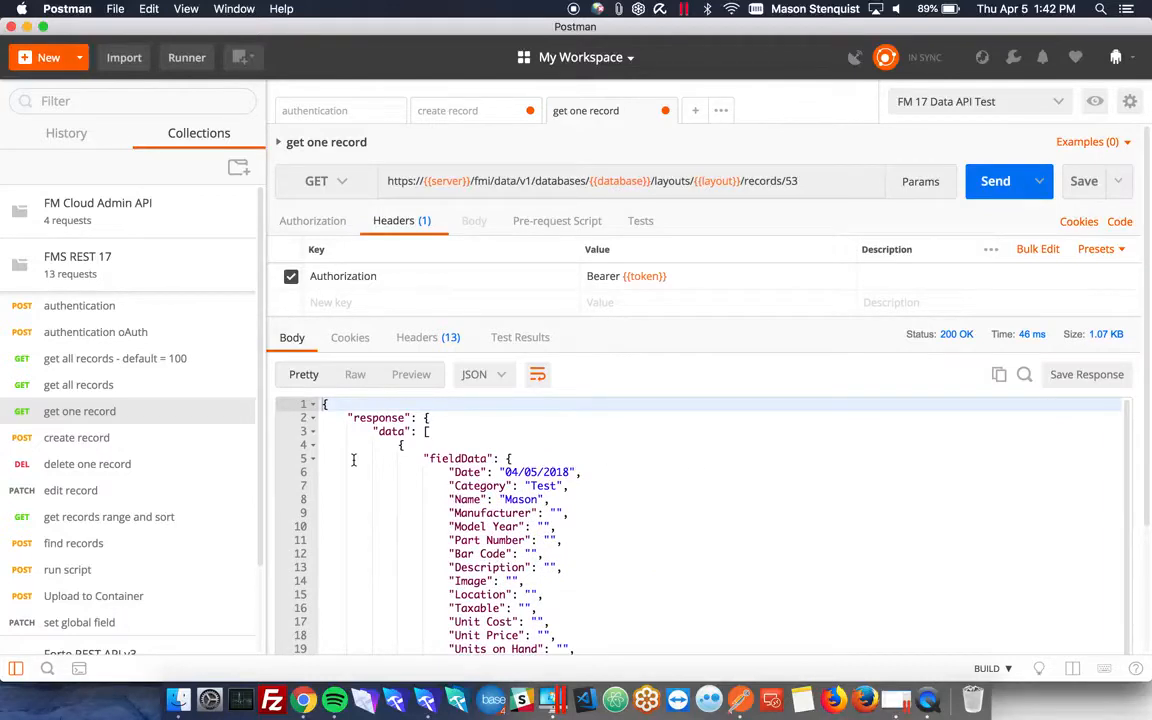
mouse_move(70, 498)
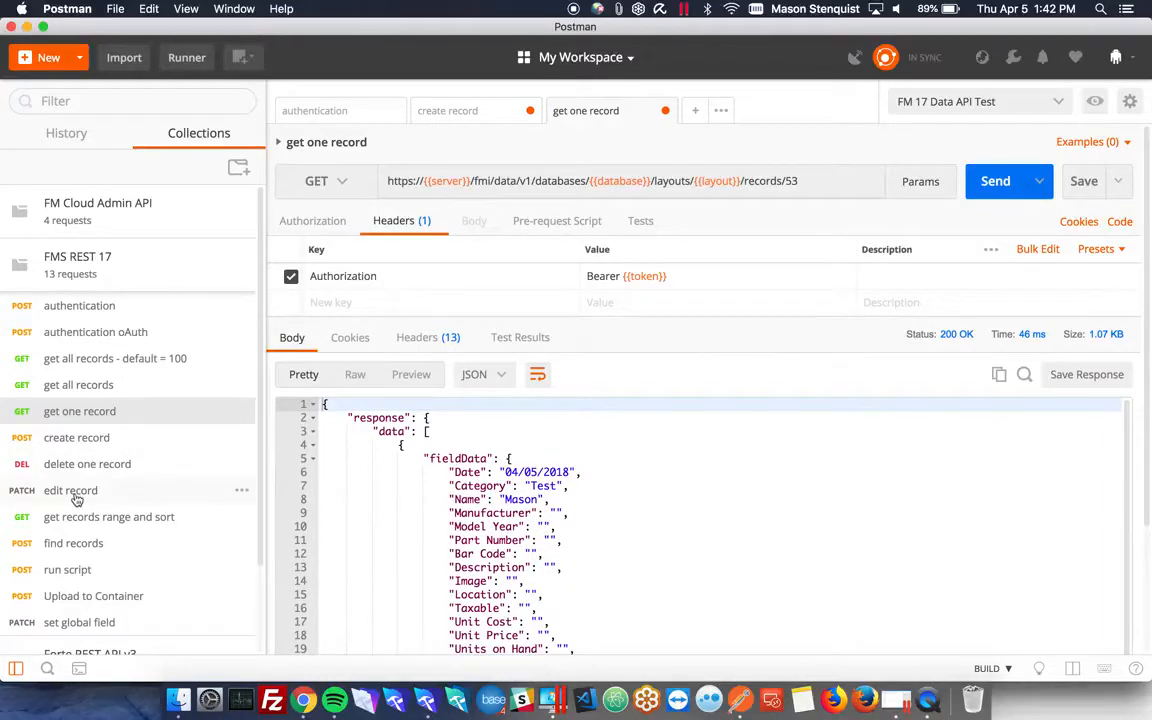
click(70, 490)
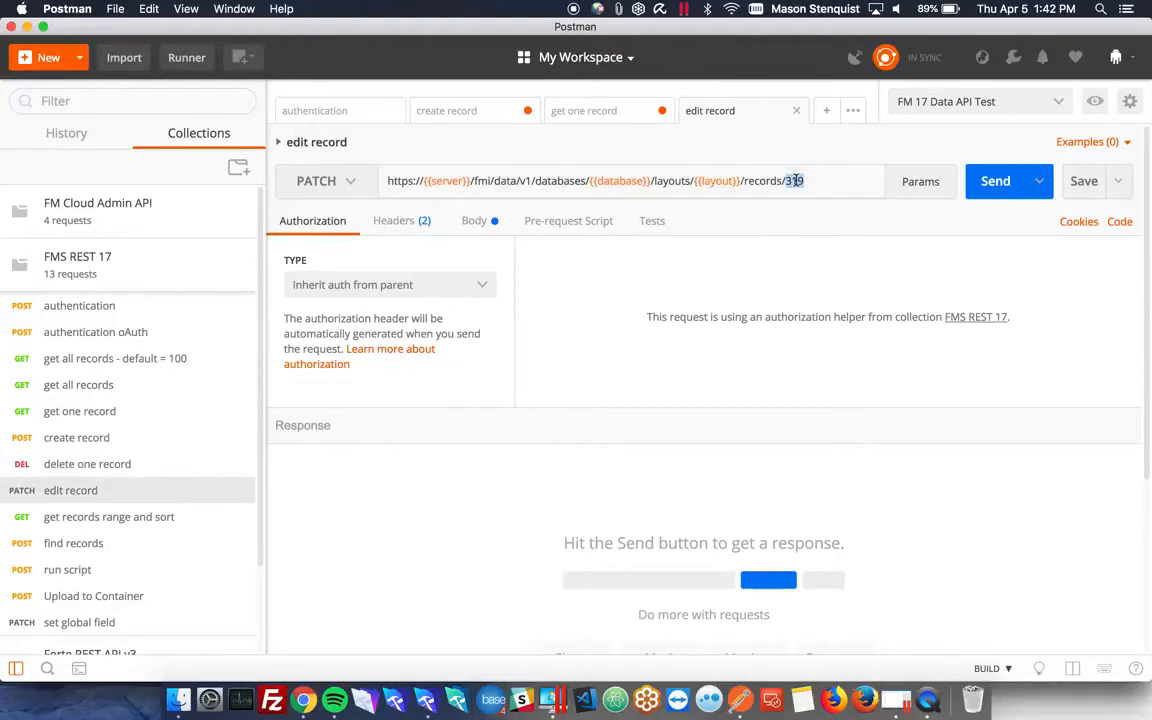
Edit record 53 so its Name becomes Test, returning 200 OK with modId 1.
text(53)
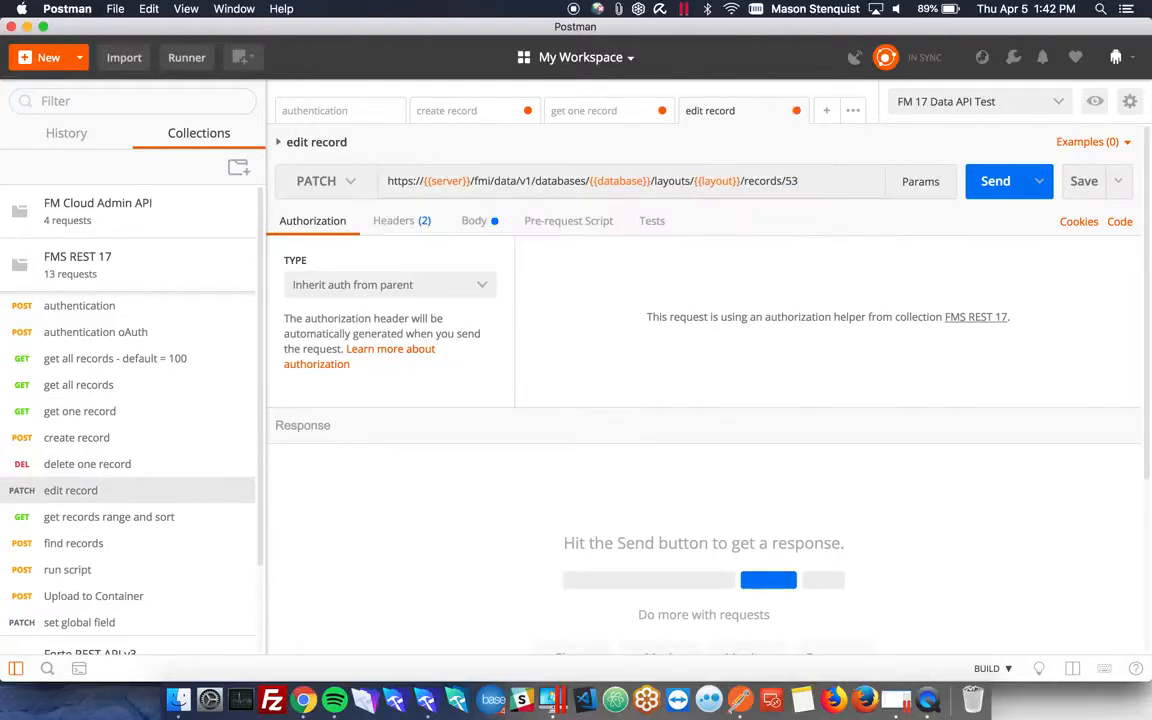
click(474, 220)
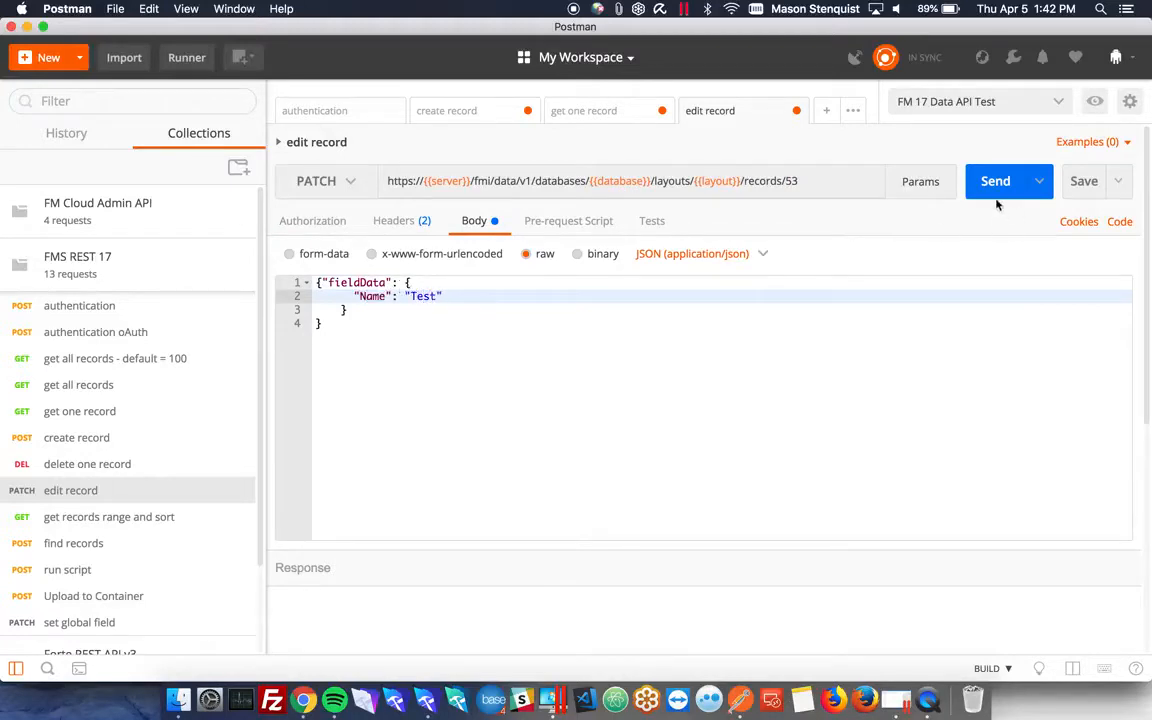
click(996, 180)
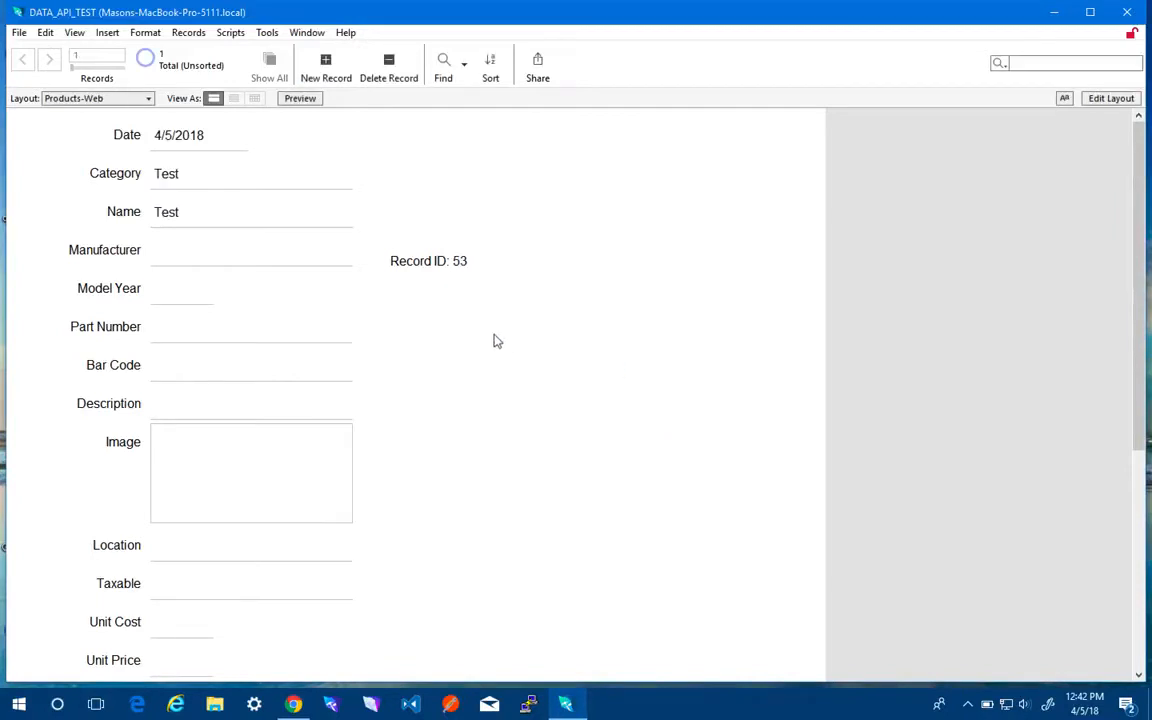
click(200, 212)
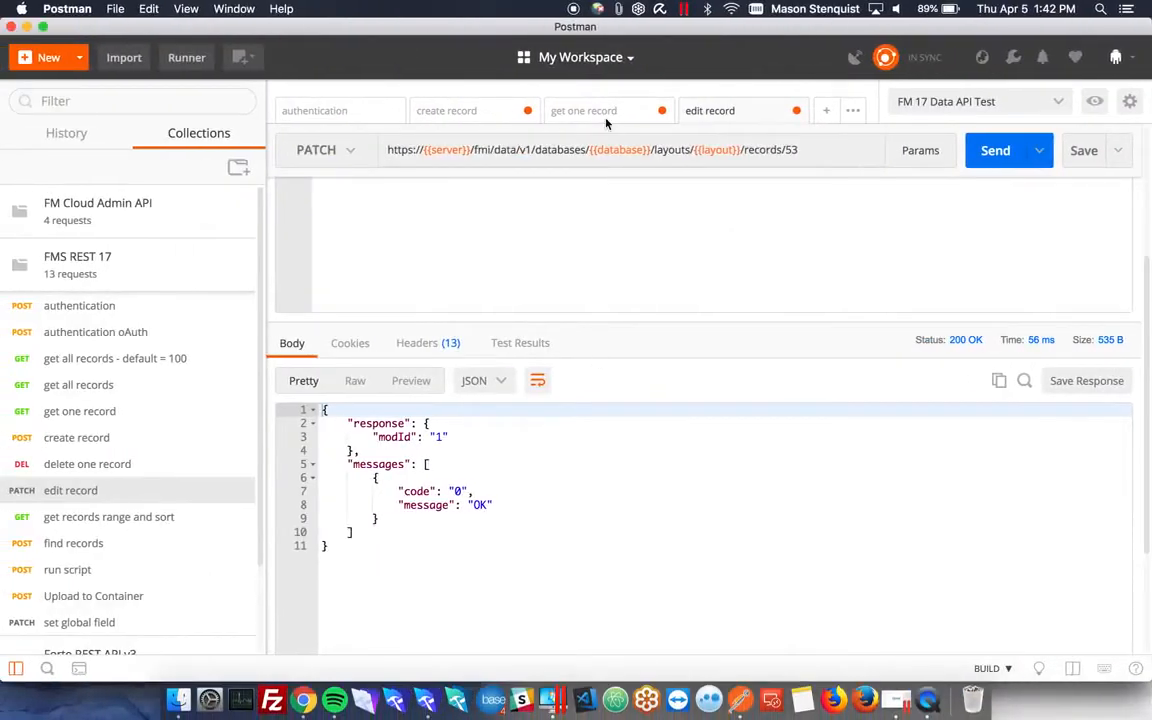
Recheck the get one record response shows Name Test, then return to edit record.
click(584, 110)
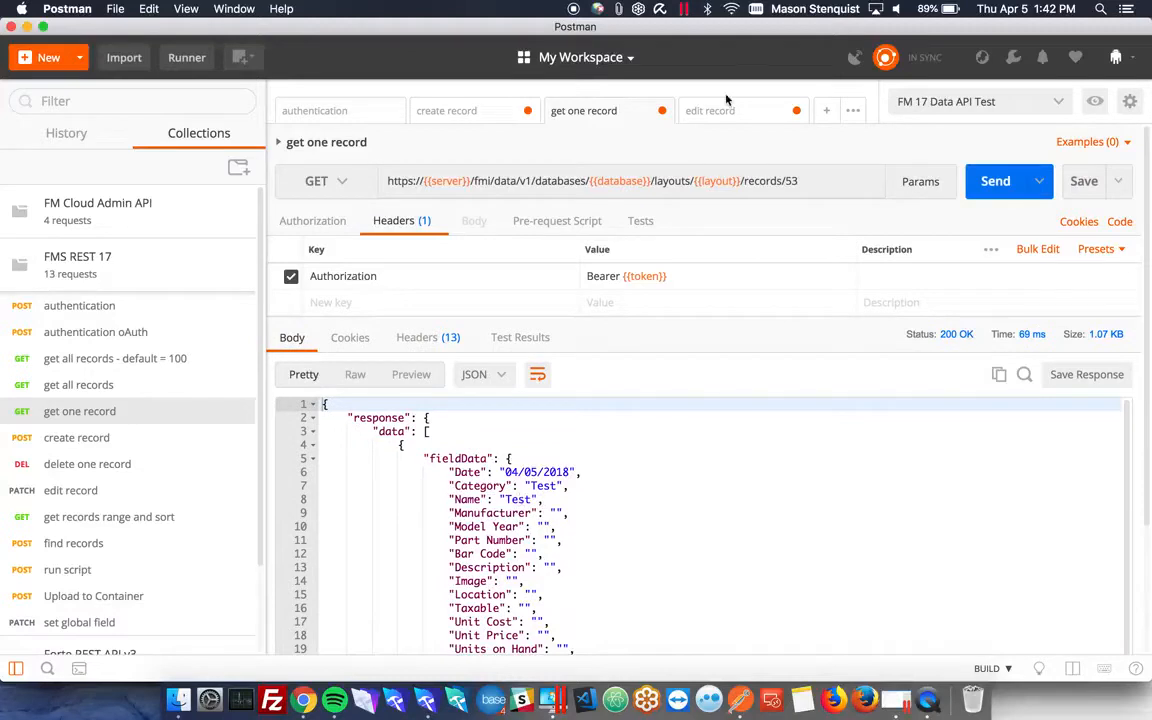
click(710, 110)
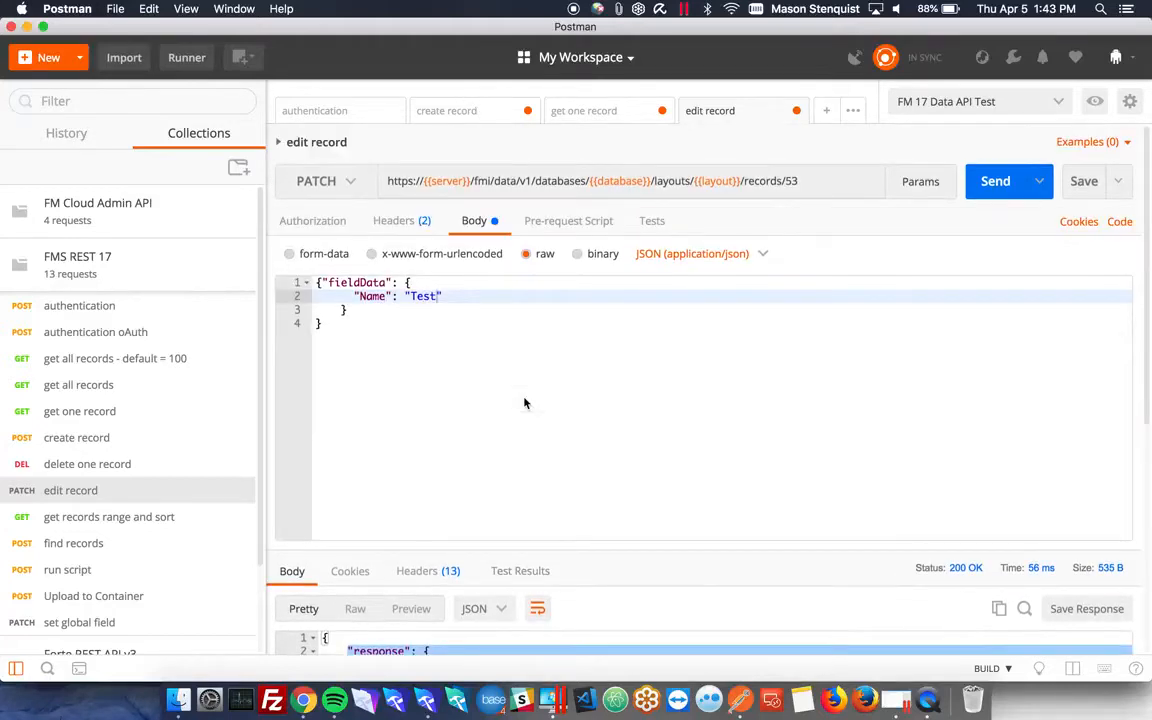
mouse_move(130, 524)
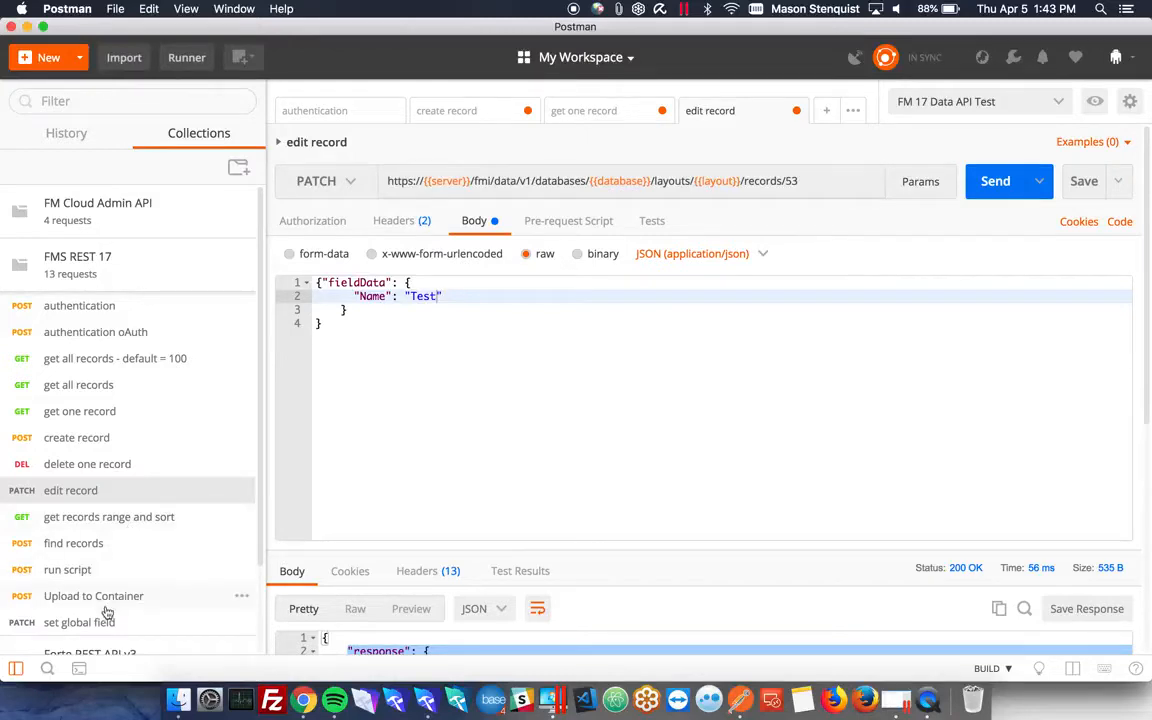
Review the run script body with script.prerequest, presort and script parameters, and send it.
click(92, 596)
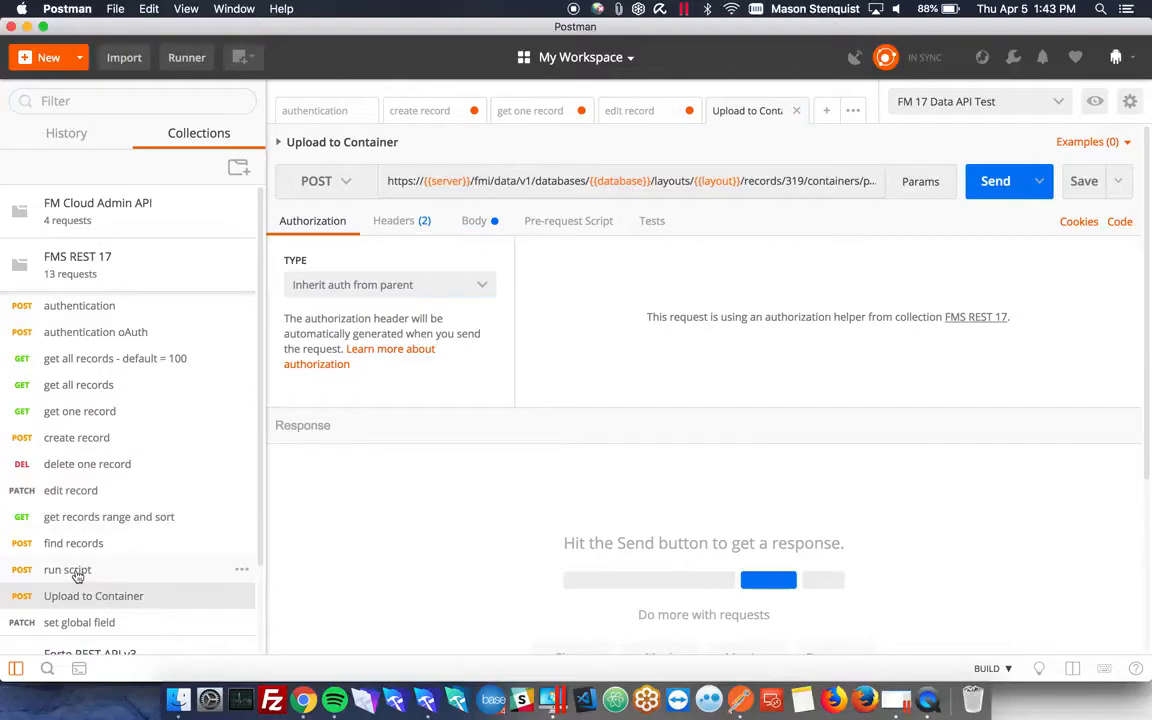
click(68, 568)
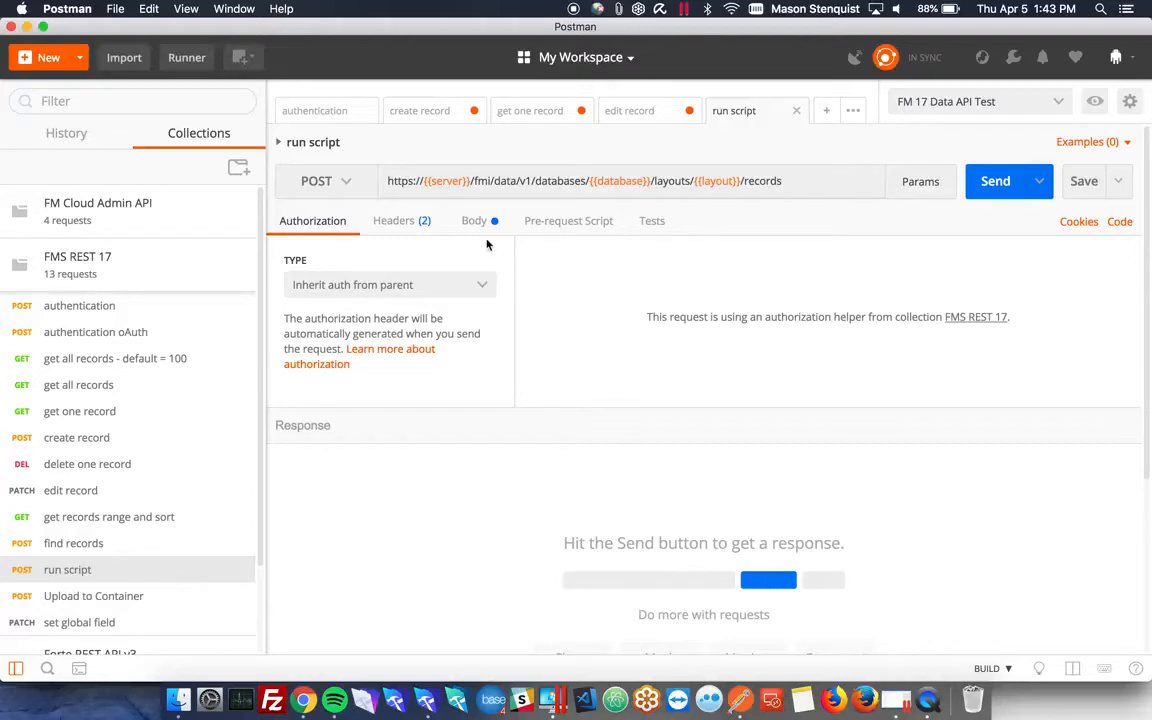
click(474, 220)
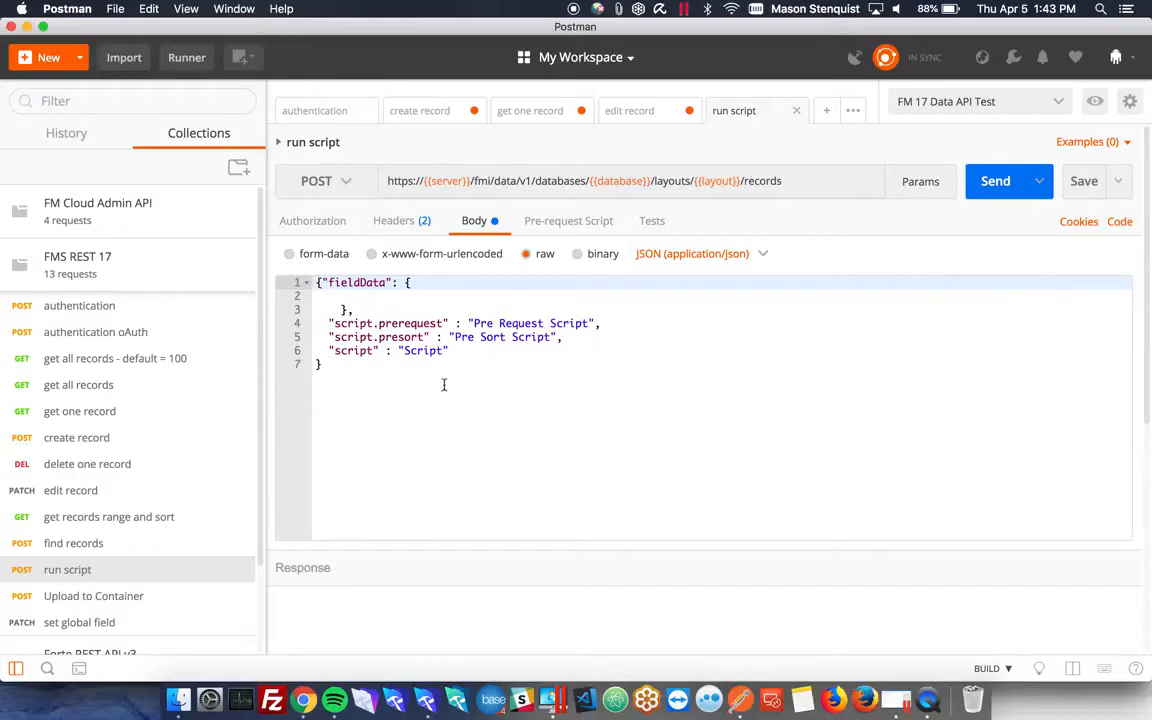
mouse_move(334, 388)
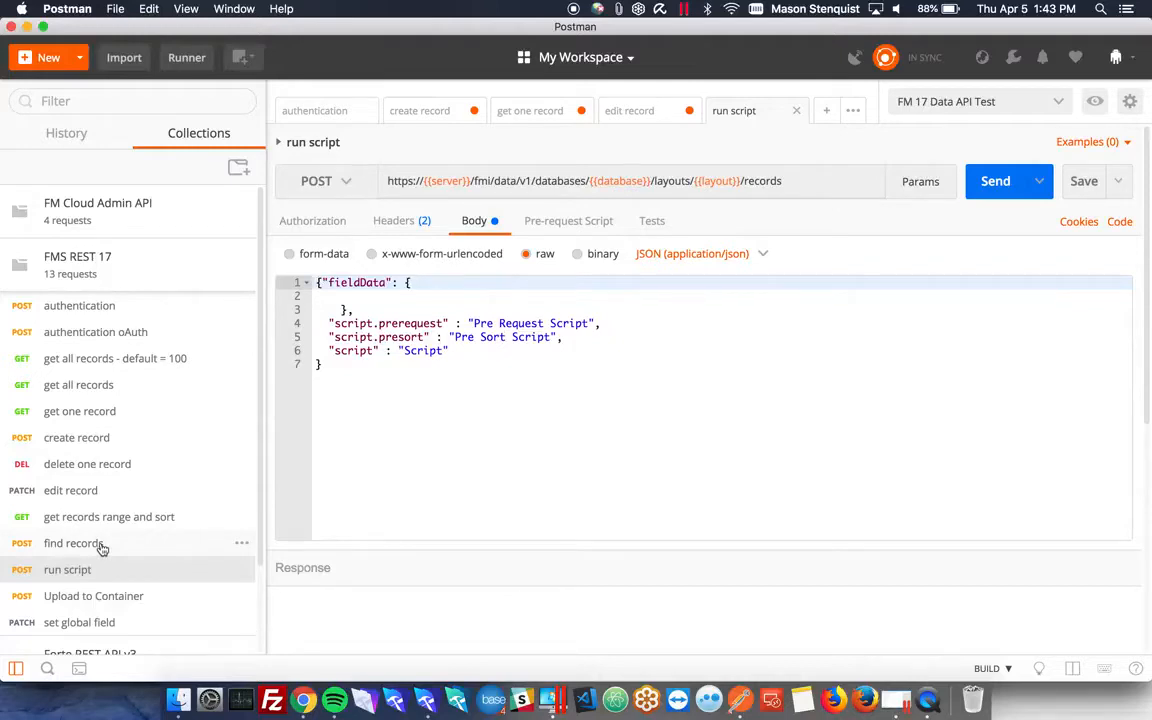
mouse_move(98, 490)
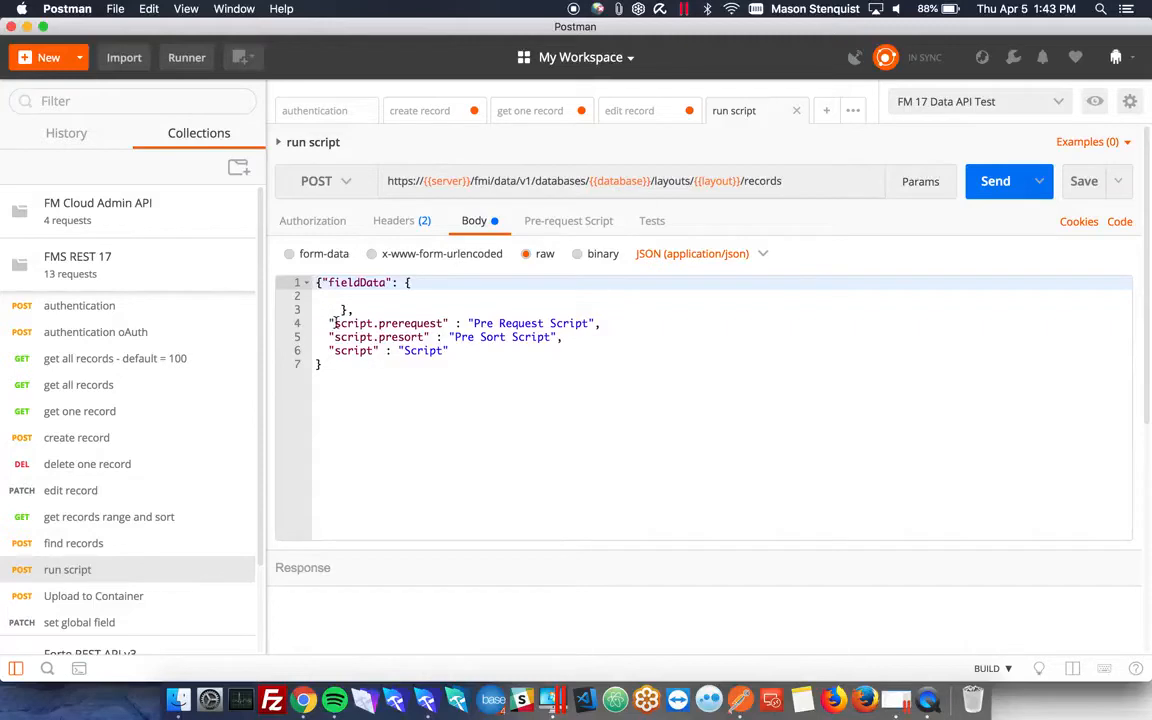
double_click(388, 324)
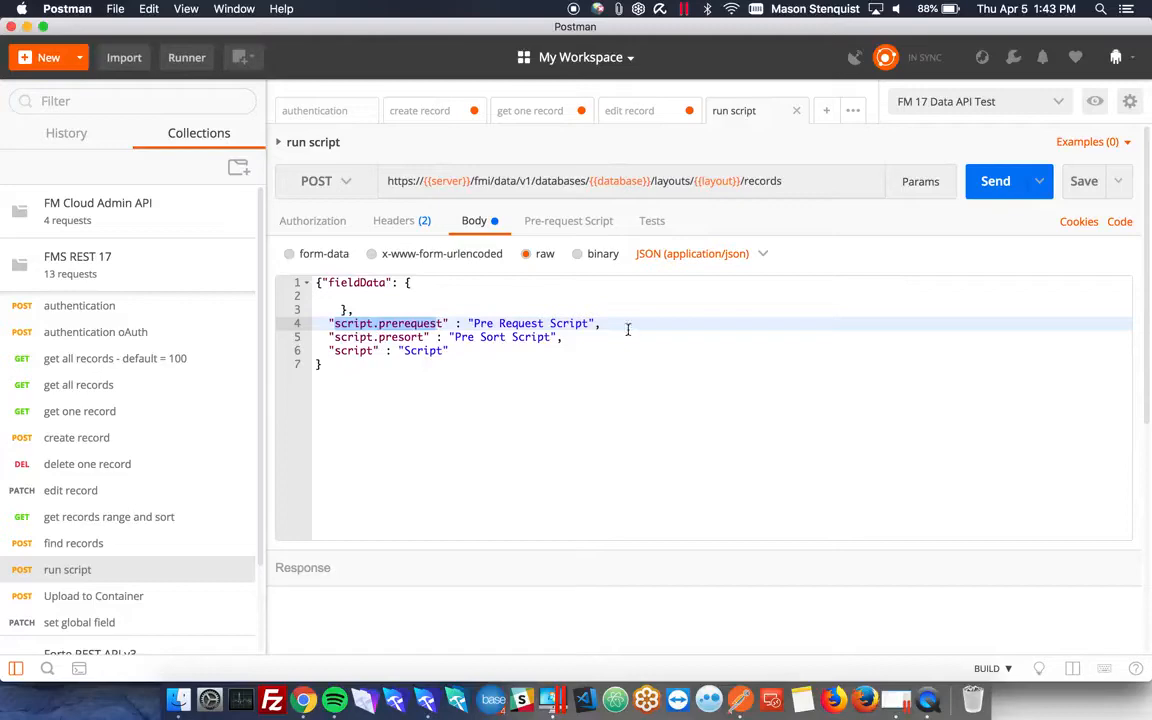
click(996, 180)
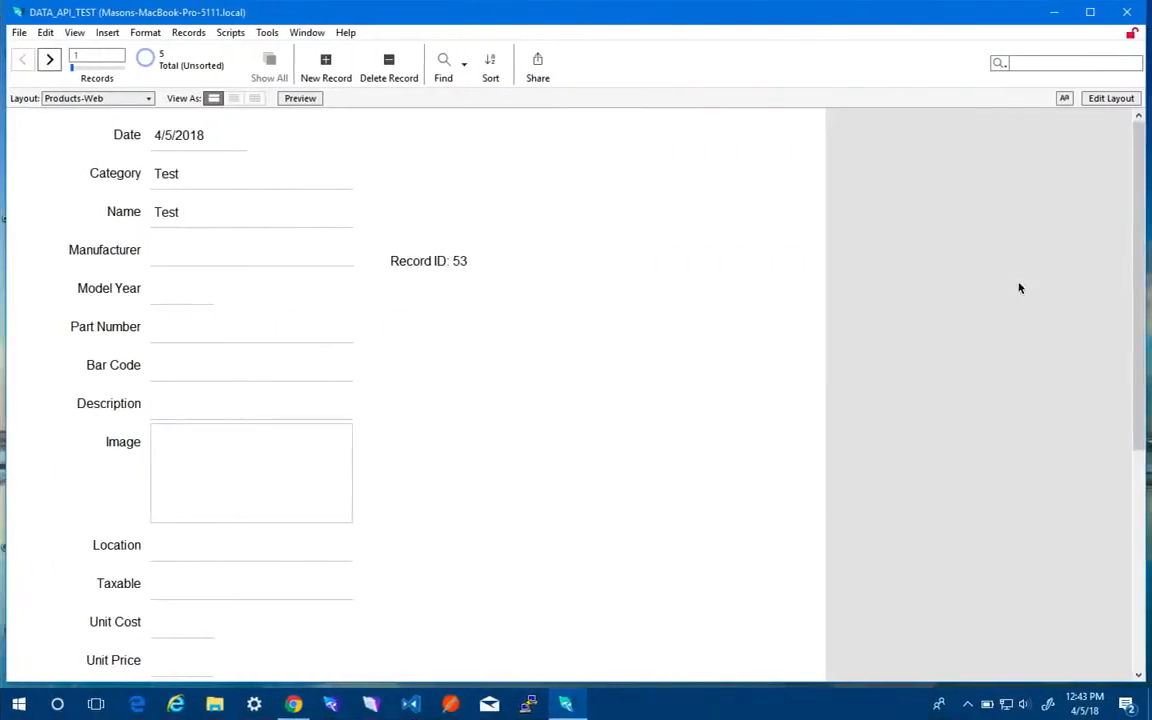
mouse_move(48, 60)
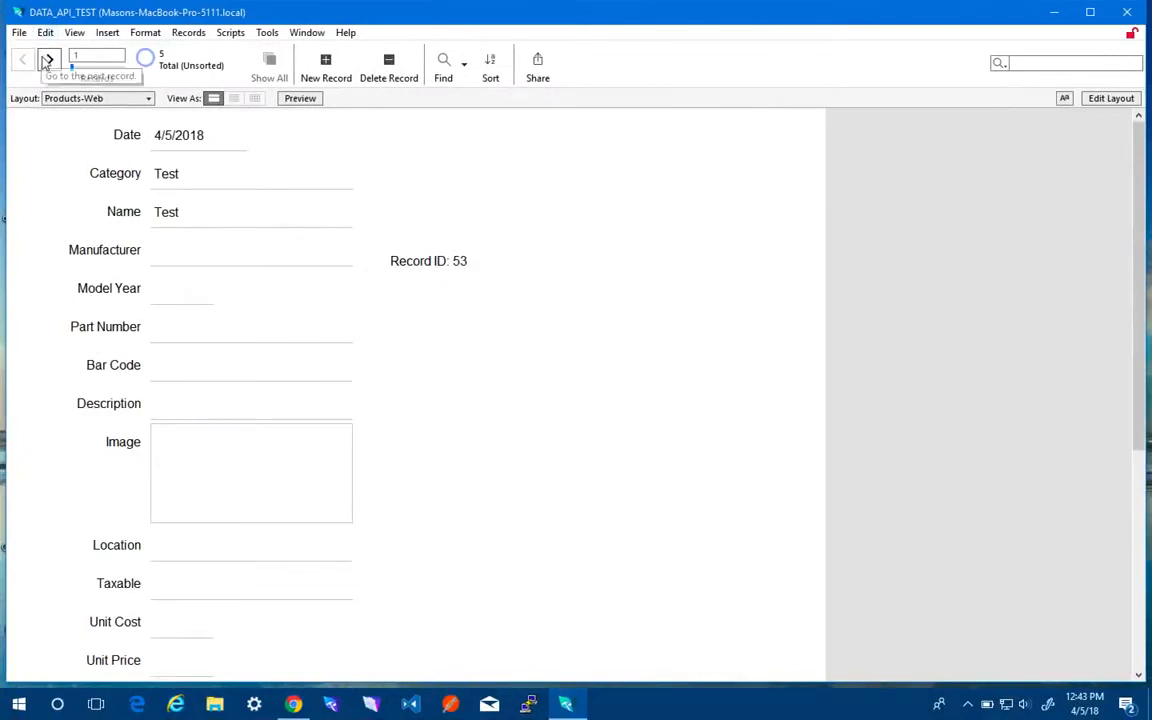
Browse forward through records 54, 55, 56 (Pre Sort Script) and 57 (Script), then show the scripts list.
click(48, 56)
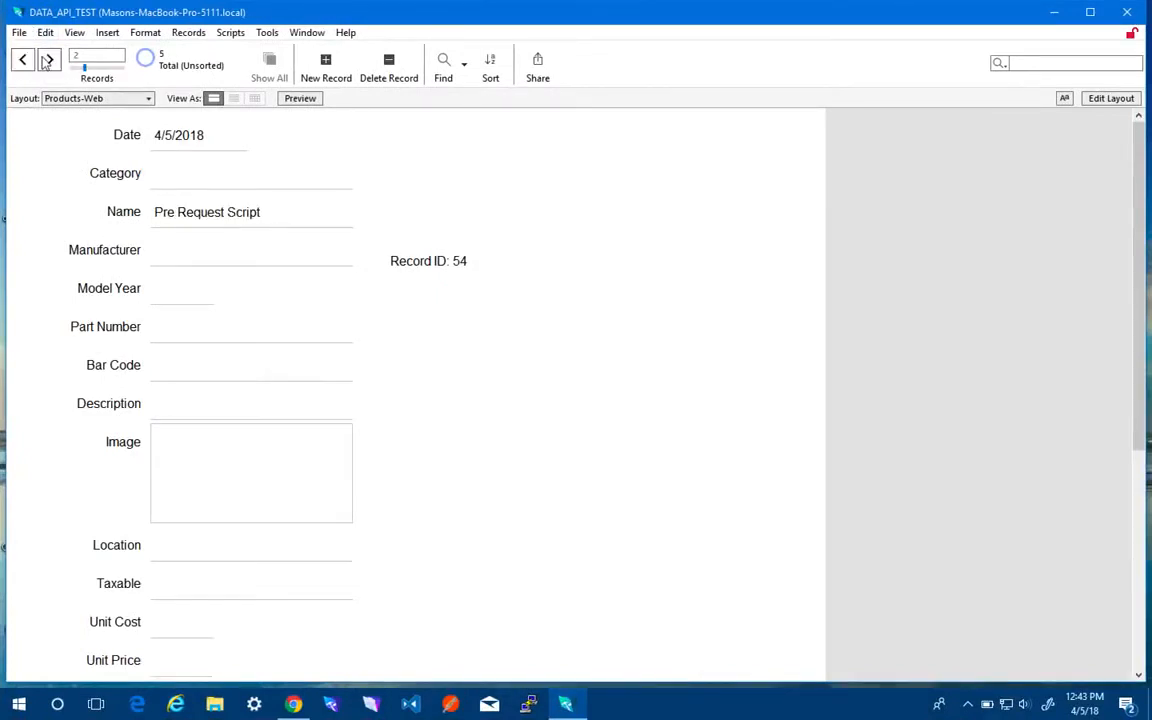
click(48, 60)
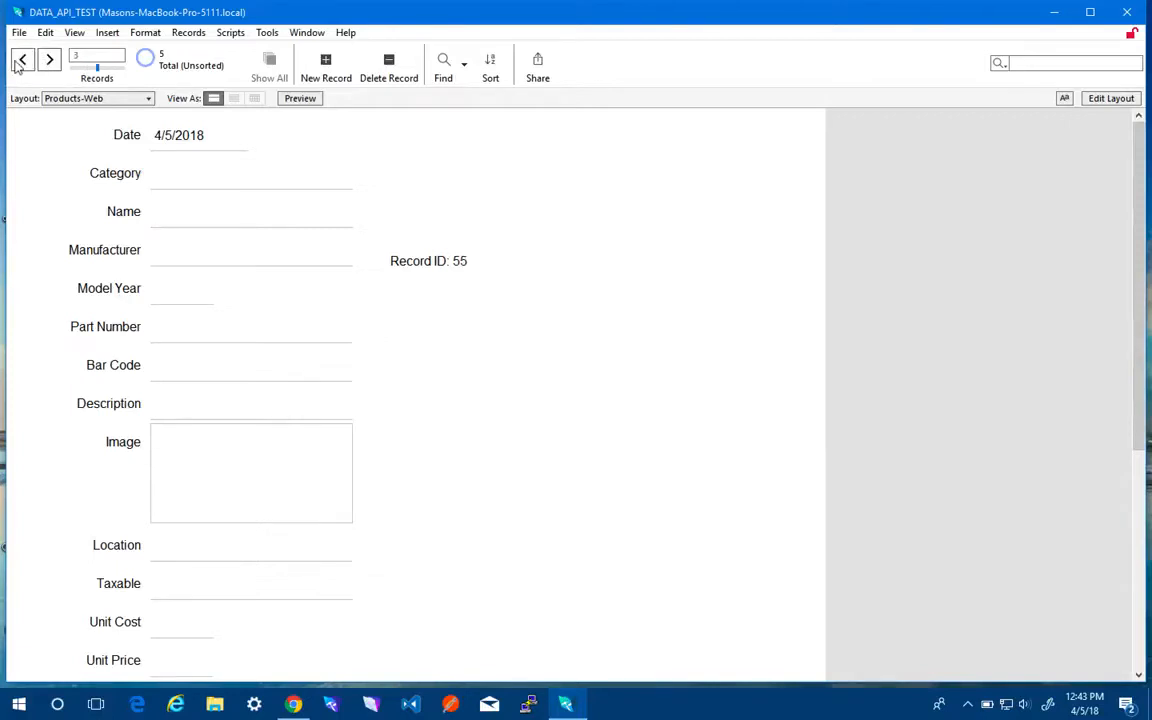
click(48, 60)
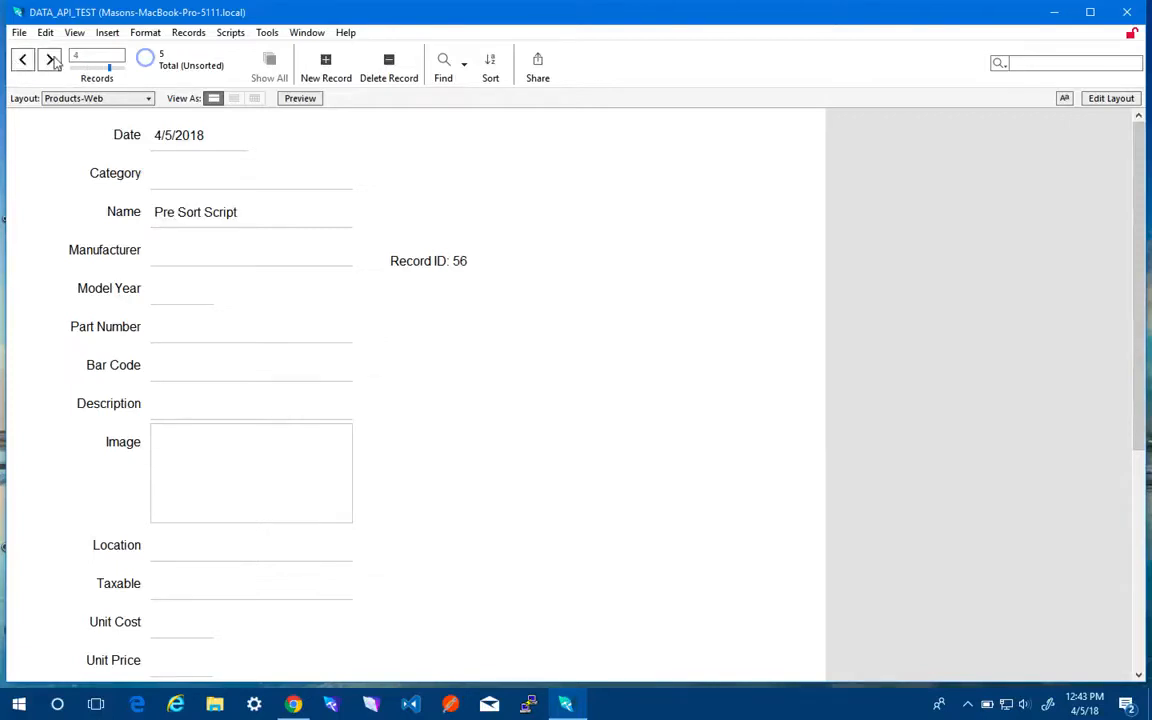
click(50, 58)
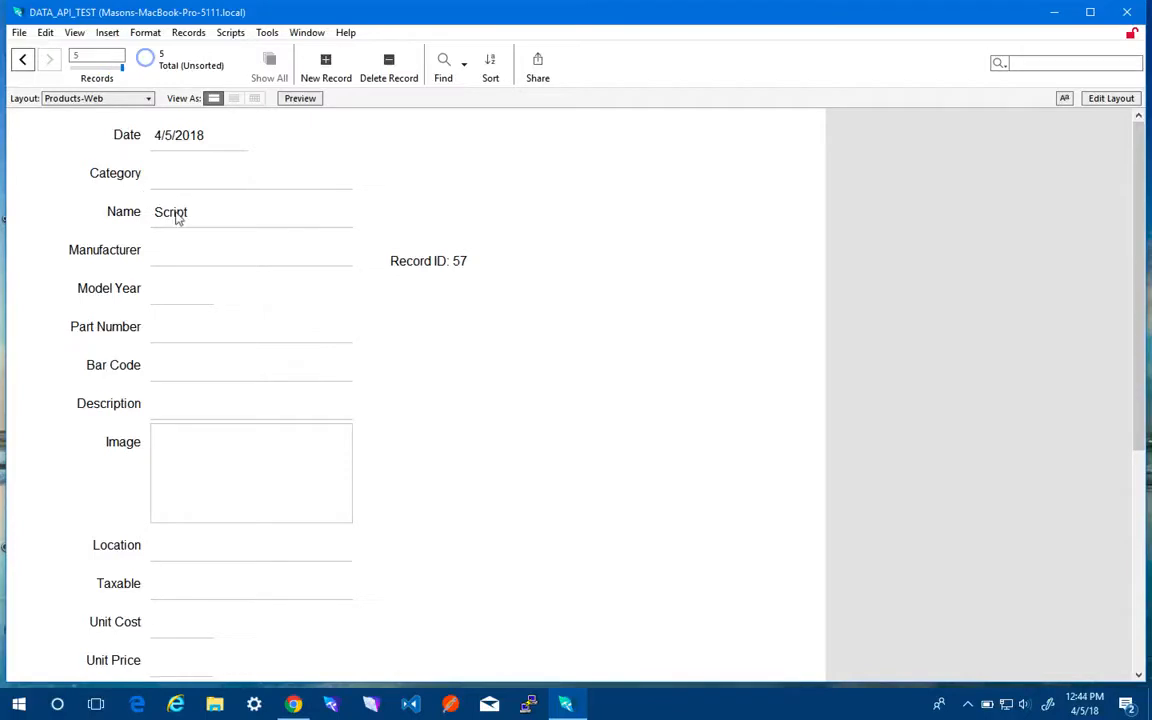
click(230, 32)
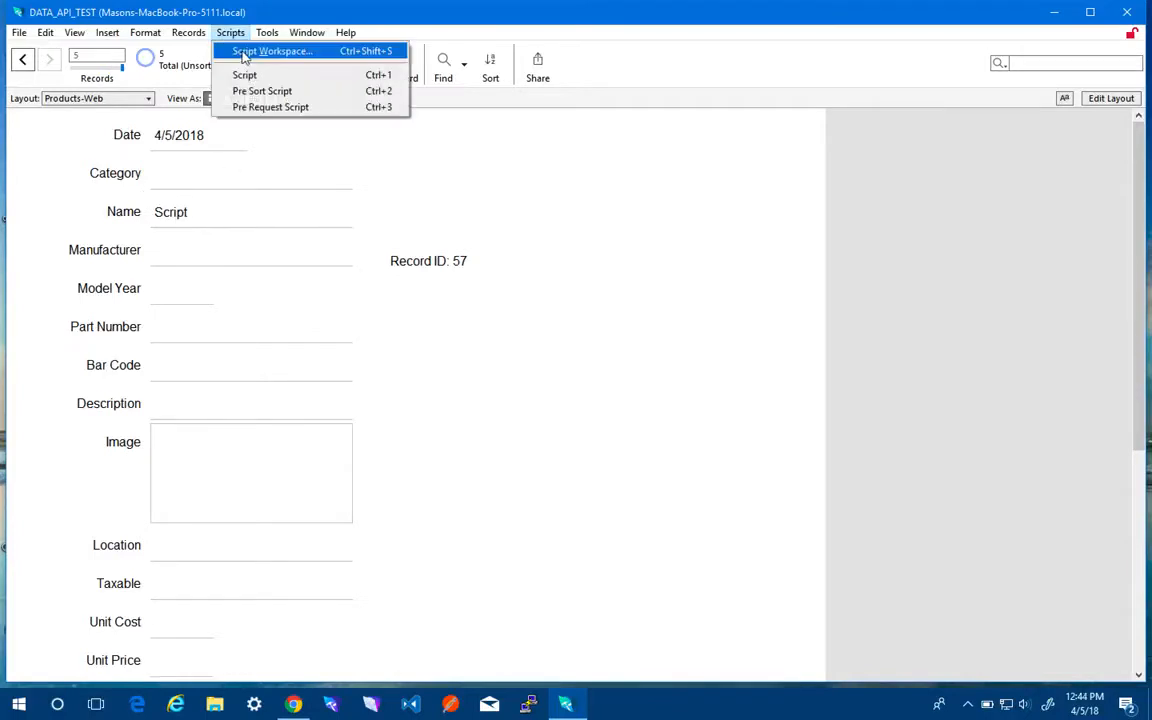
click(272, 52)
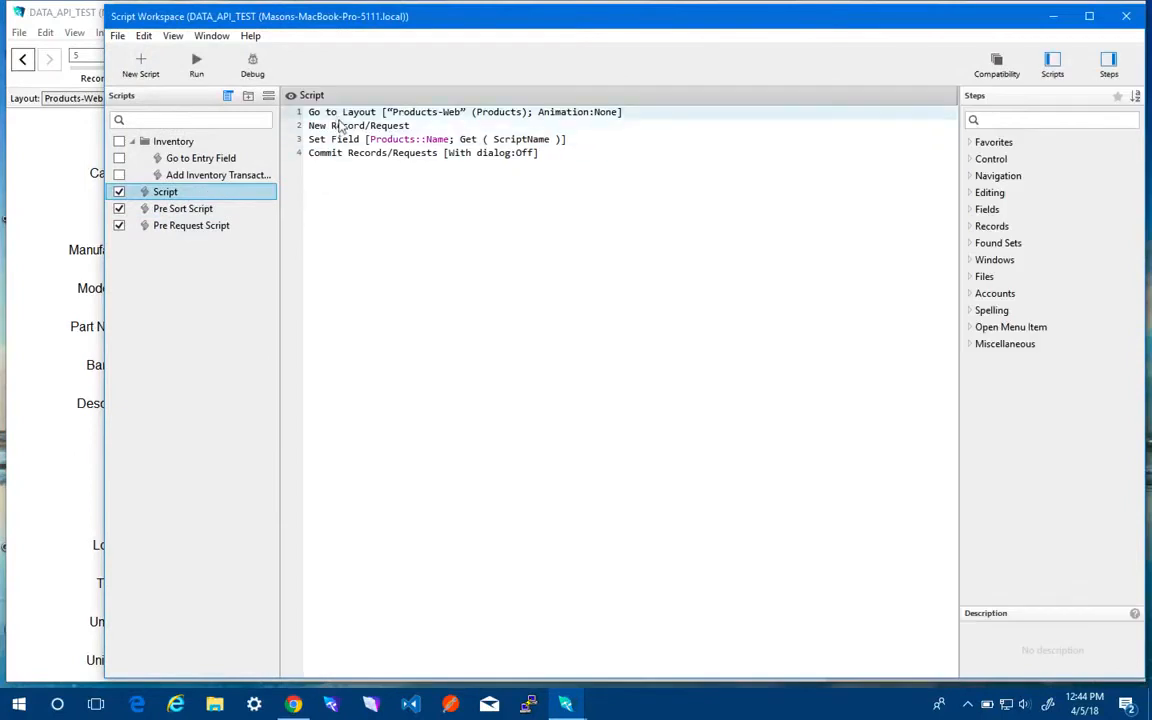
click(184, 208)
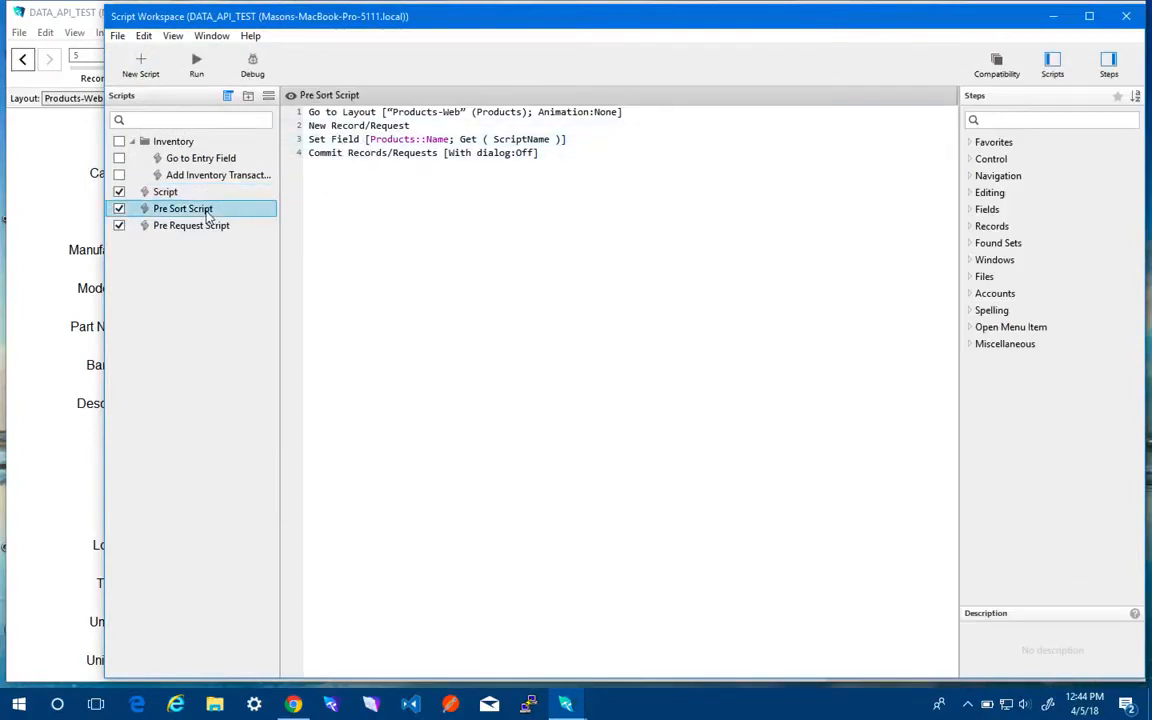
click(192, 224)
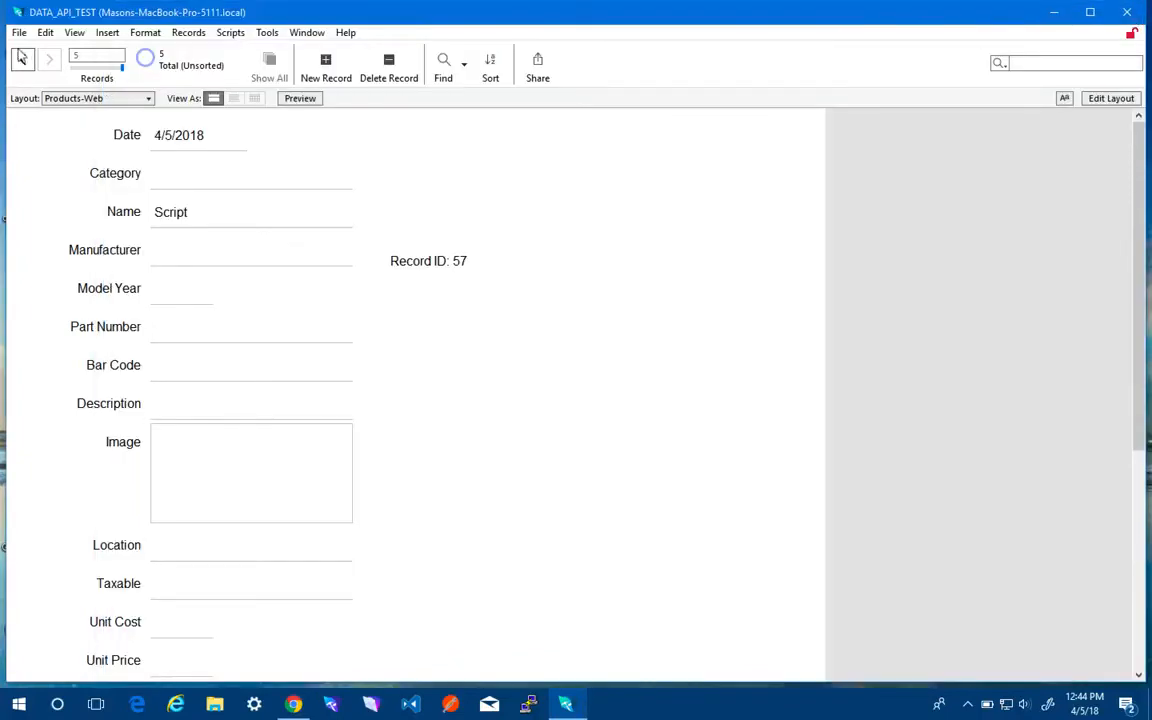
Go back to record 54, then step forward through records 55 and 56.
click(24, 60)
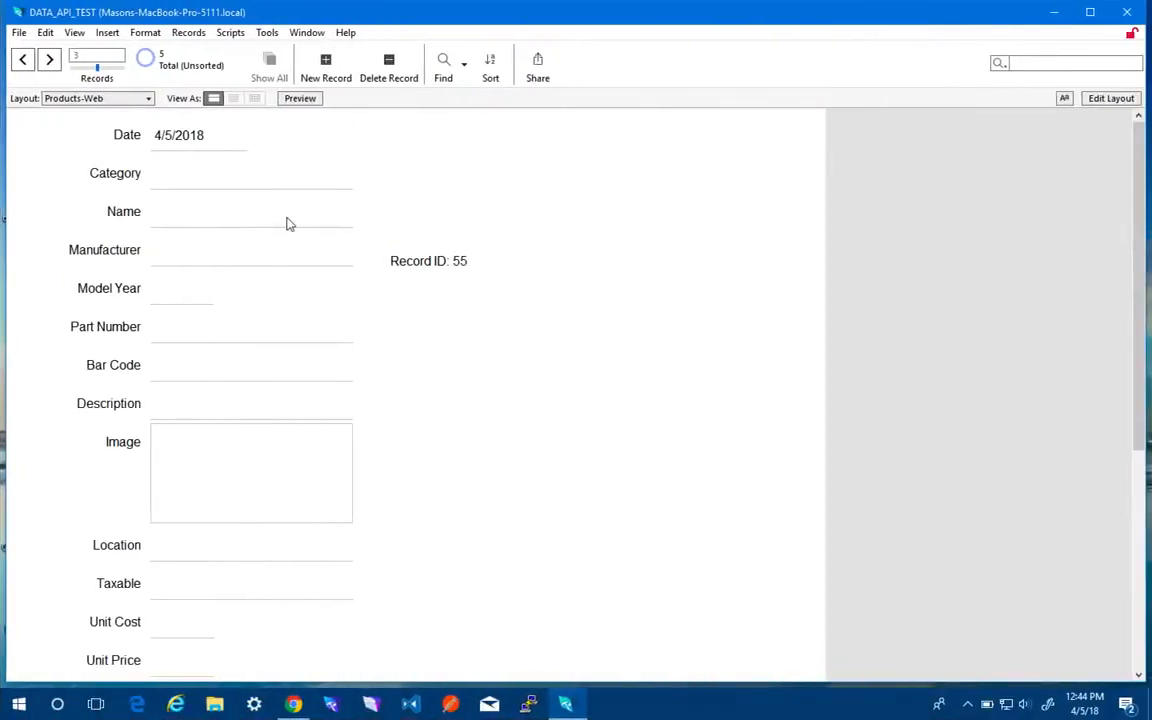
click(24, 60)
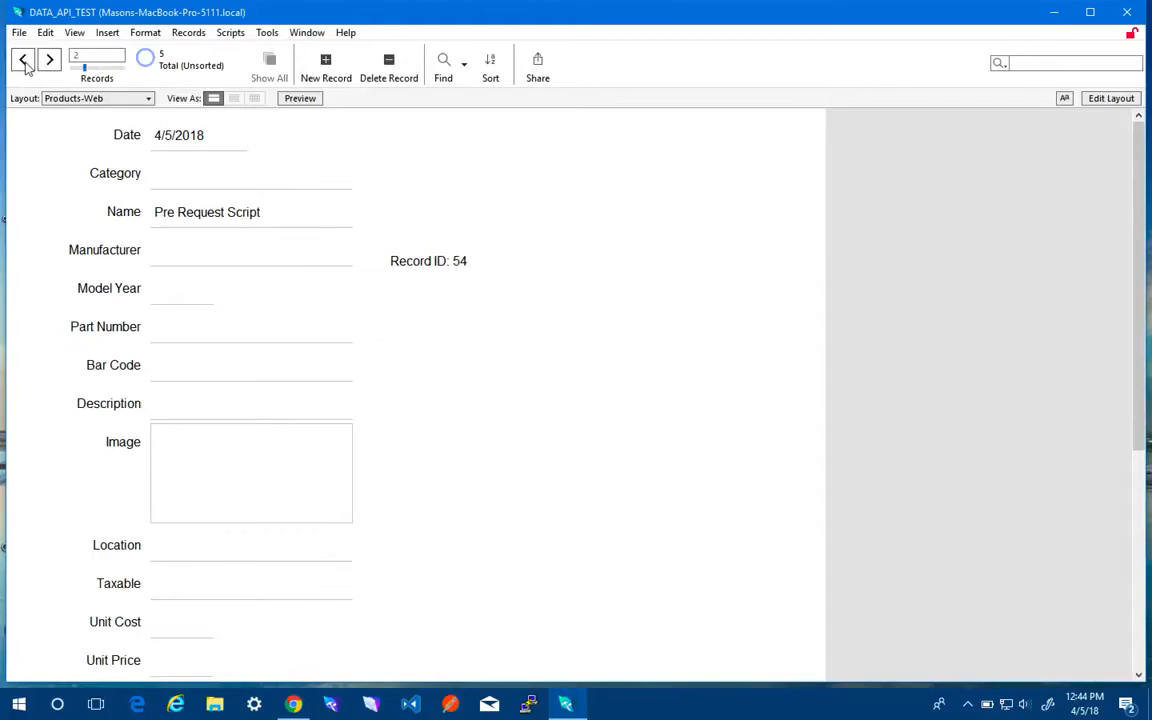
mouse_move(50, 78)
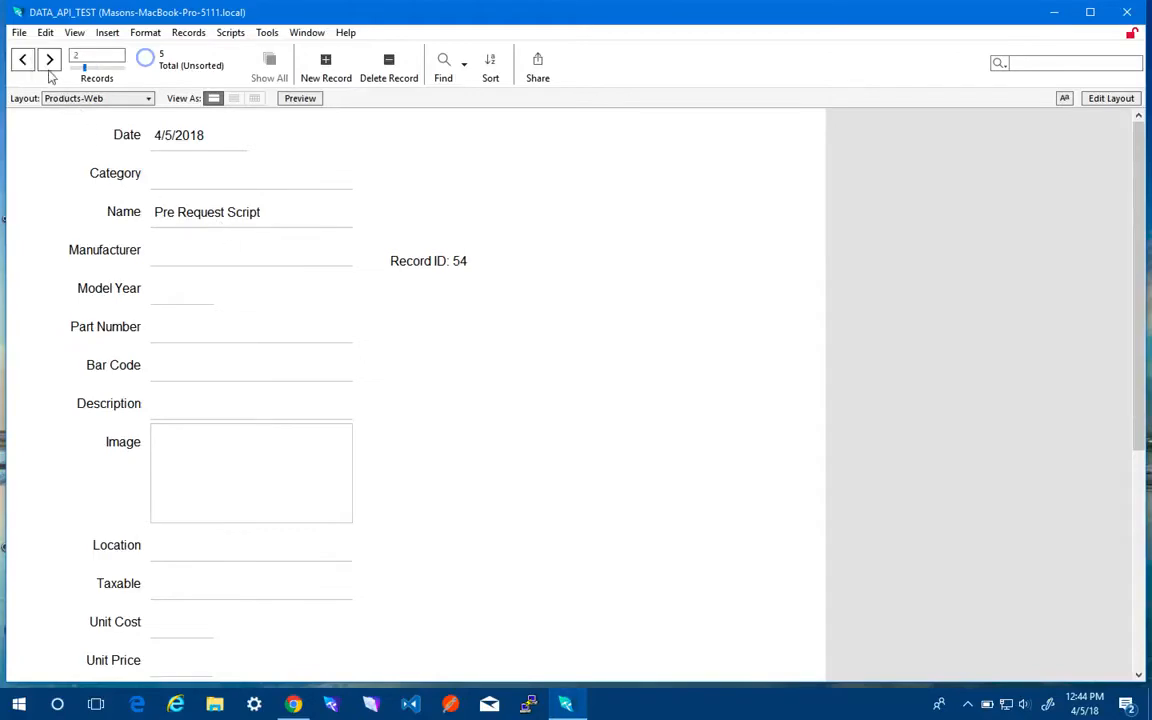
click(48, 60)
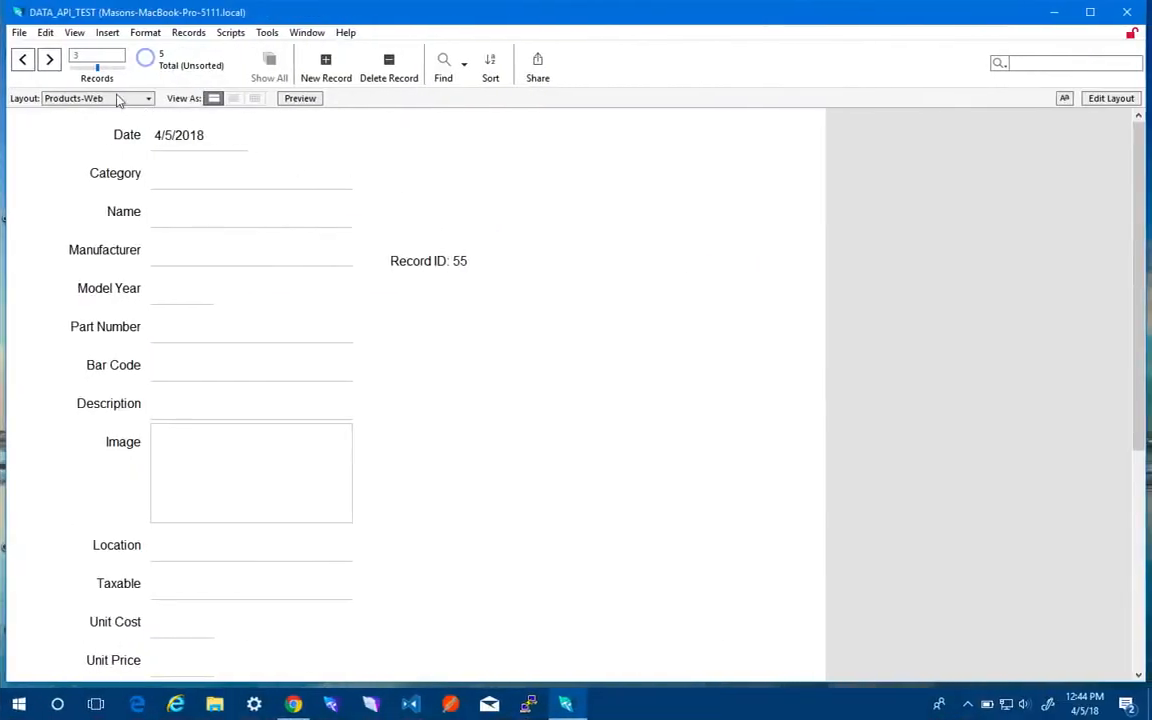
click(48, 60)
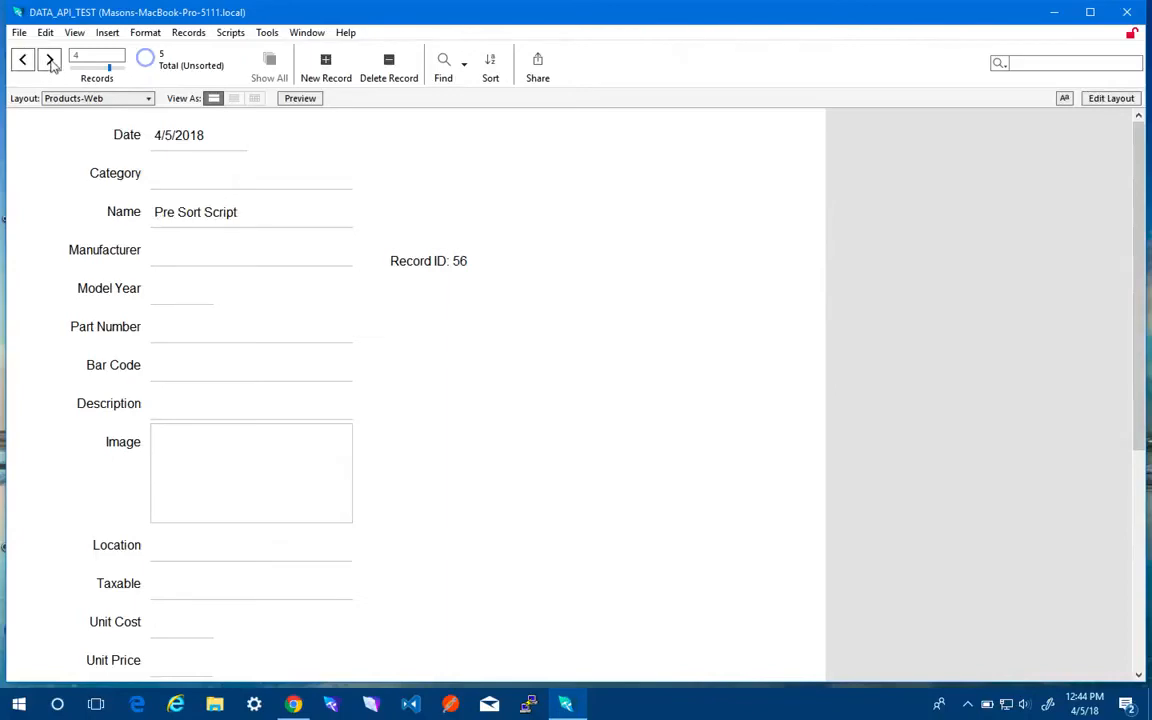
click(48, 60)
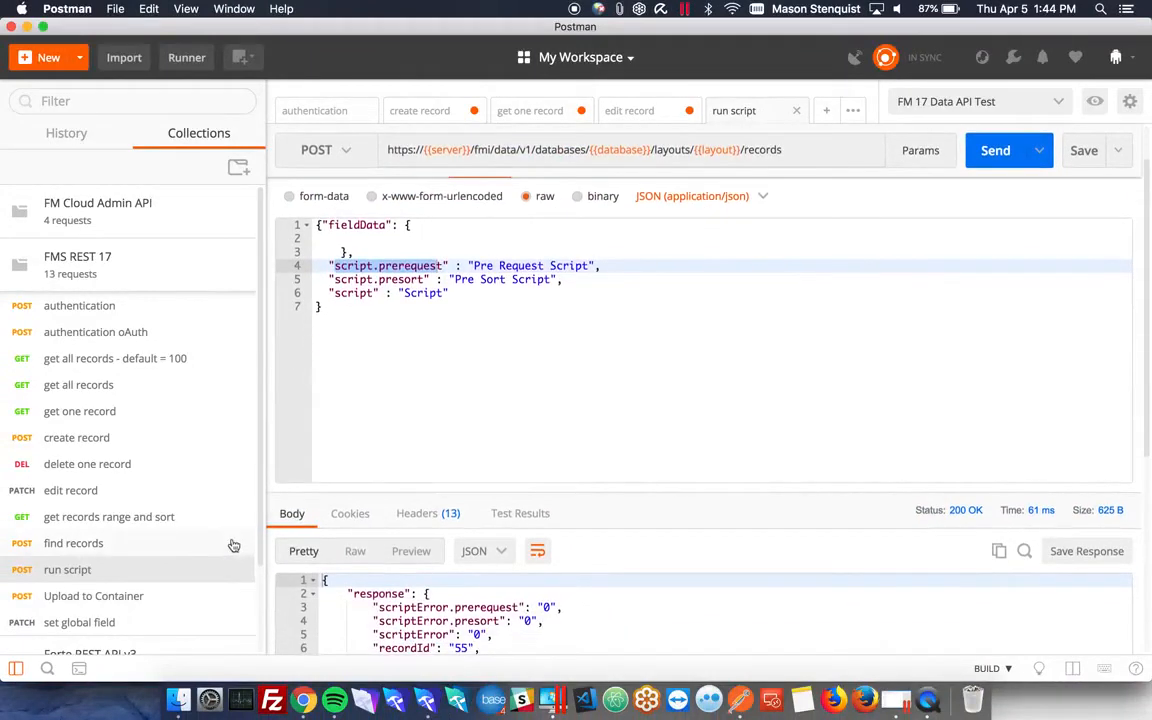
Select the Upload to Container request in the FileMaker Data API collection sidebar.
scroll(down, 3)
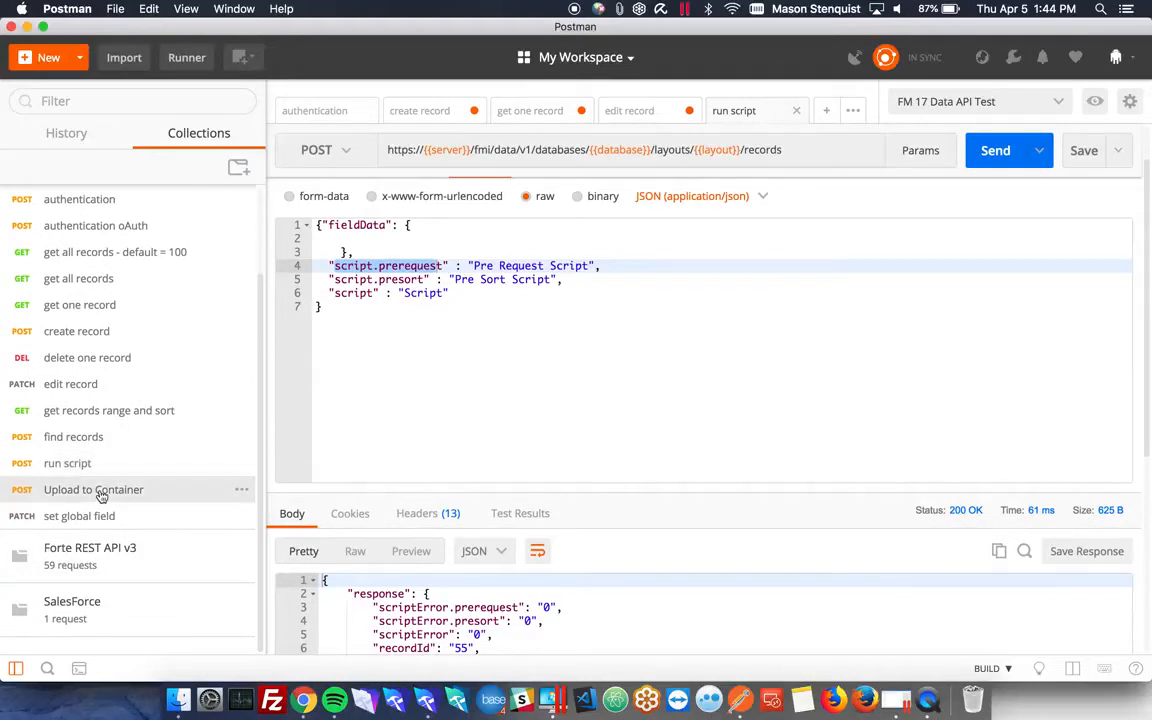
click(92, 488)
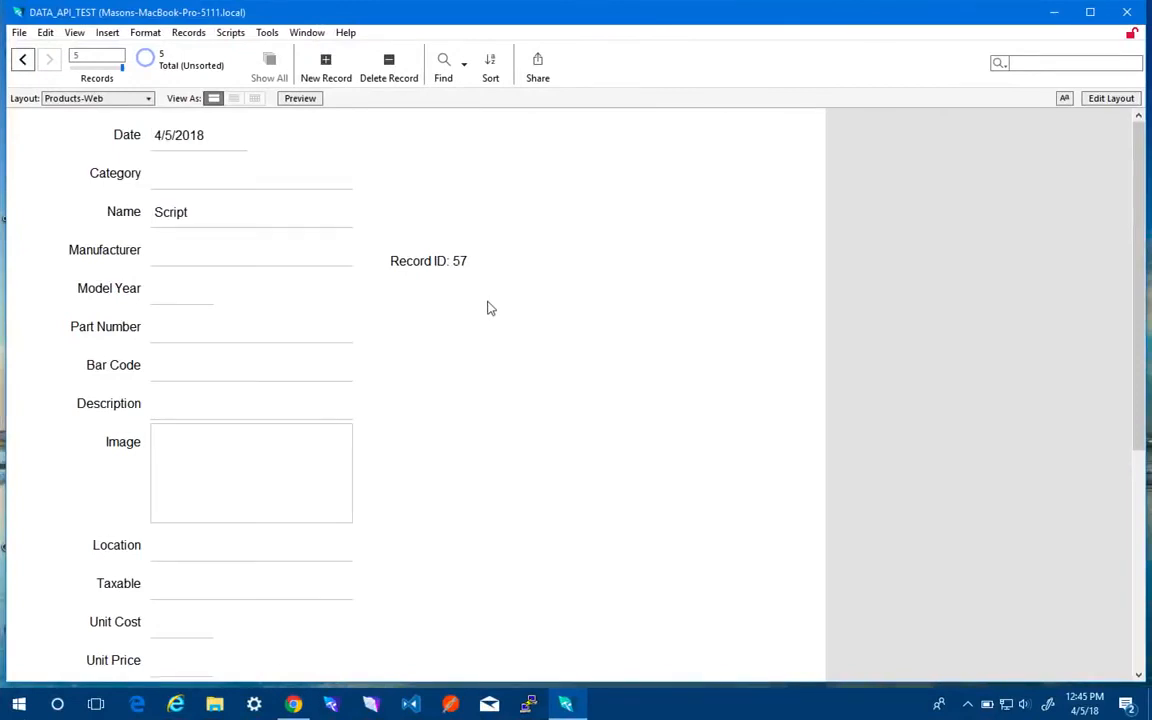
Inspect the Record ID field object on the Products-Web layout in Layout mode.
scroll(down, 3)
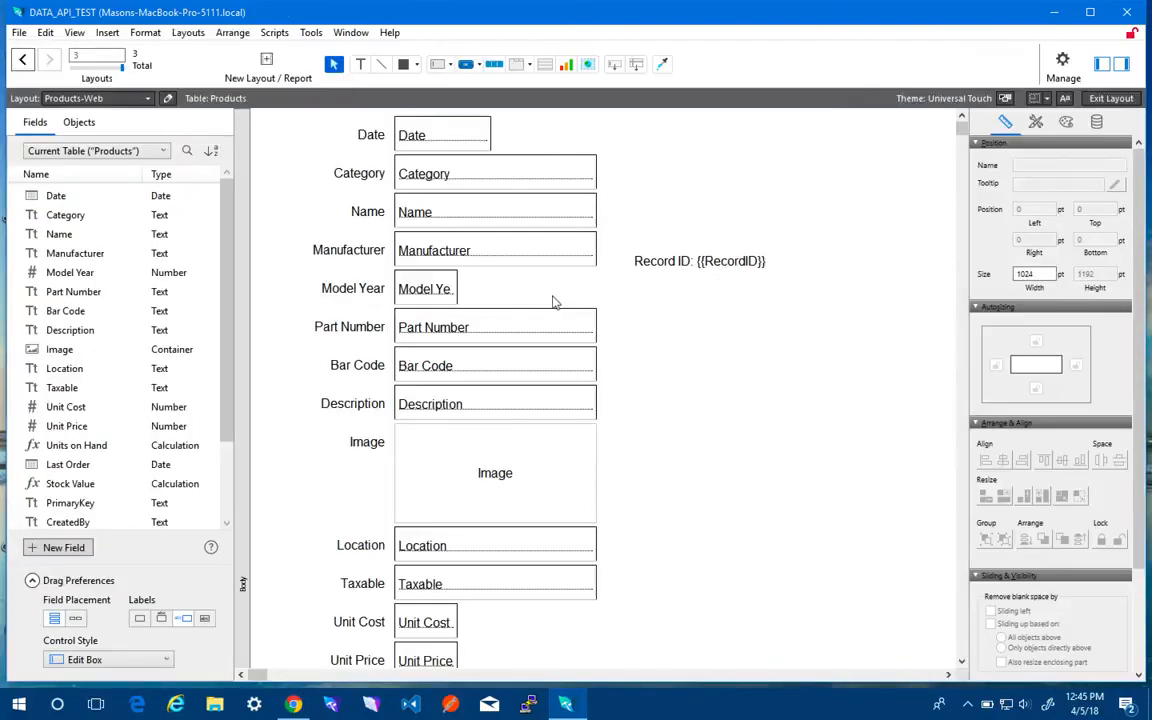
click(700, 260)
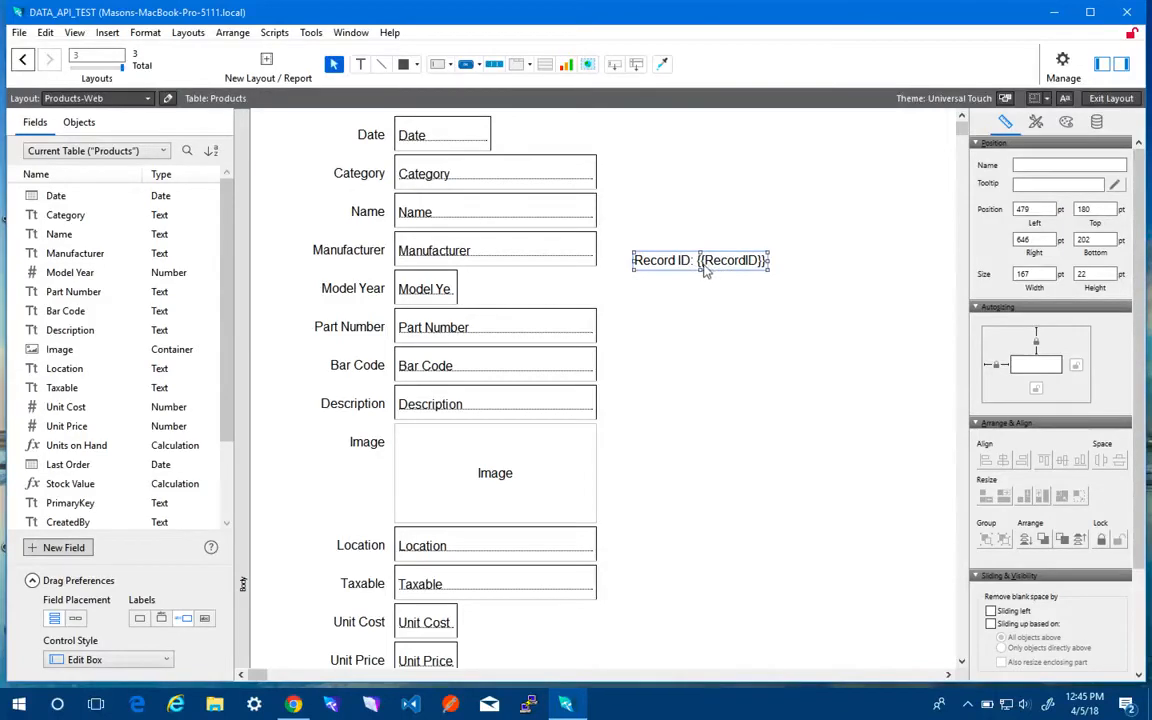
mouse_move(776, 276)
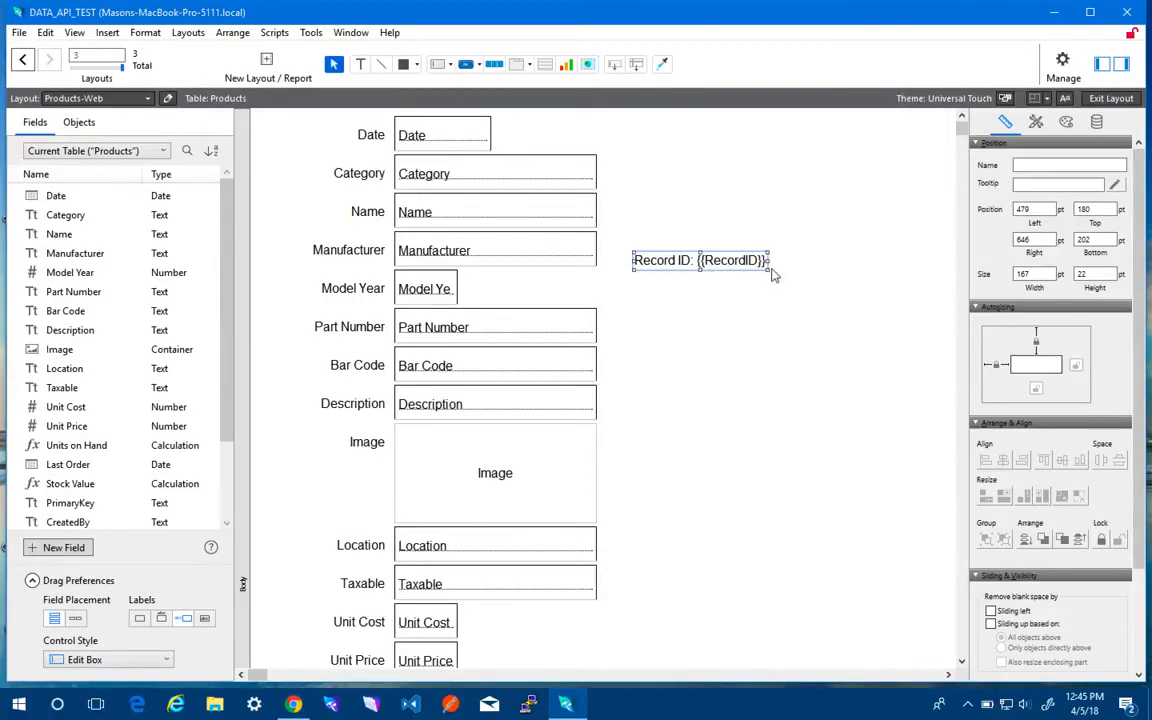
click(1110, 98)
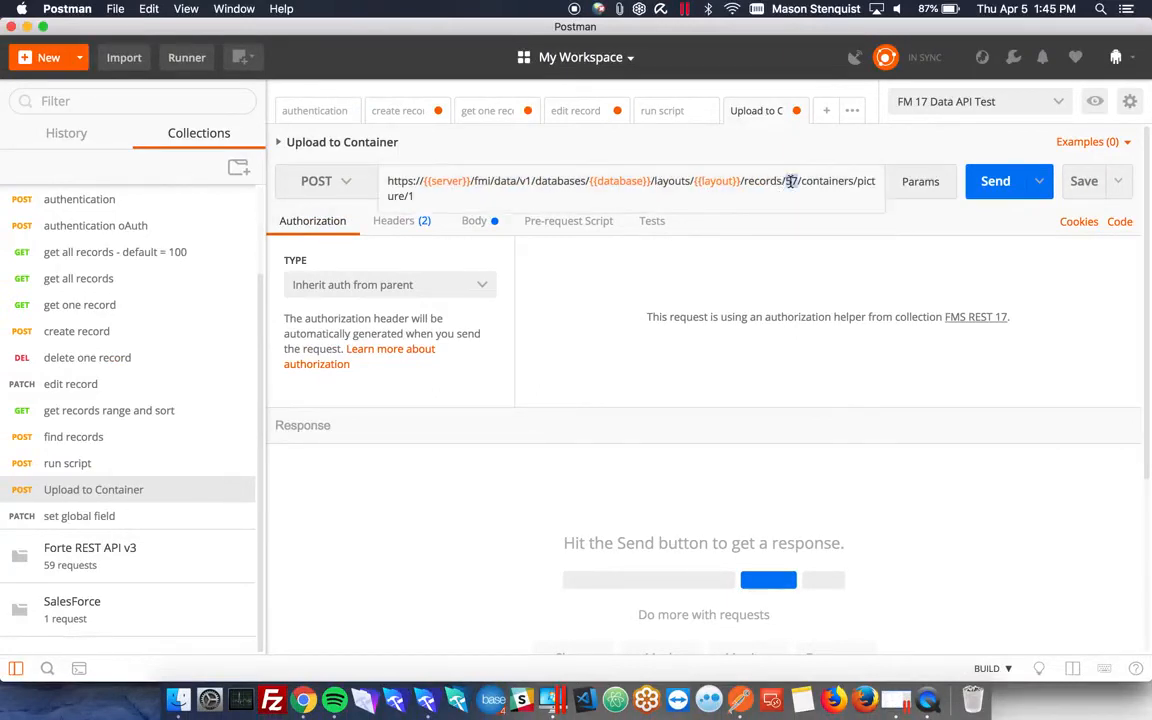
Replace the URL's recordId with 57, review headers, and add a File-type 'upload' form-data key.
double_click(828, 180)
text(Im)
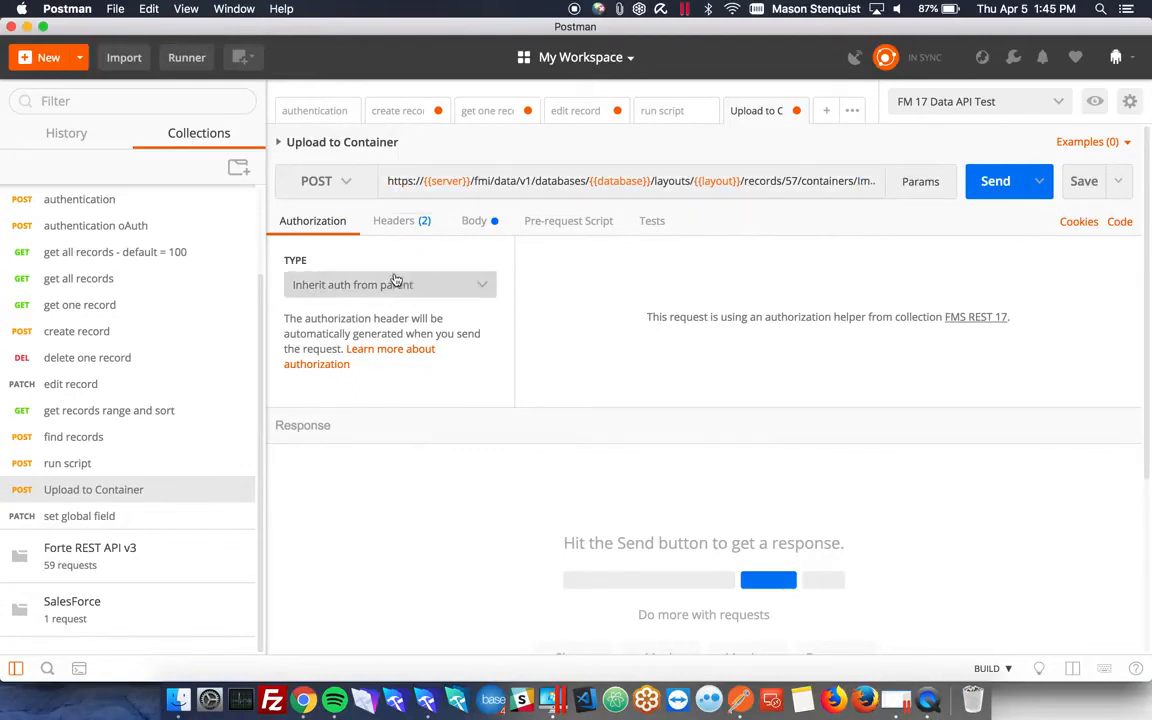
click(392, 220)
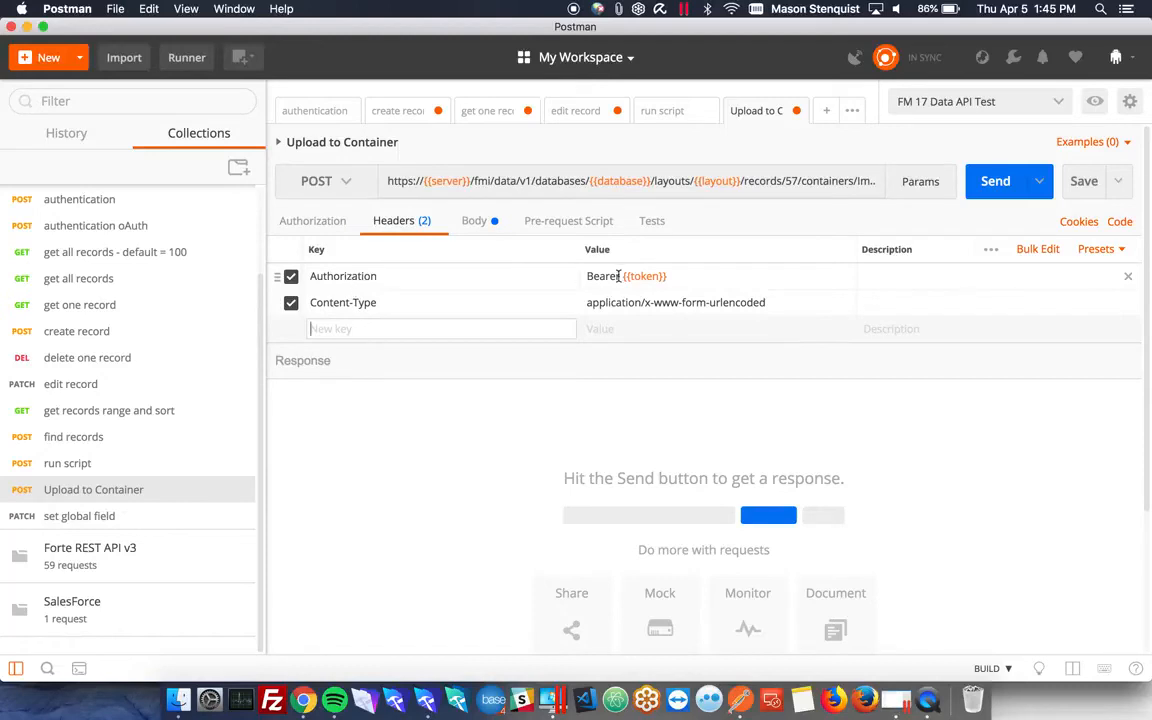
click(472, 220)
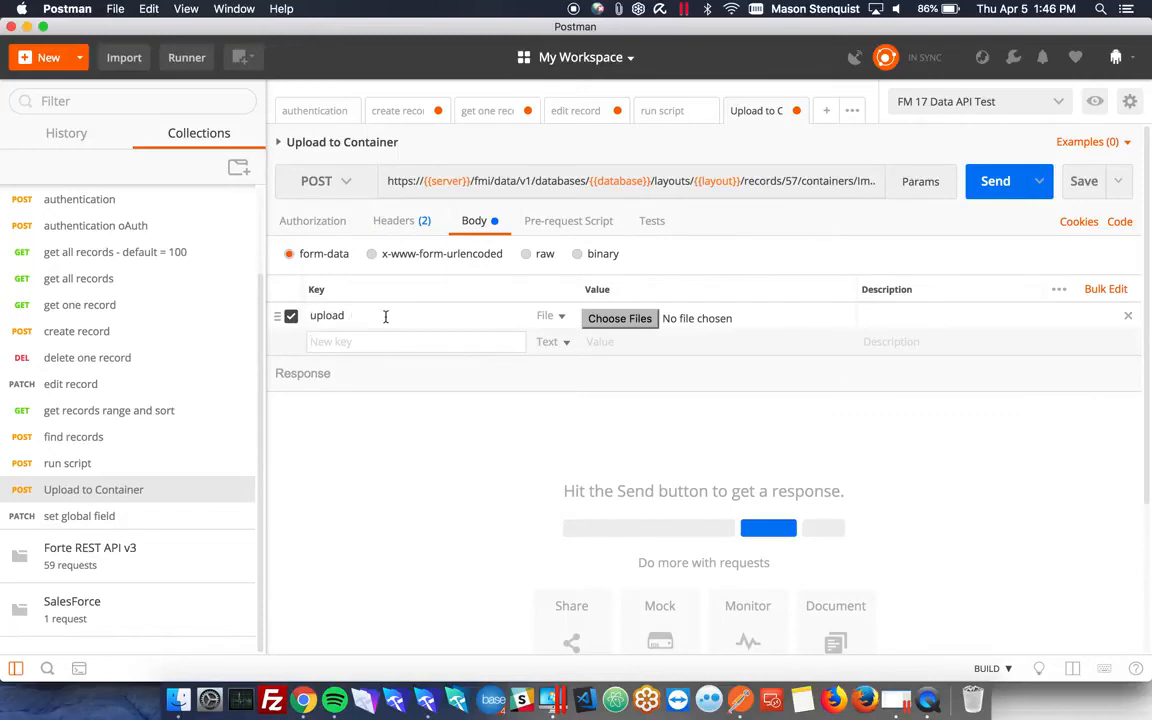
click(620, 318)
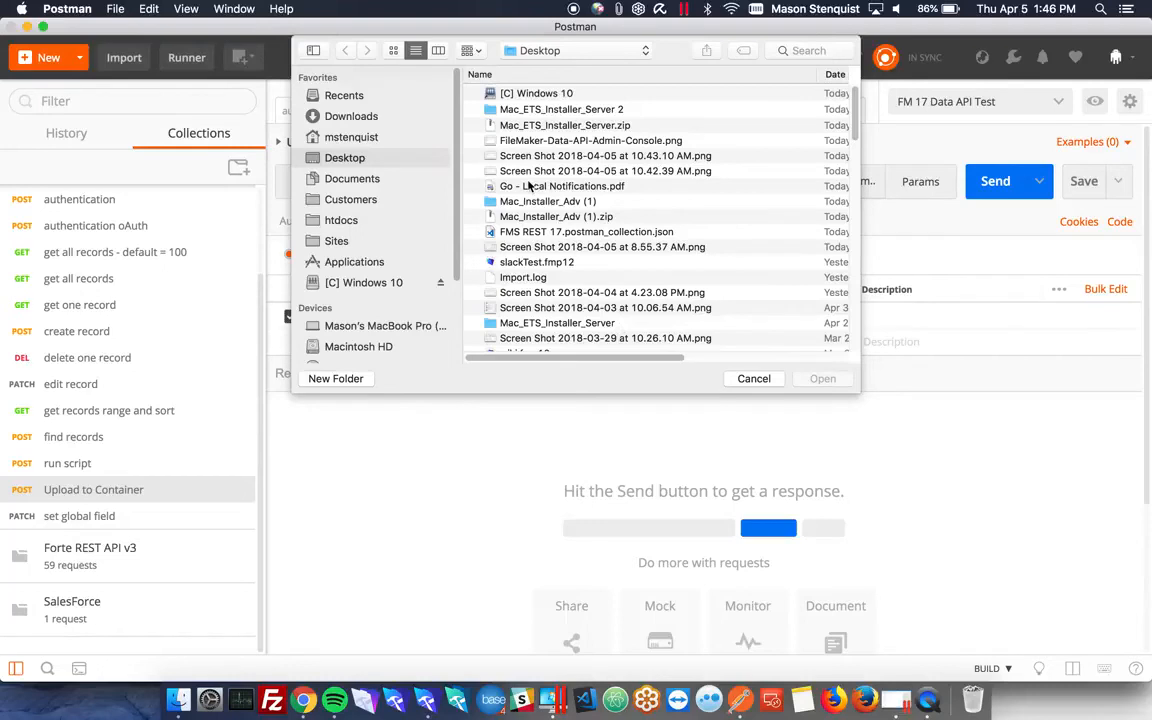
mouse_move(350, 198)
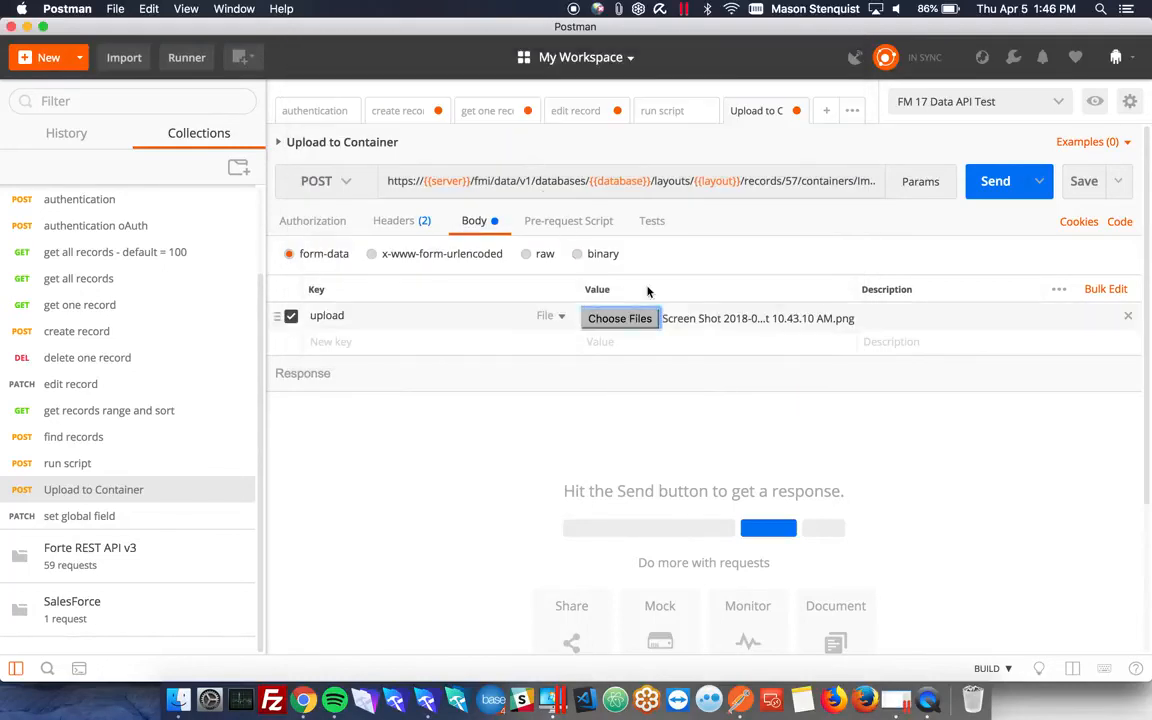
Send the screenshot upload to record 57 for a 200 OK, then show its code snippet.
click(996, 180)
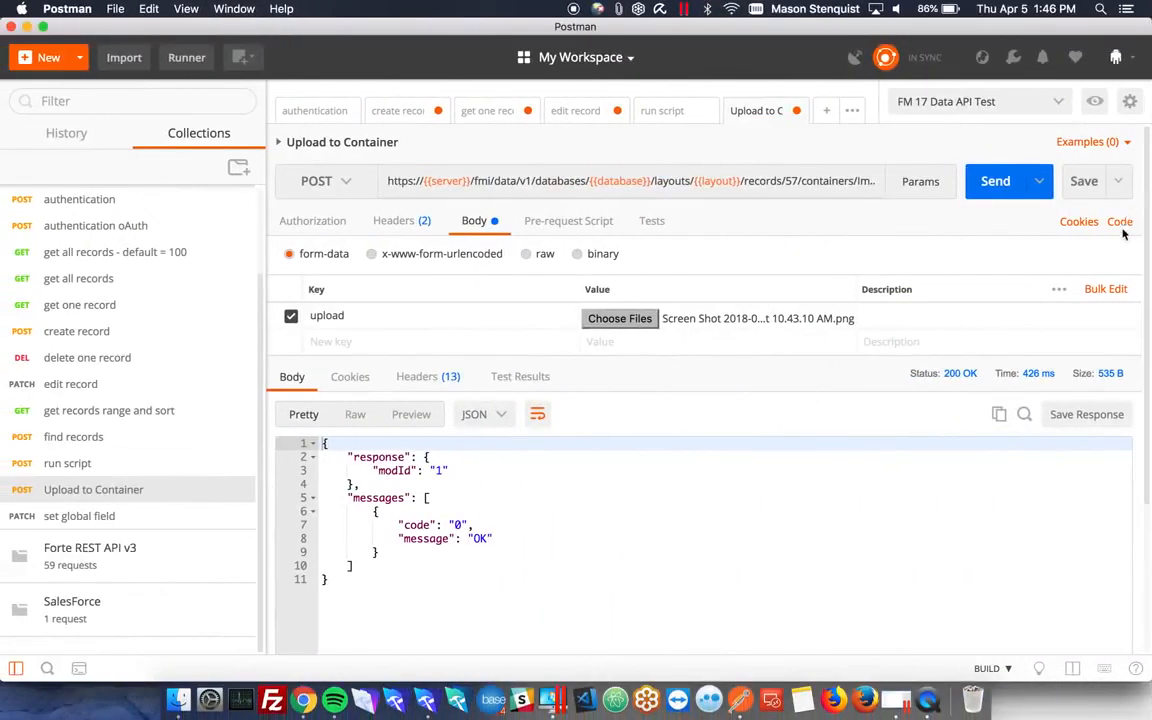
click(1120, 220)
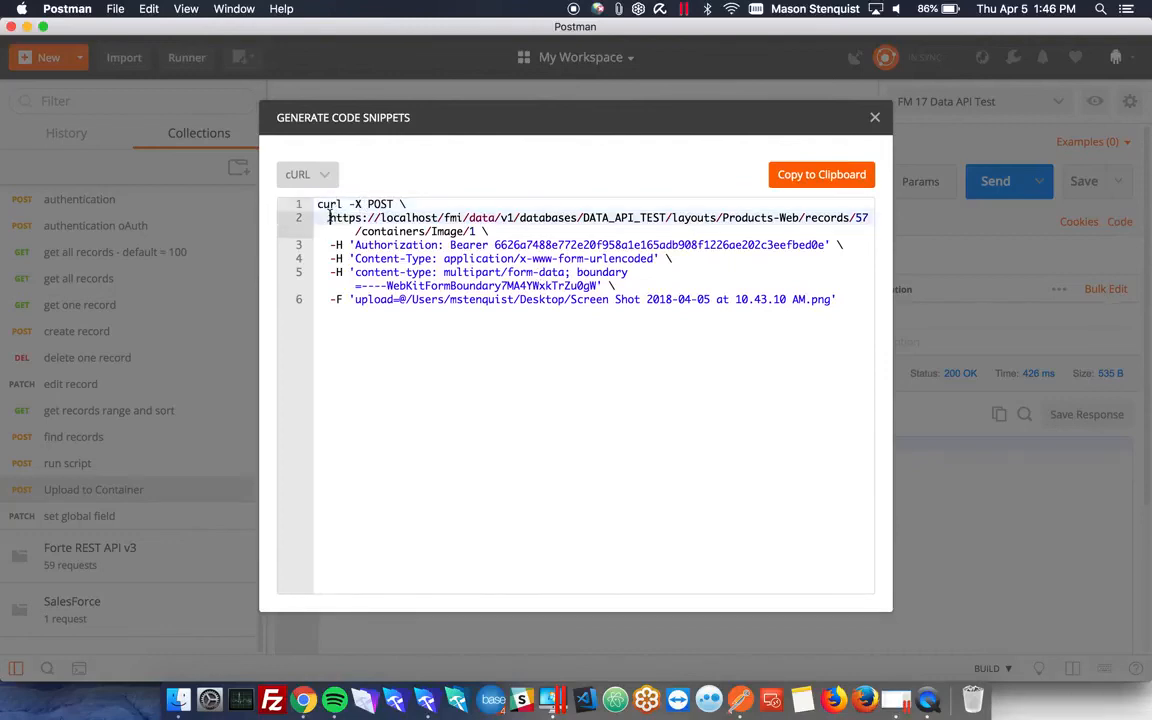
drag(328, 216, 480, 232)
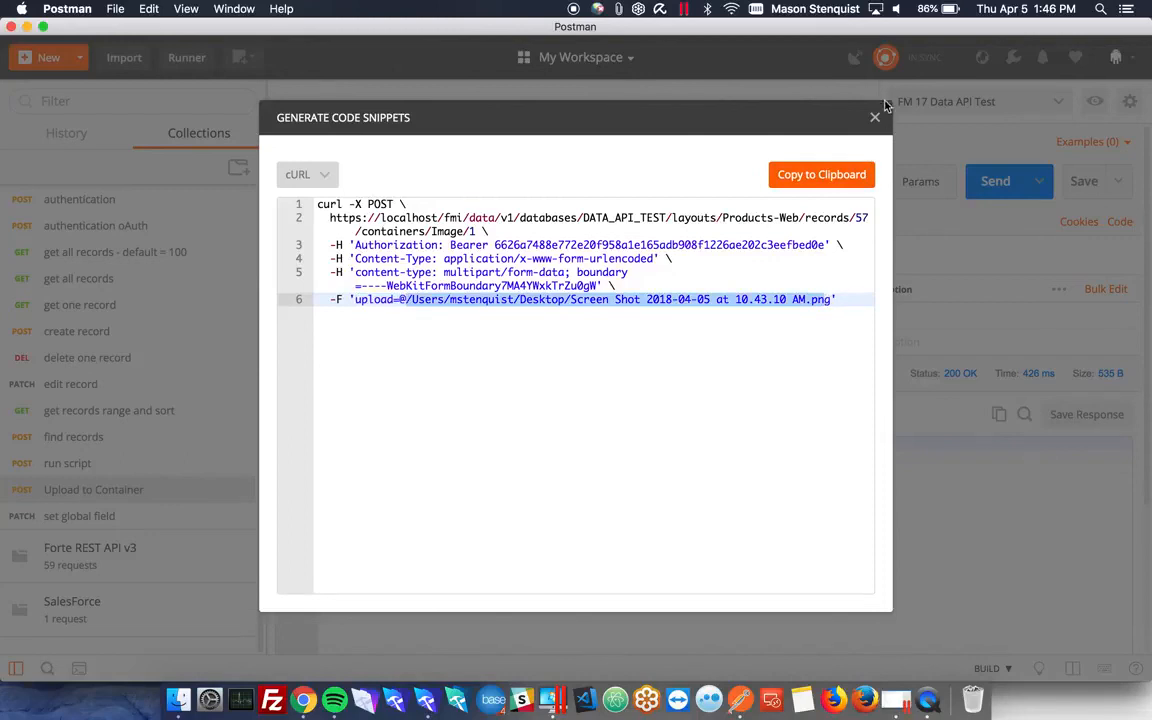
click(876, 116)
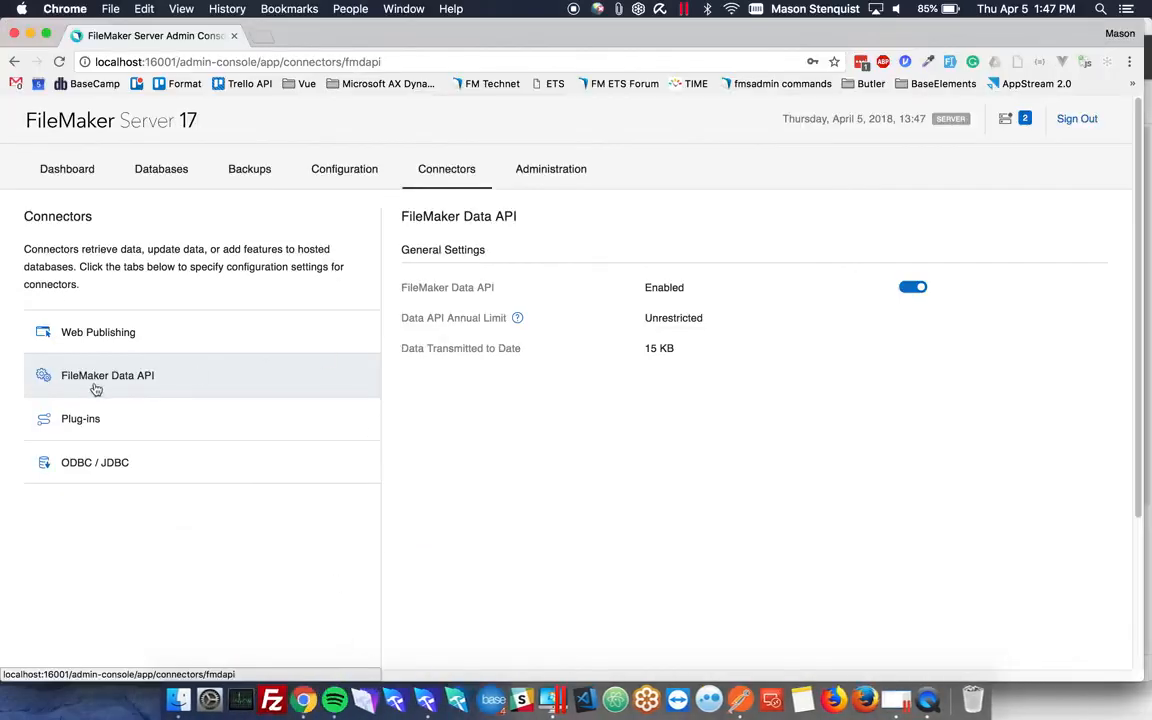
mouse_move(456, 490)
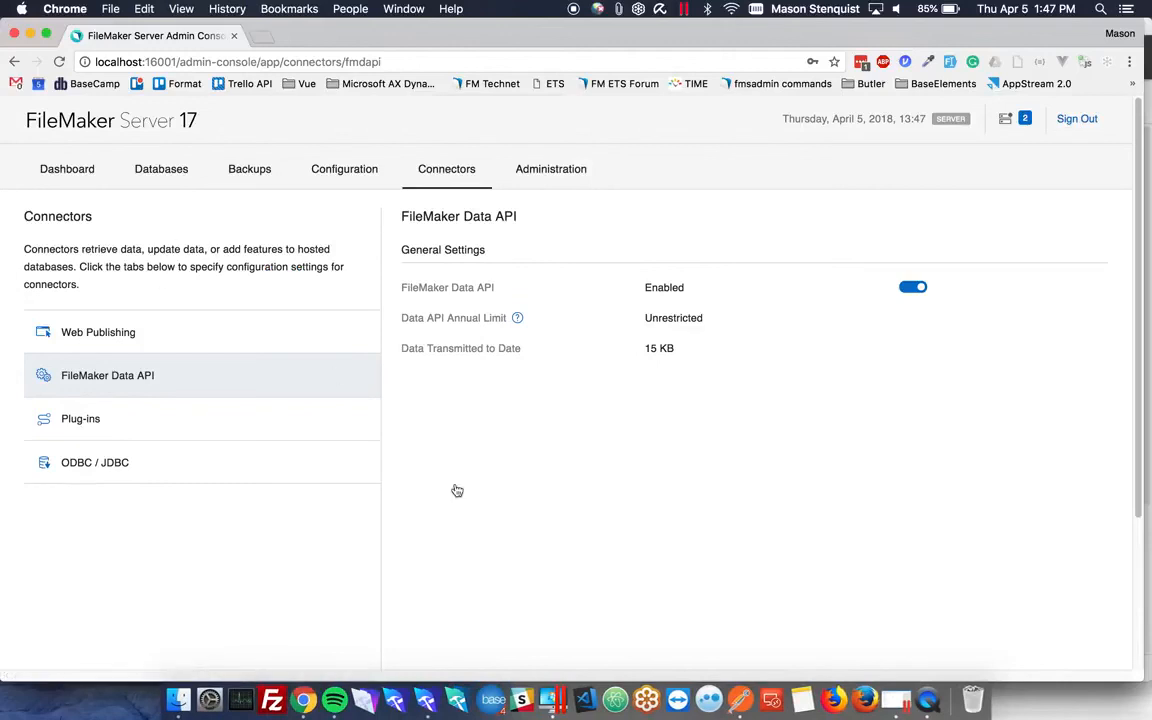
mouse_move(620, 556)
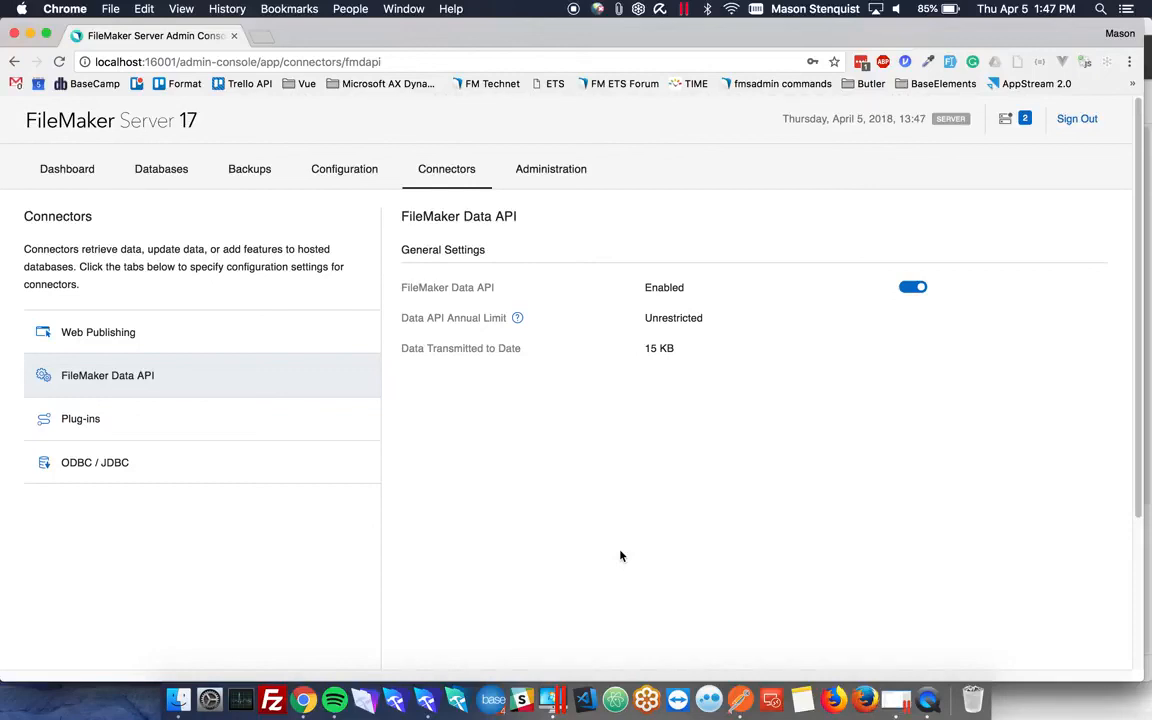
mouse_move(512, 216)
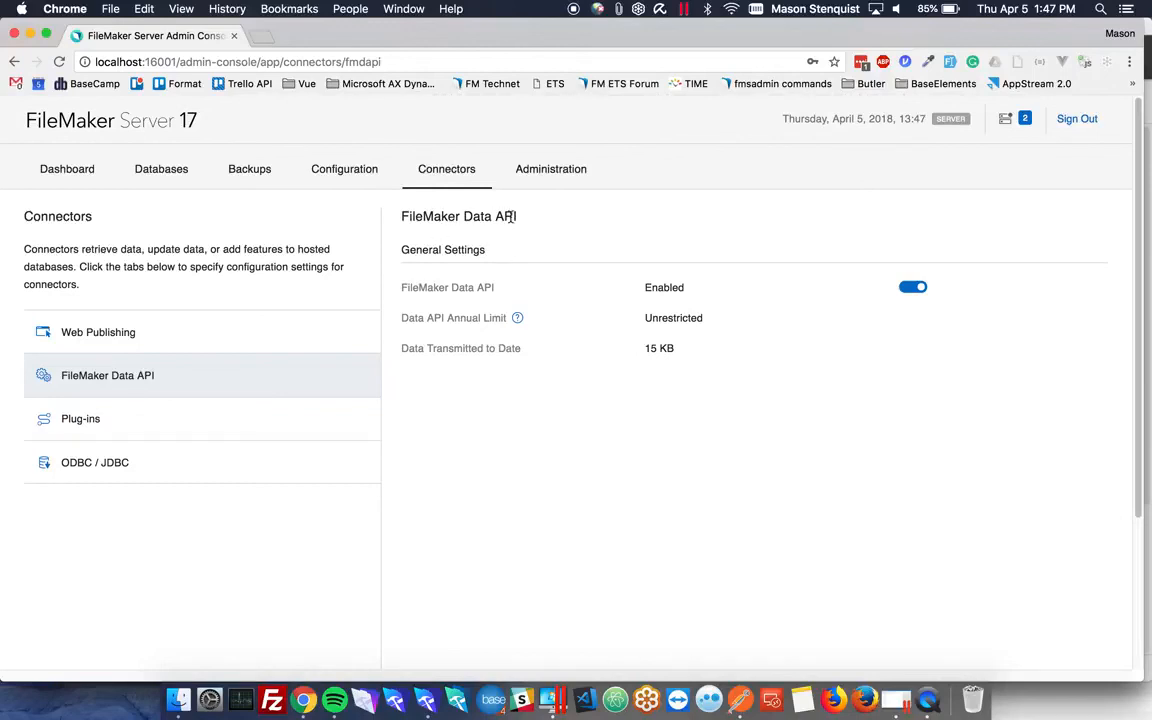